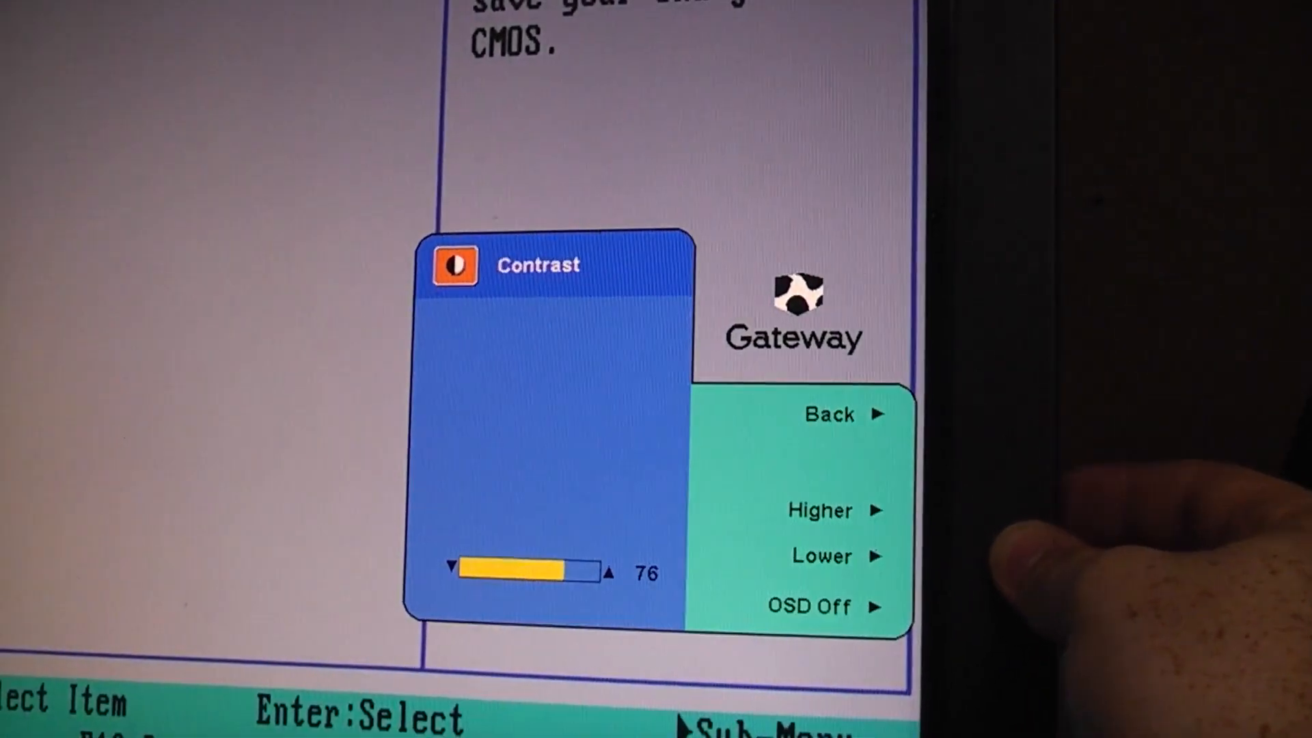
Lower the monitor contrast from 76 to 72 using the OSD Lower button.
{"action": "left_click", "coordinate": [823, 556]}
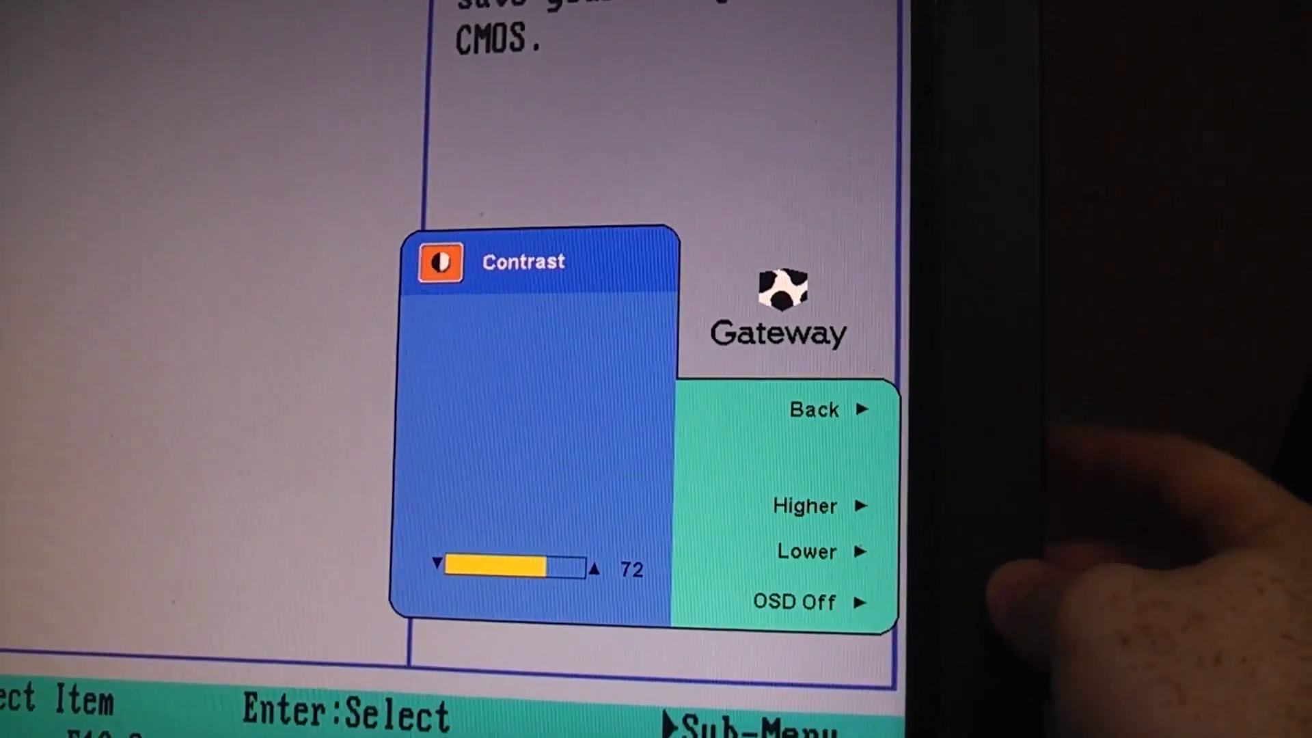
{"action": "left_click", "coordinate": [806, 552]}
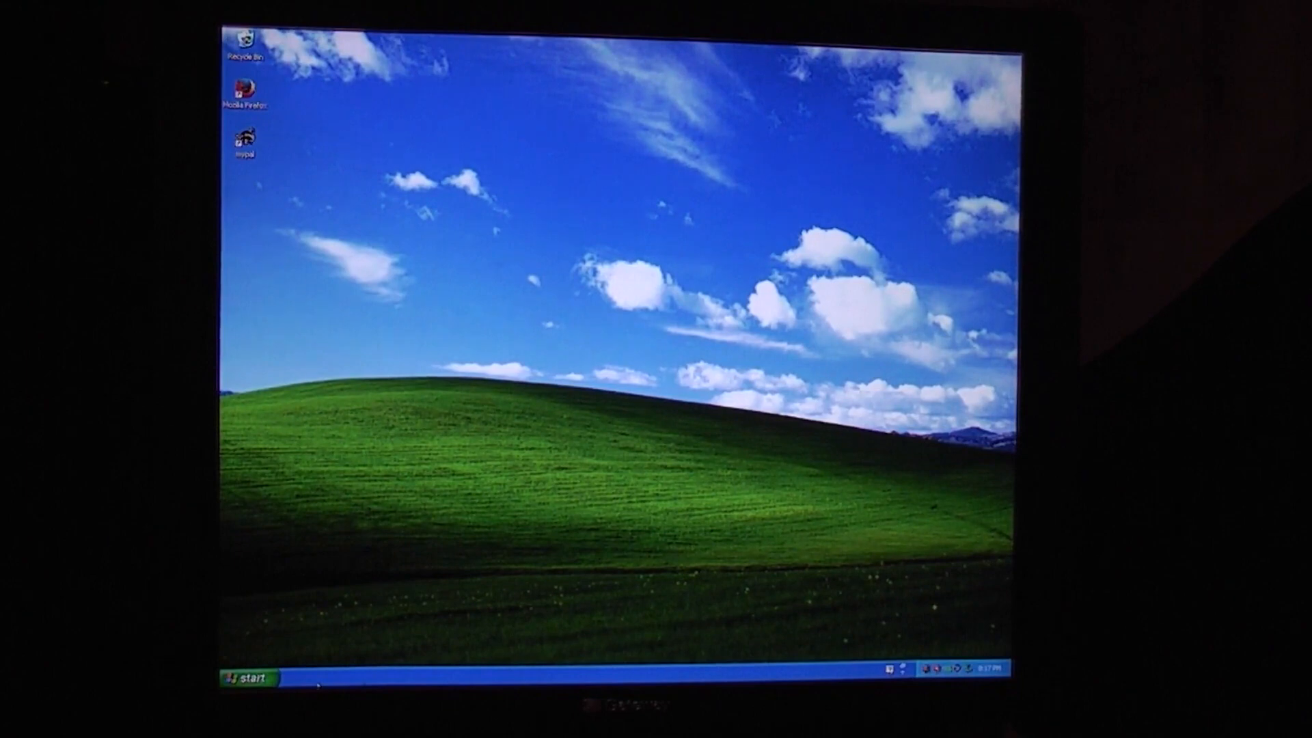
Show System Properties General tab listing Pentium 4 3.20GHz and 2.00 GB RAM.
{"action": "left_click", "coordinate": [247, 676]}
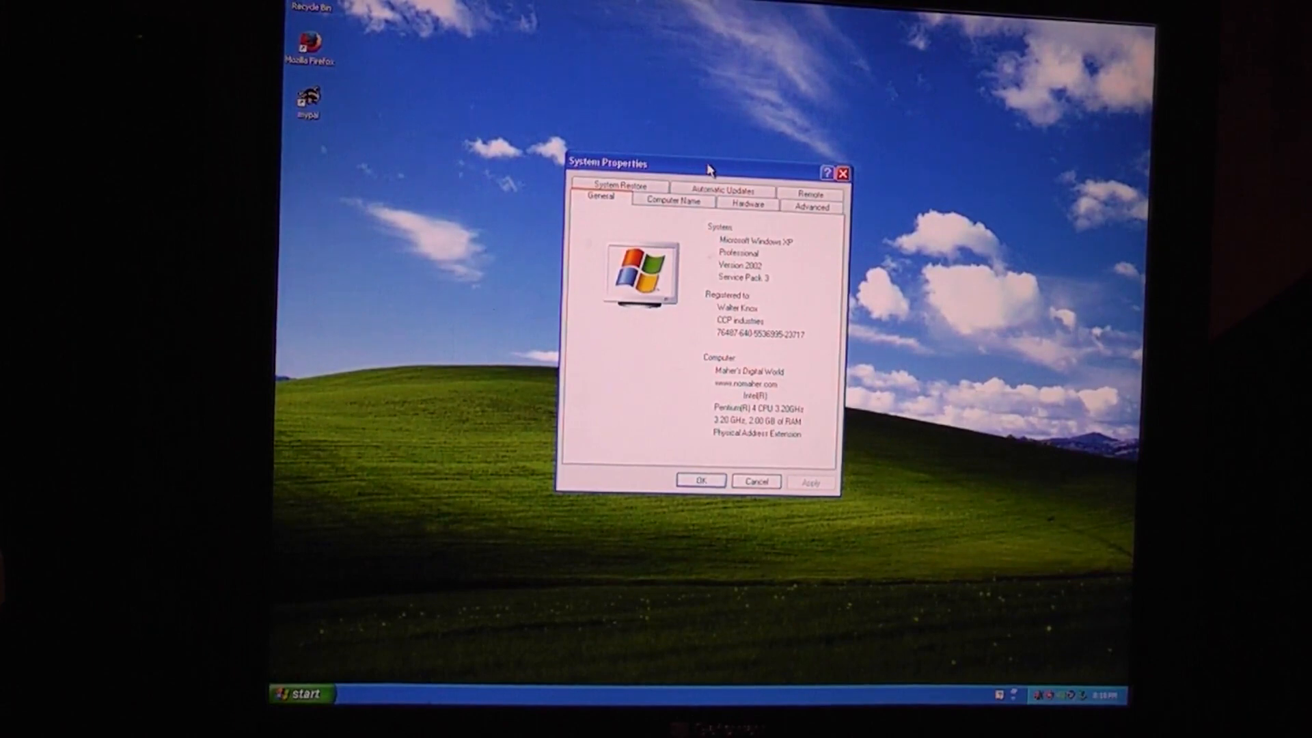
{"action": "mouse_move", "coordinate": [710, 446]}
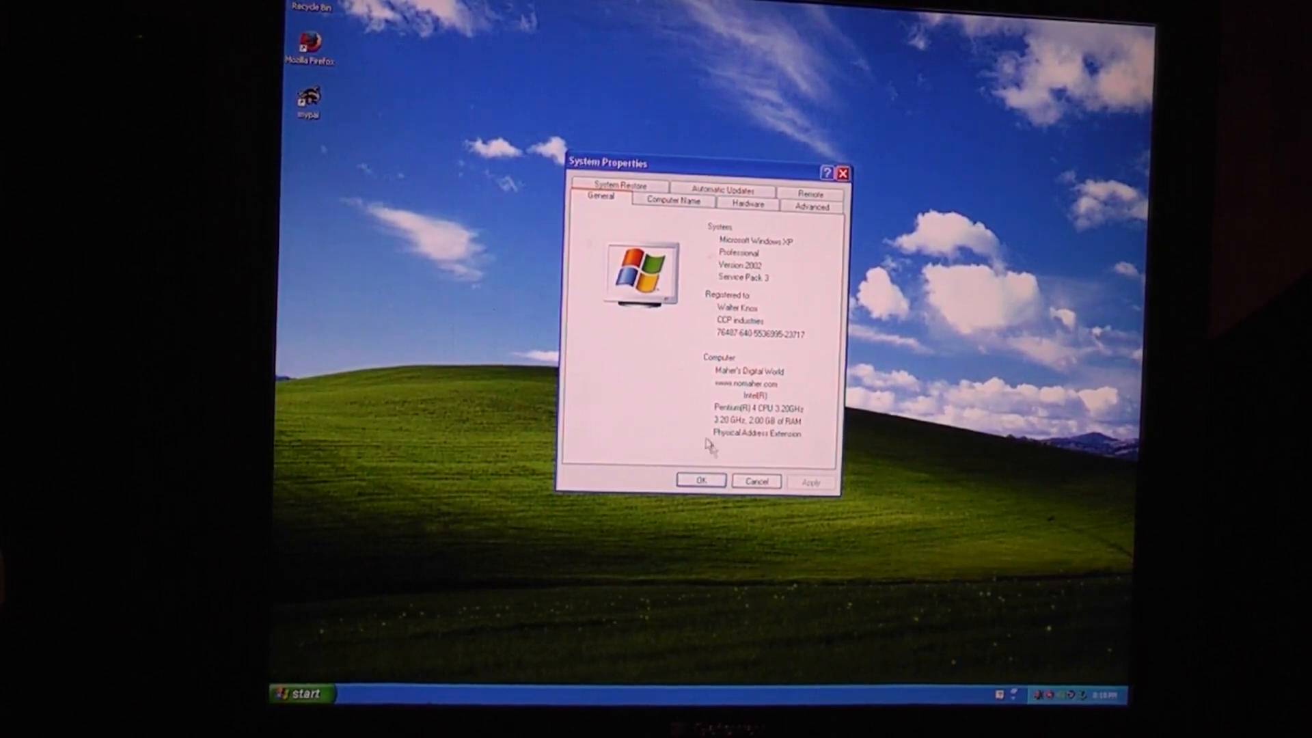
View Device Manager from the Hardware tab and expand the unrecognized Other devices.
{"action": "left_click", "coordinate": [747, 204]}
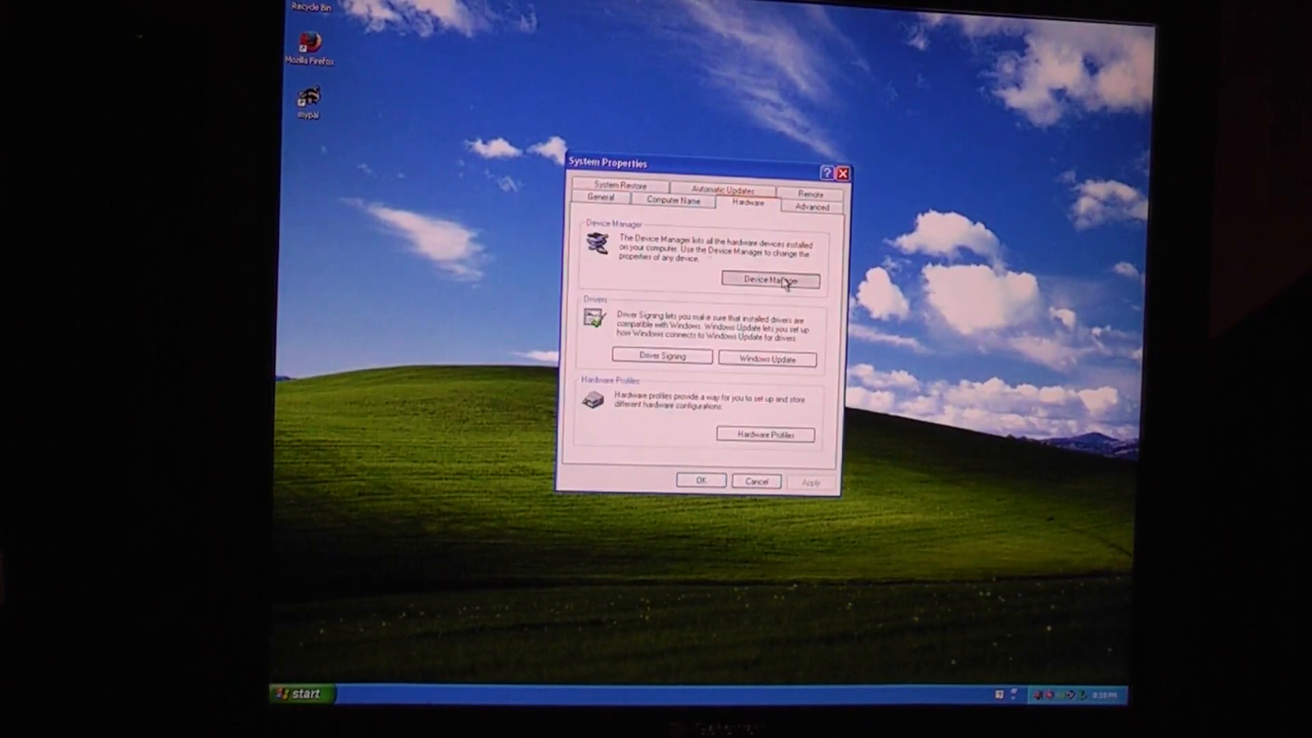
{"action": "left_click", "coordinate": [770, 279]}
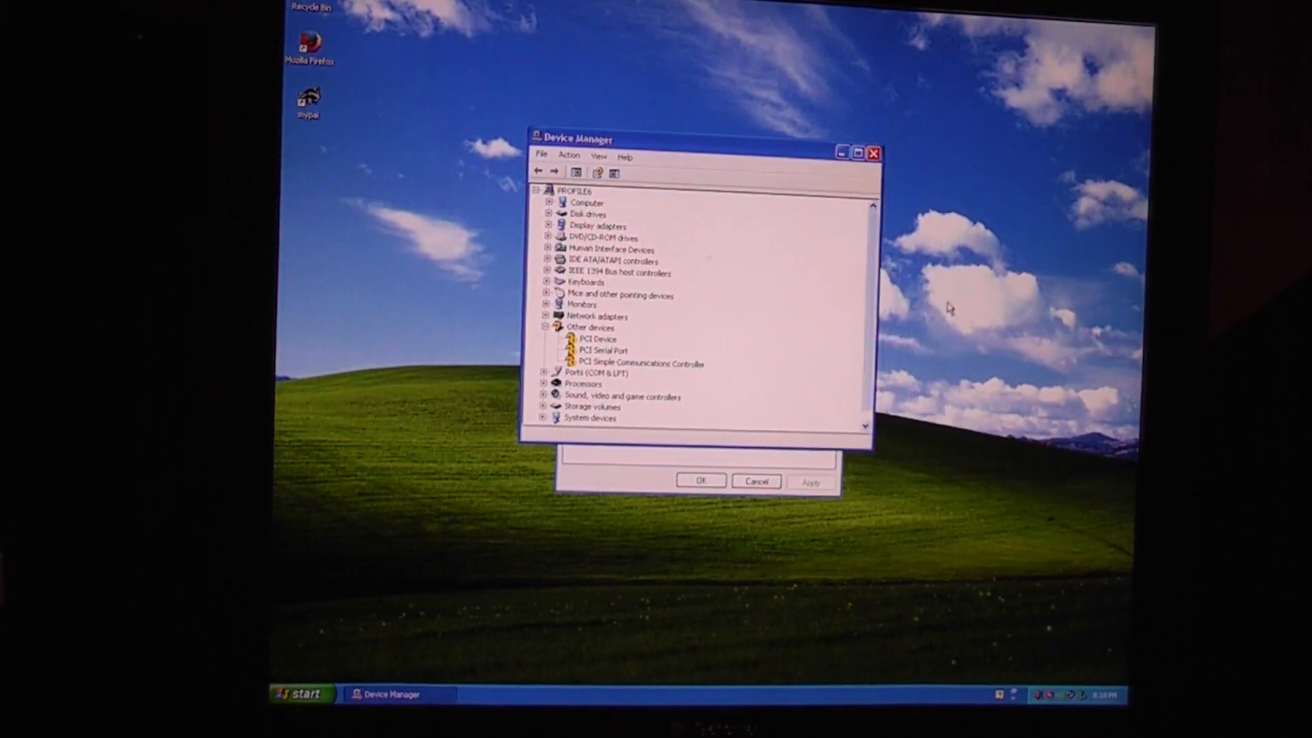
{"action": "left_click", "coordinate": [548, 225]}
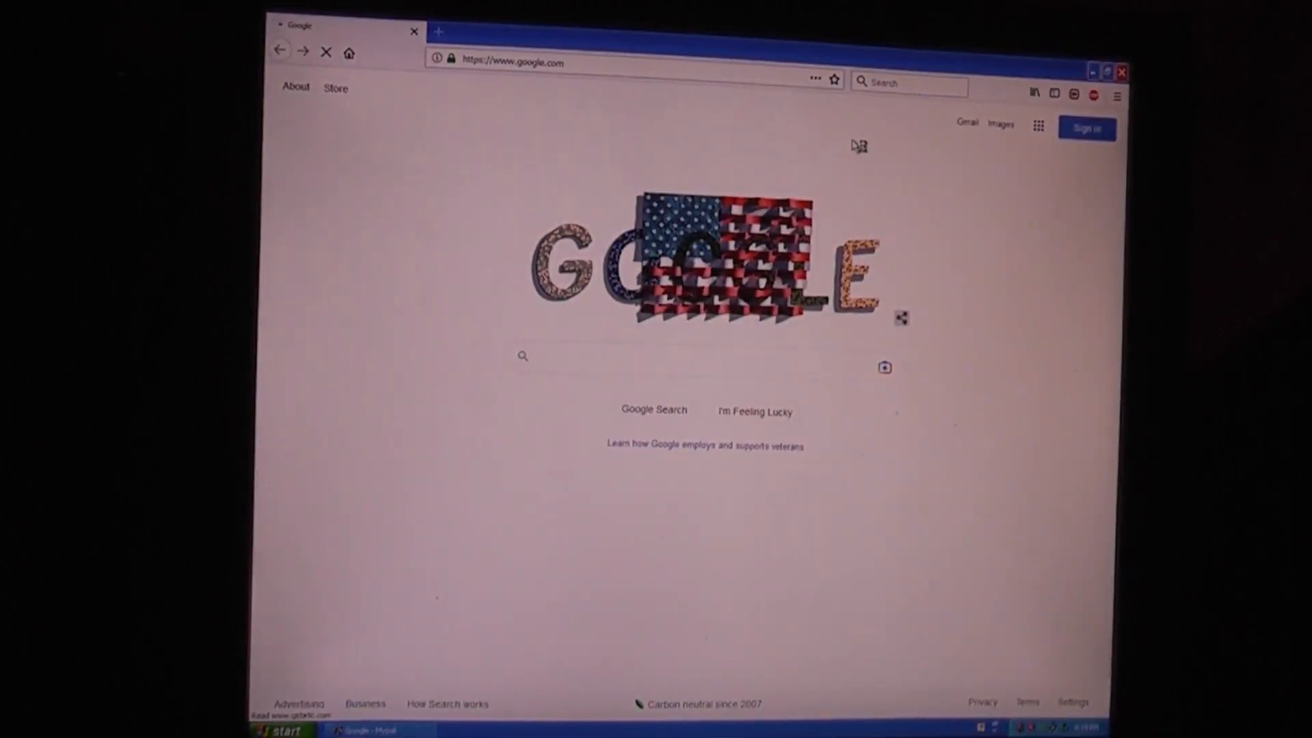
Load craigslist.org in a new tab, browse Raleigh free stuff, then leave a blank tab open.
{"action": "left_click", "coordinate": [686, 355]}
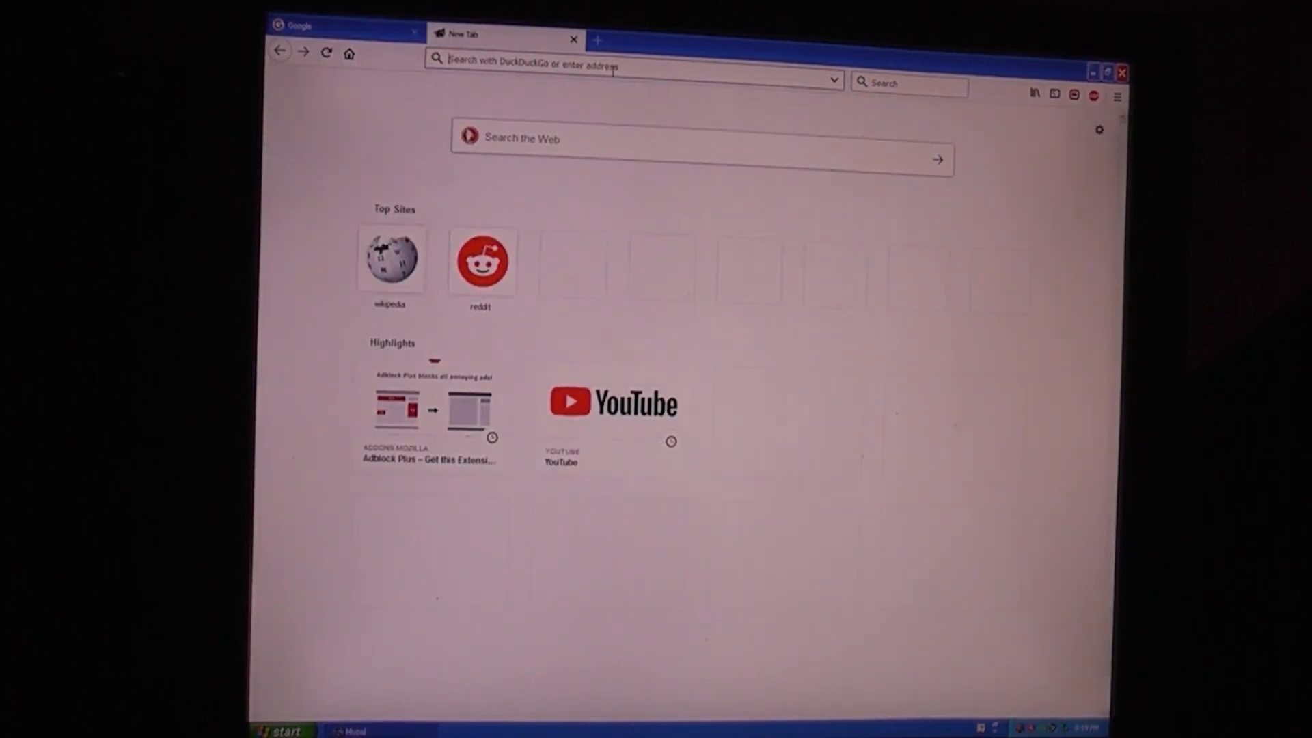
{"action": "type", "text": "craigslist.cor"}
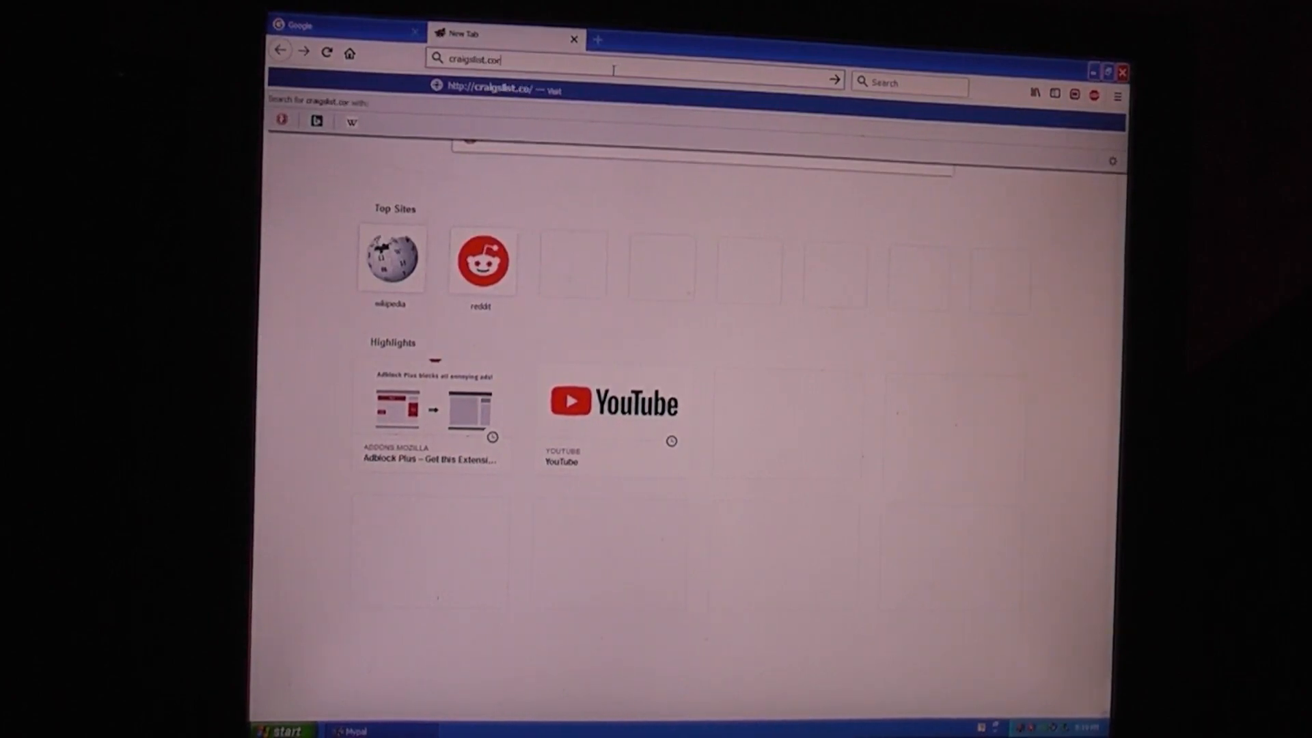
{"action": "key", "text": "Backspace"}
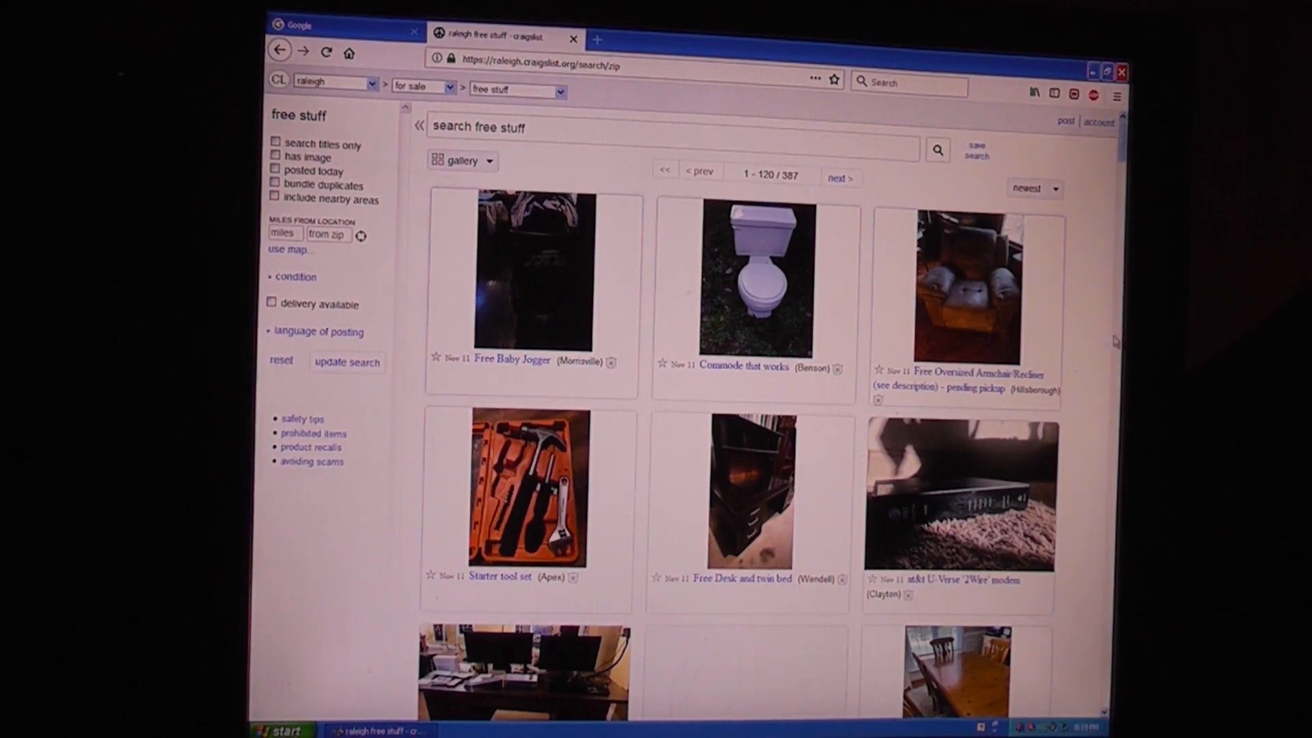
{"action": "mouse_move", "coordinate": [1099, 333]}
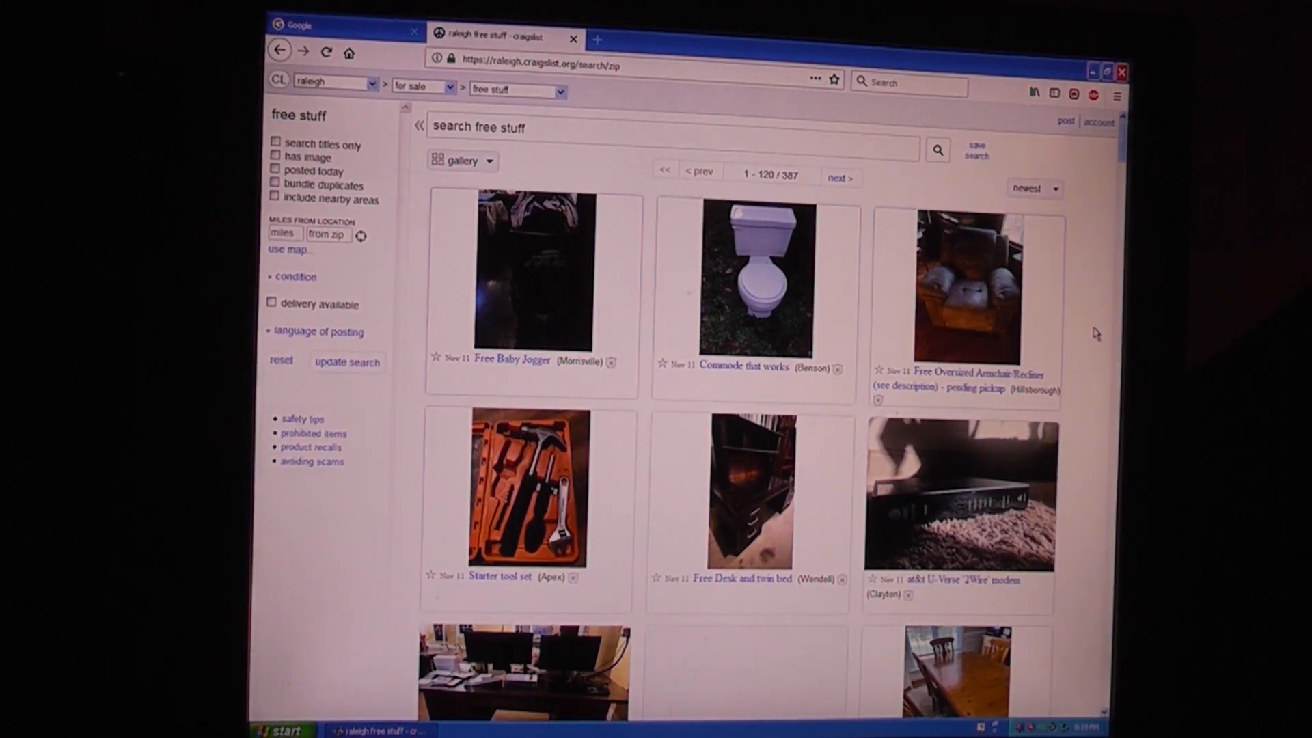
{"action": "mouse_move", "coordinate": [1110, 327]}
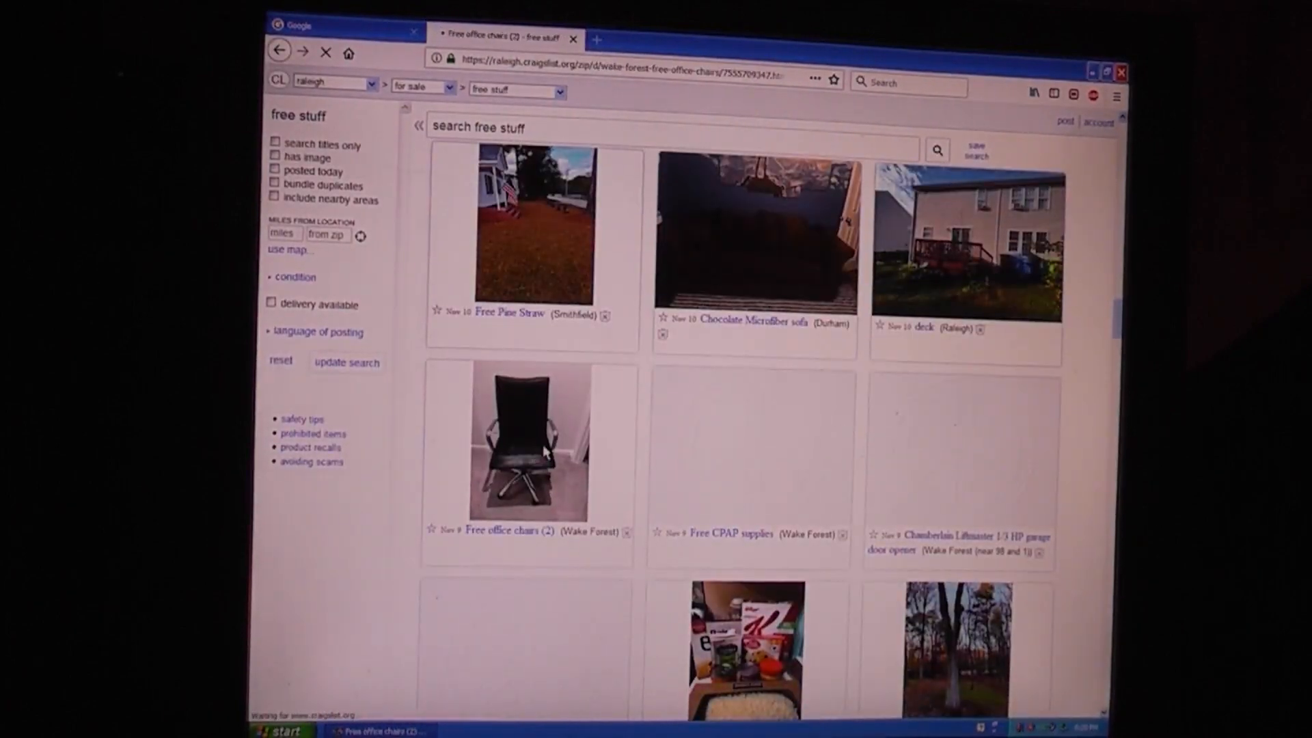
{"action": "left_click", "coordinate": [527, 441]}
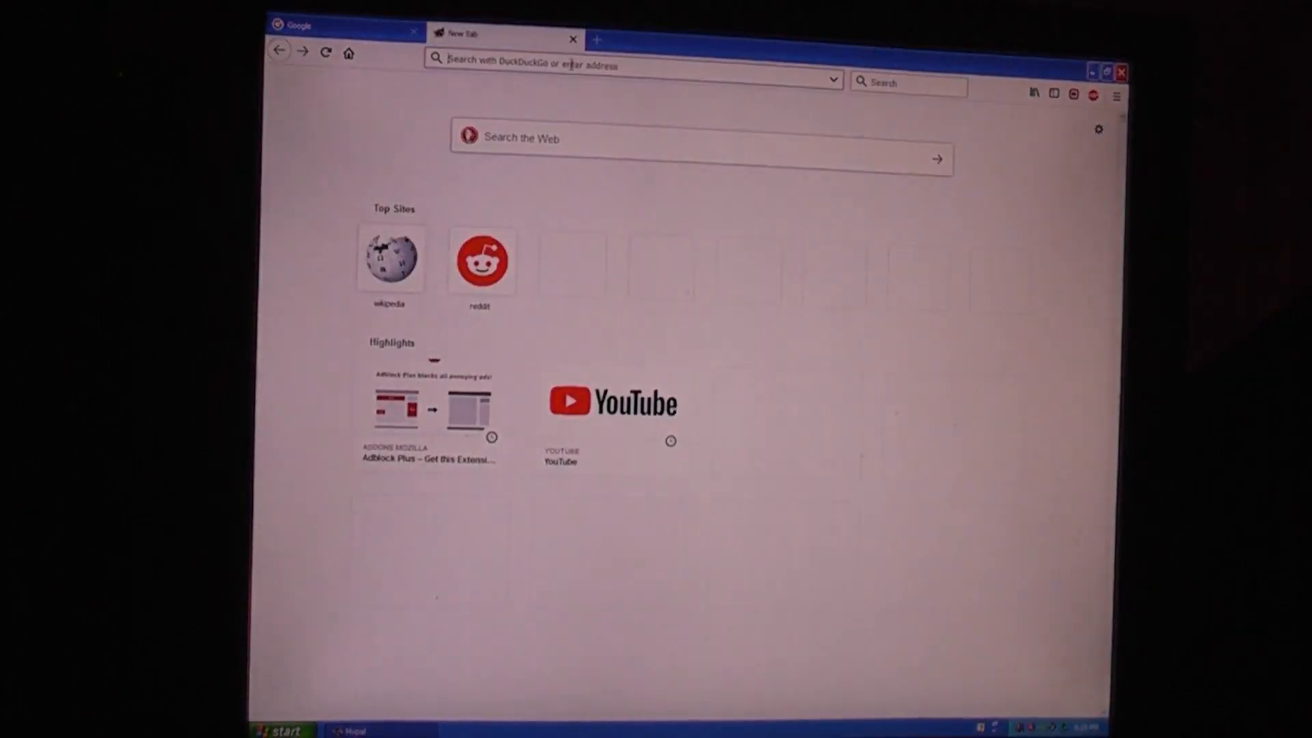
Load ebay.com in the open tab.
{"action": "type", "text": "ebay"}
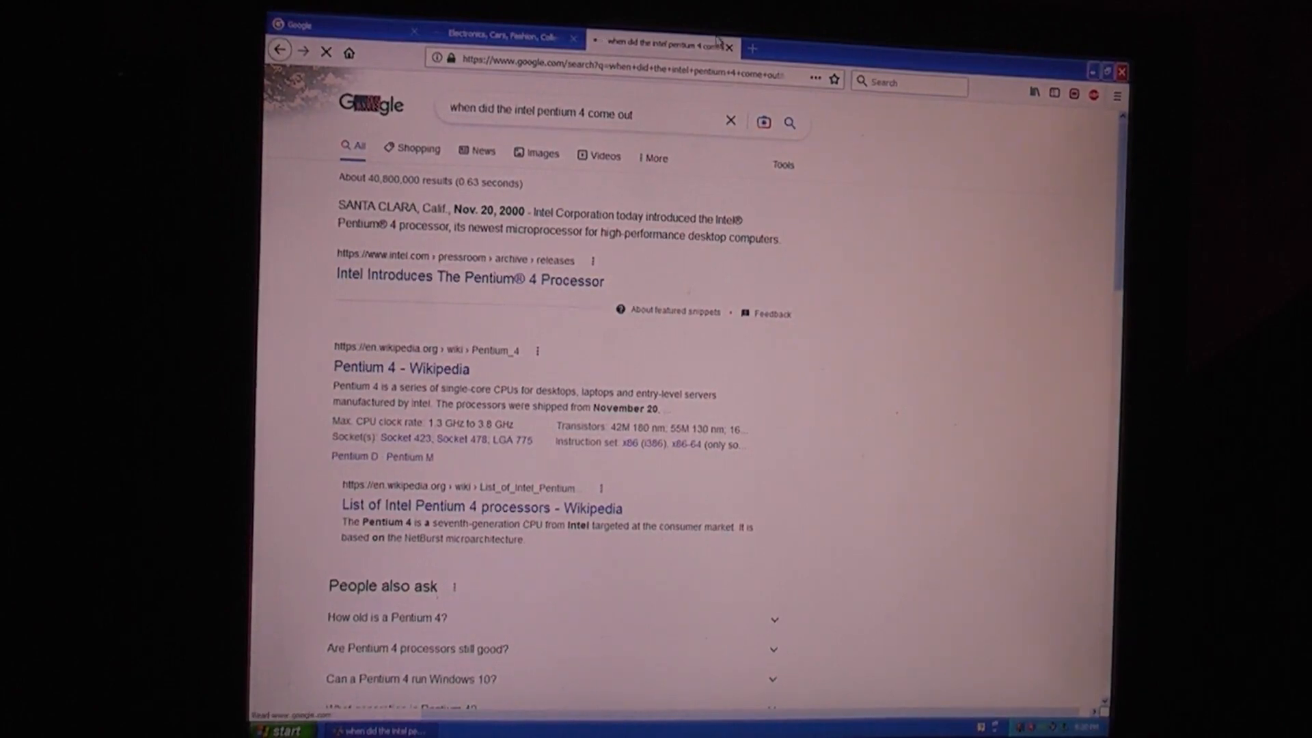
Search eBay for Gateway Profile listings and look through the results.
{"action": "left_click", "coordinate": [501, 35]}
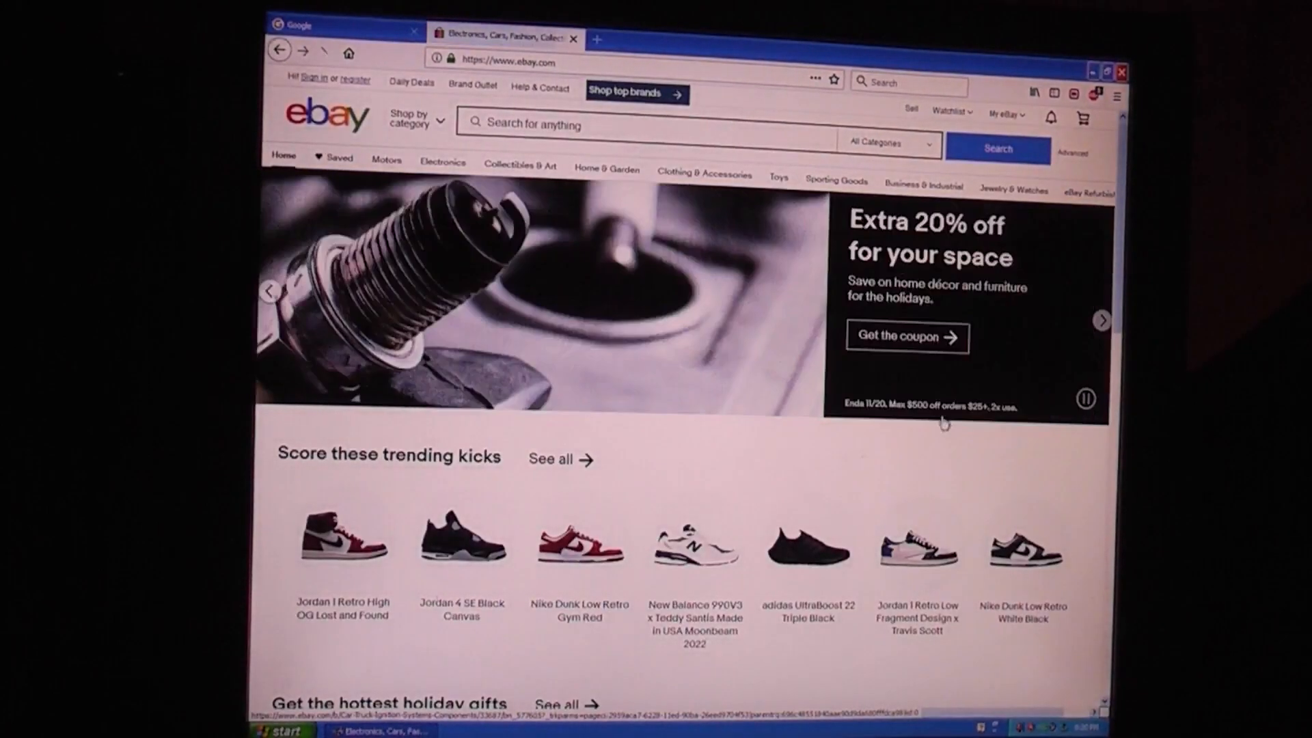
{"action": "scroll", "scroll_direction": "down", "scroll_amount": 3}
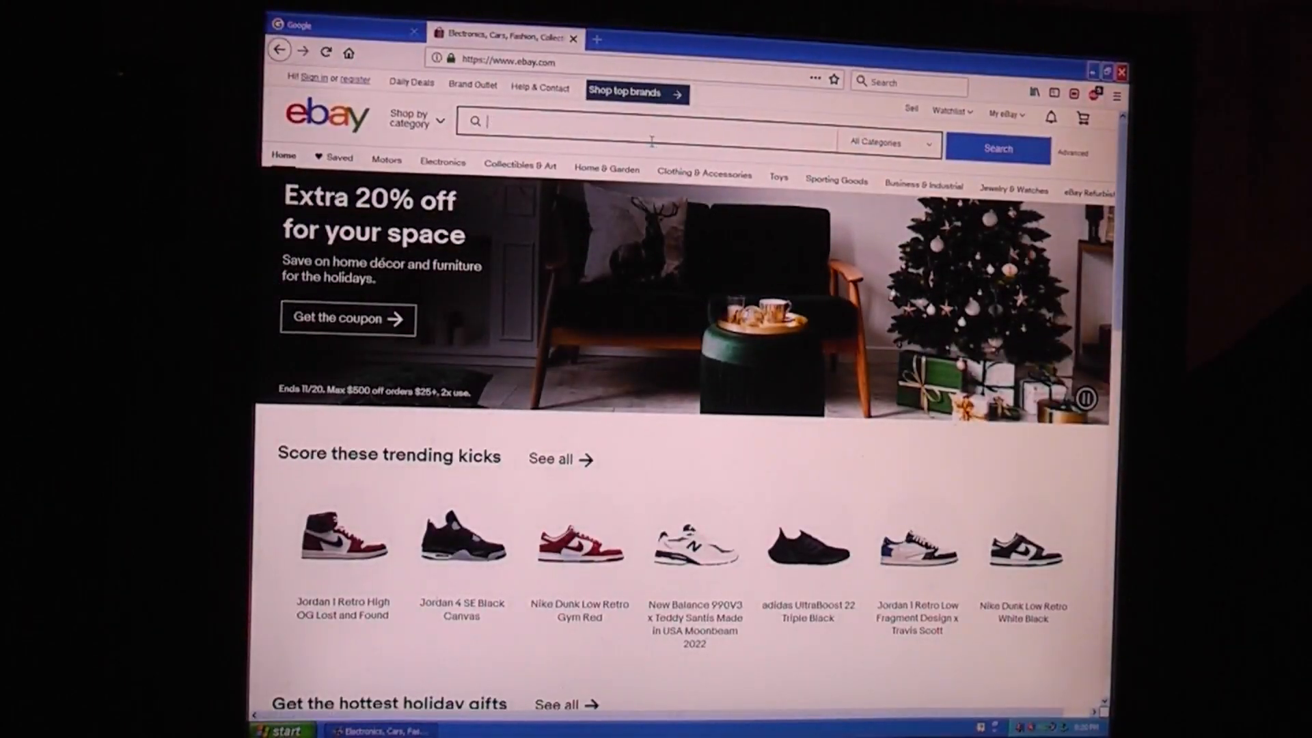
{"action": "type", "text": "gateway profil"}
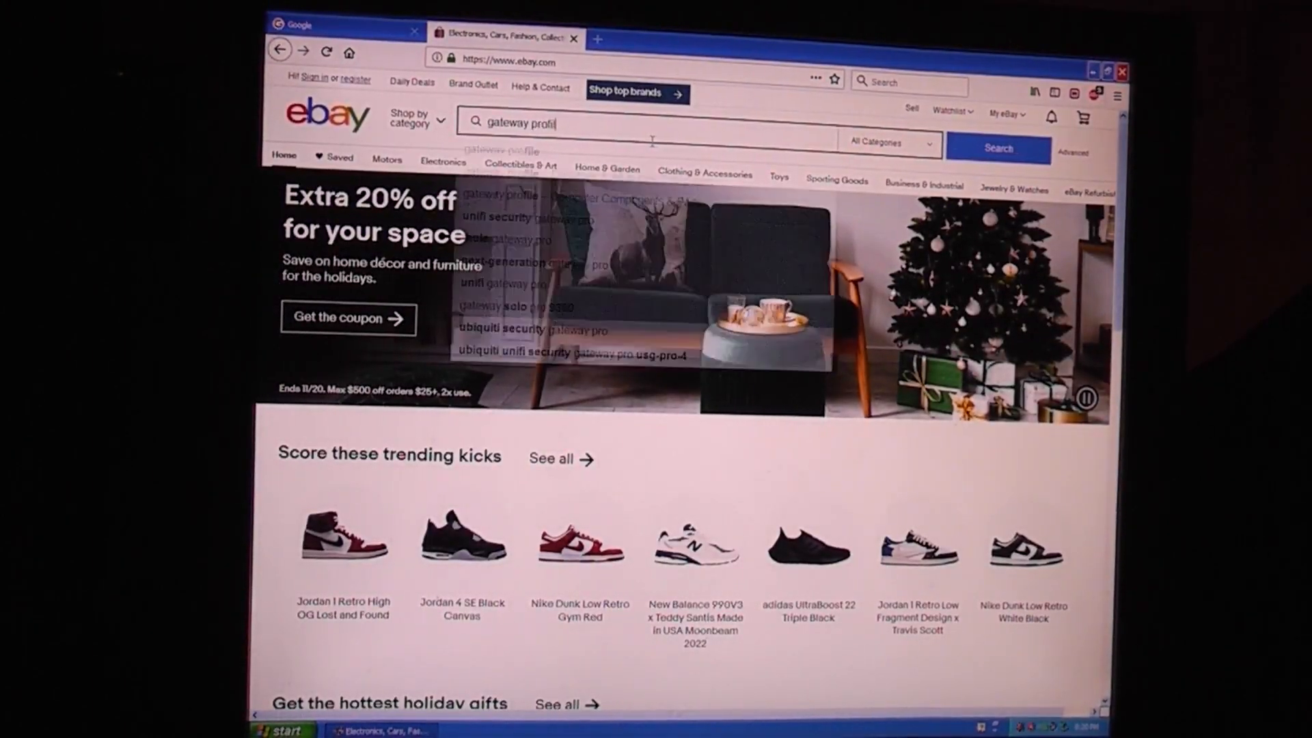
{"action": "left_click", "coordinate": [997, 147]}
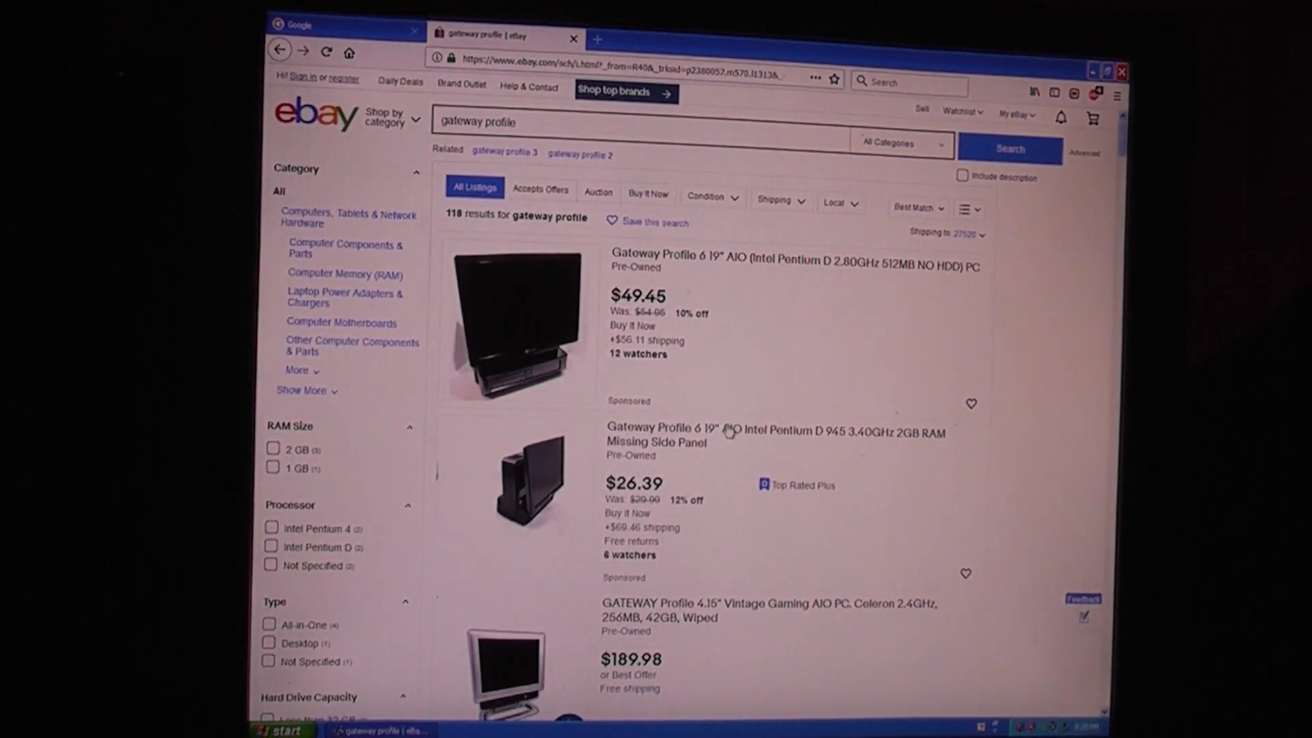
{"action": "scroll", "scroll_direction": "down", "scroll_amount": 3}
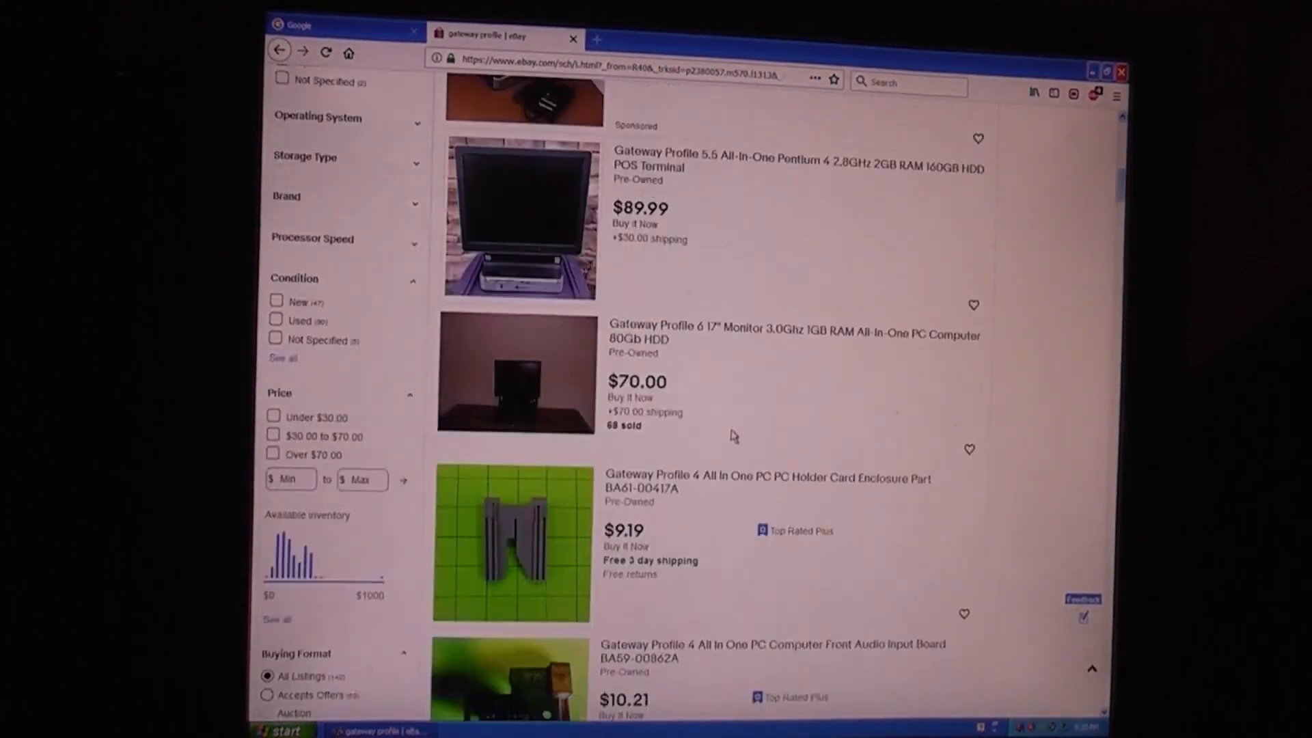
Refine the eBay search to Gateway Profile 6 and browse computers, motherboards, RAM and power supplies.
{"action": "left_click", "coordinate": [348, 53]}
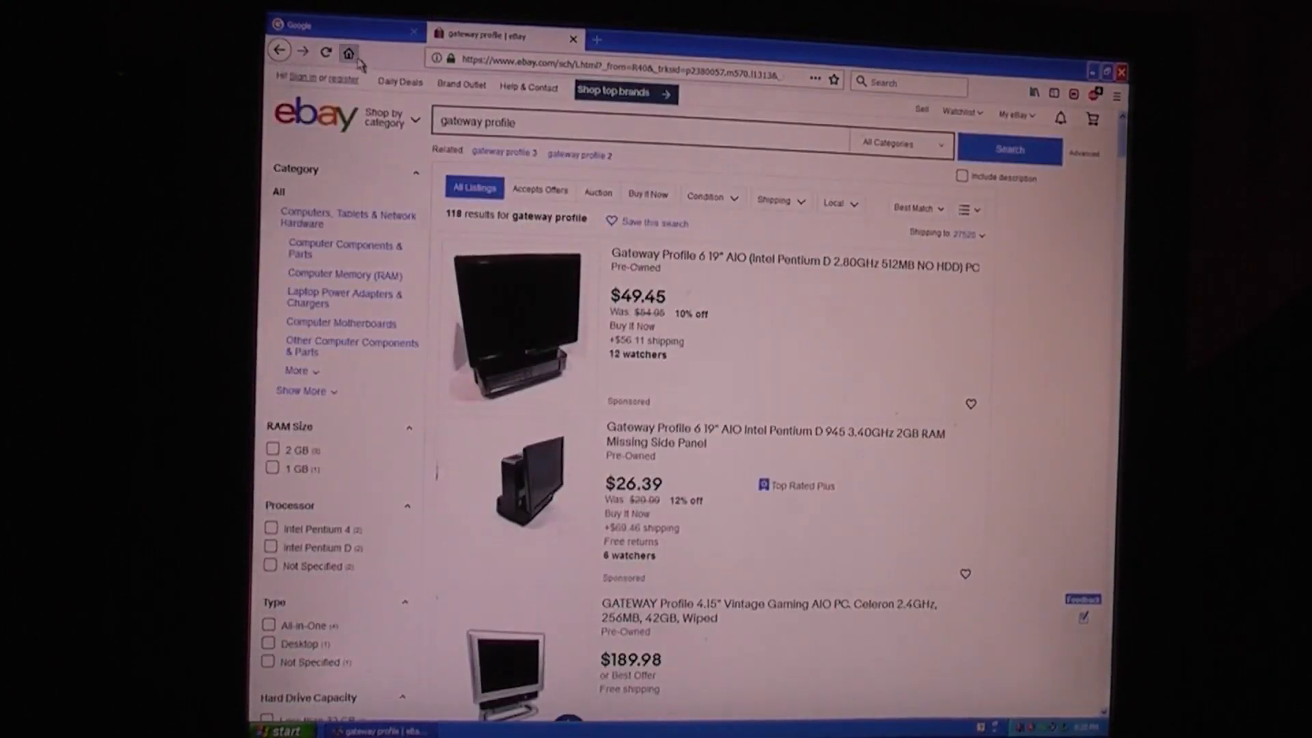
{"action": "left_click", "coordinate": [544, 122]}
{"action": "type", "text": " 6"}
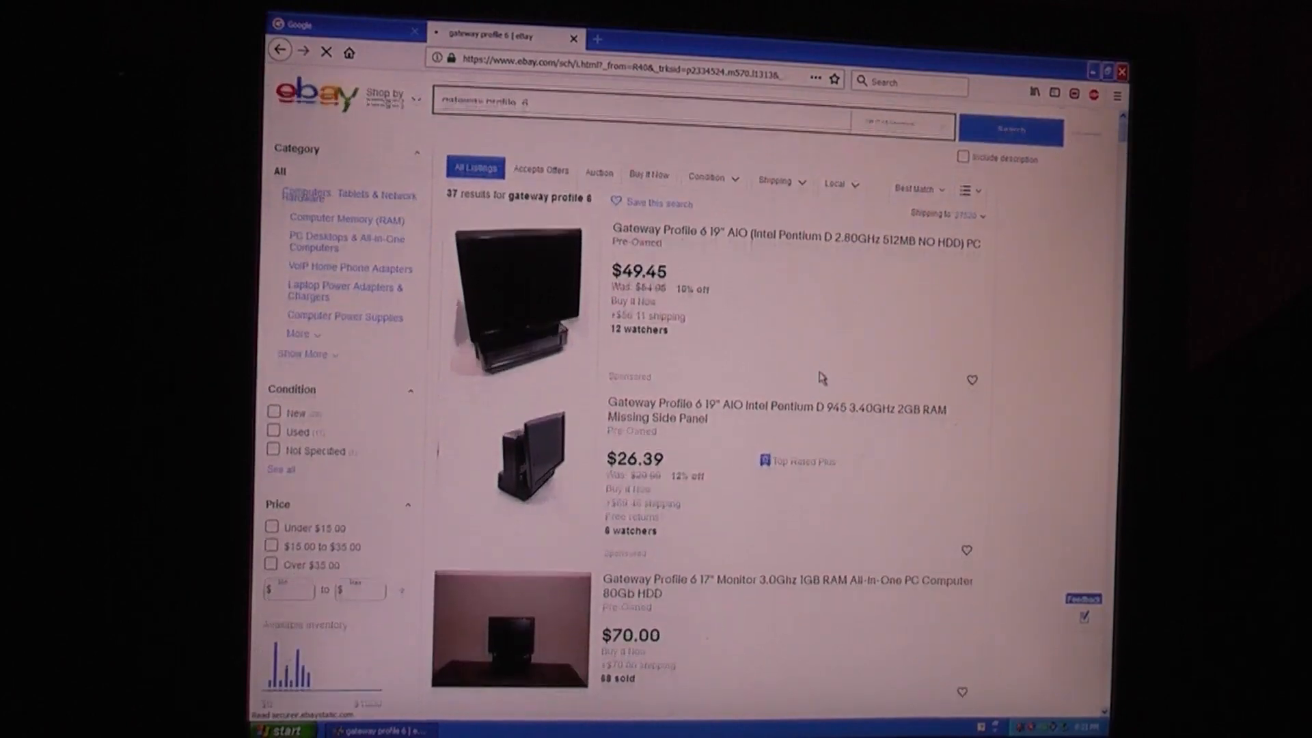
{"action": "scroll", "scroll_direction": "down", "scroll_amount": 3}
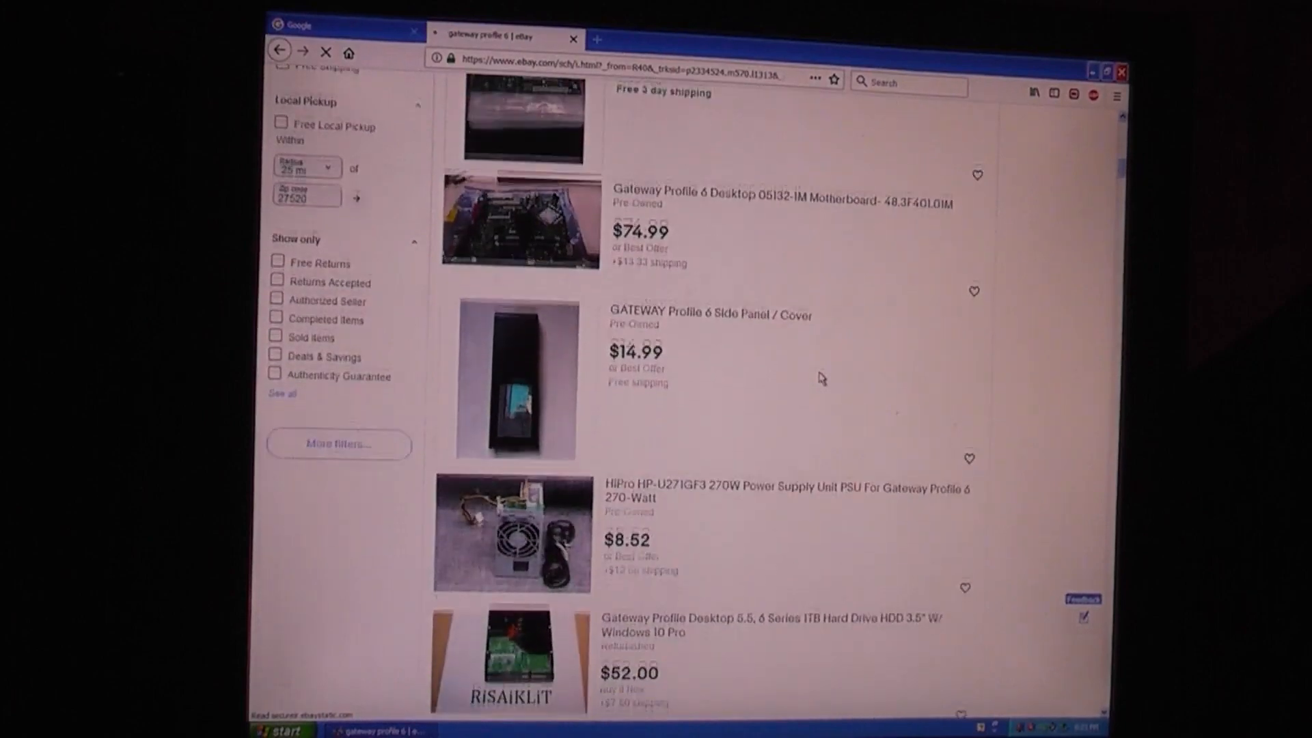
{"action": "scroll", "scroll_direction": "down", "scroll_amount": 3}
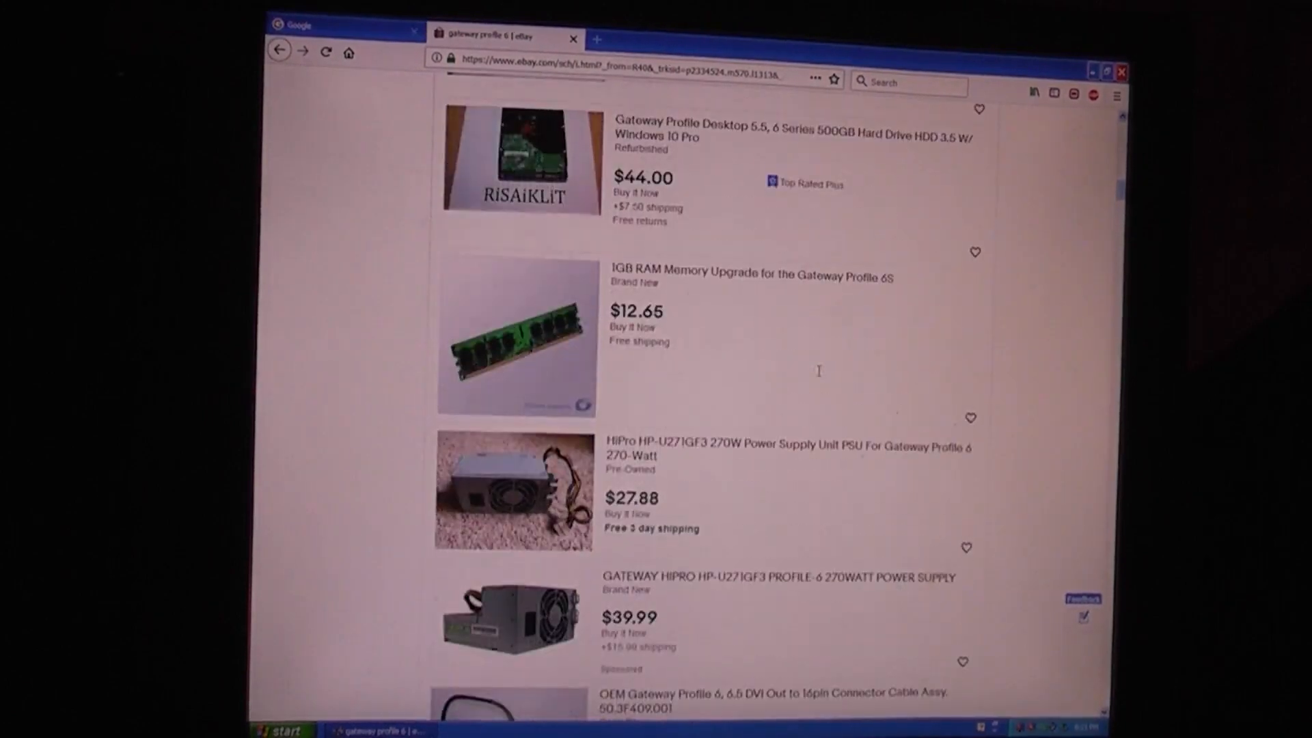
{"action": "scroll", "scroll_direction": "down", "scroll_amount": 3}
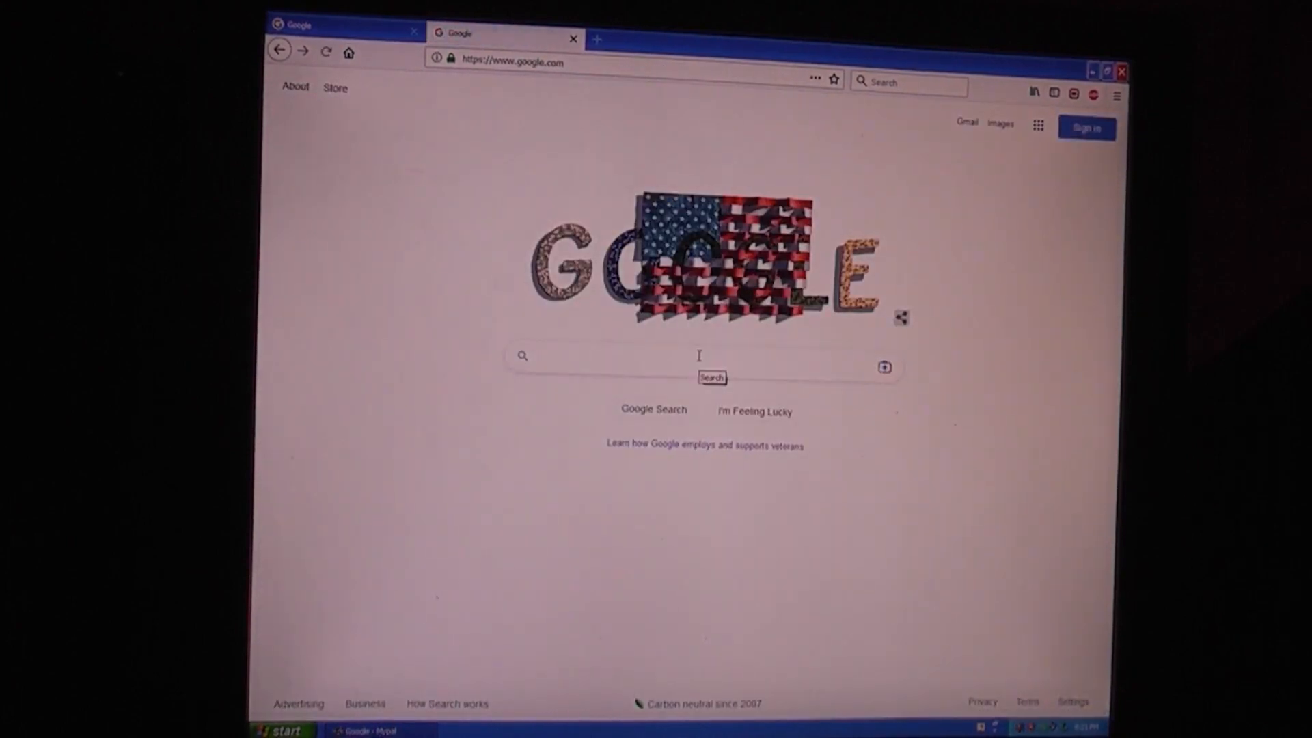
Google 'gateway profile 6 CPU support' and open the Ascendtech motherboard result in a new tab.
{"action": "type", "text": "gateway profile 6"}
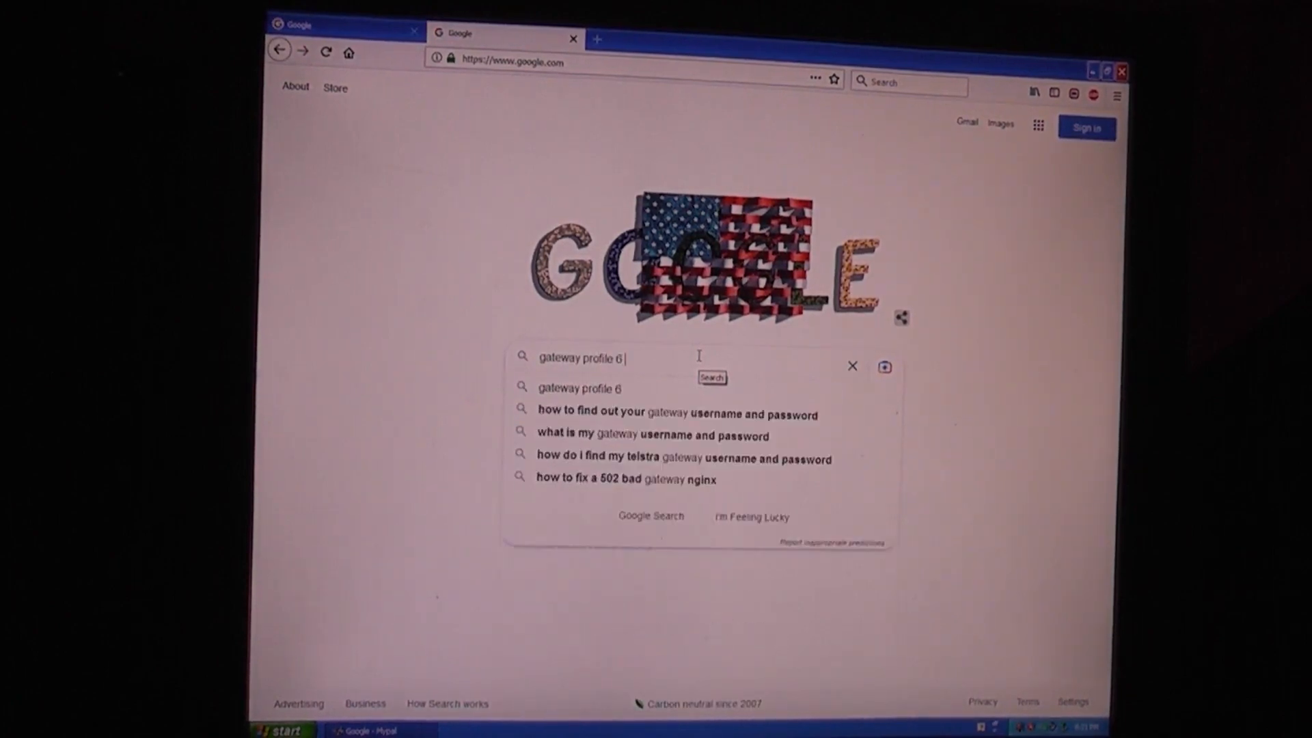
{"action": "type", "text": "CPU support"}
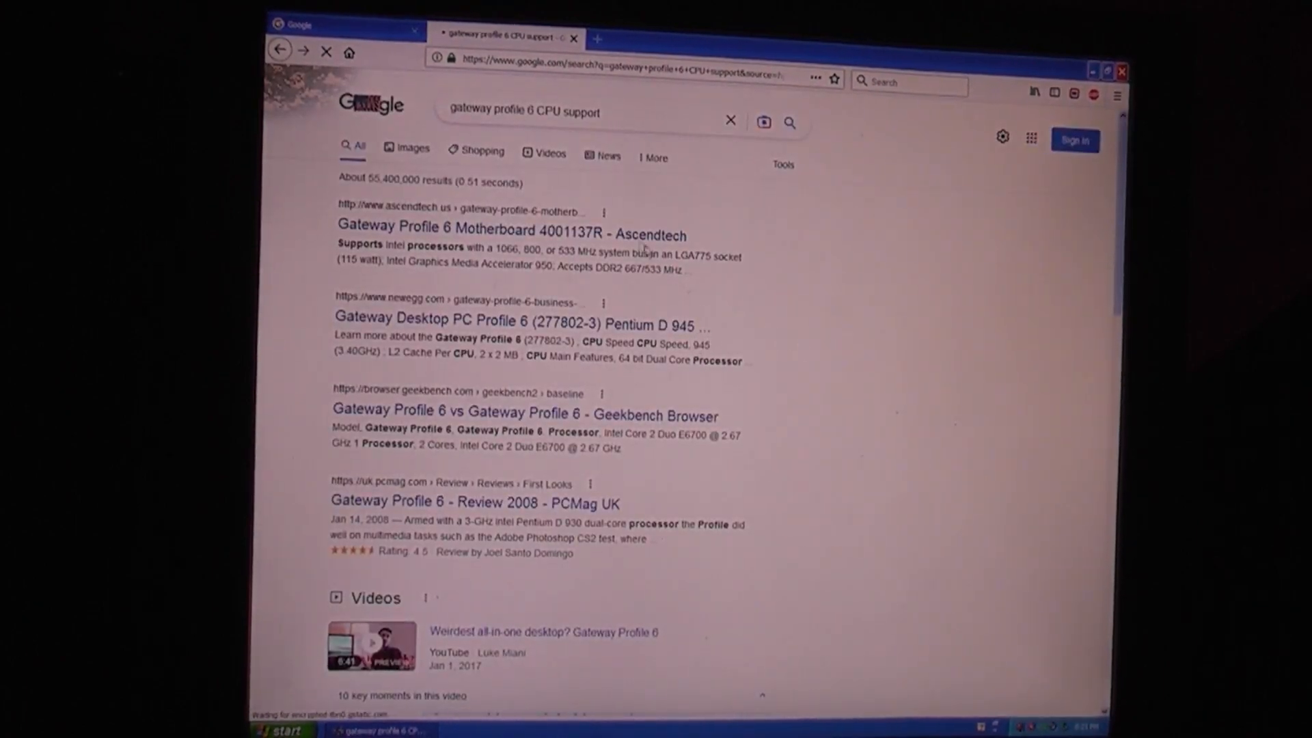
{"action": "right_click", "coordinate": [510, 233]}
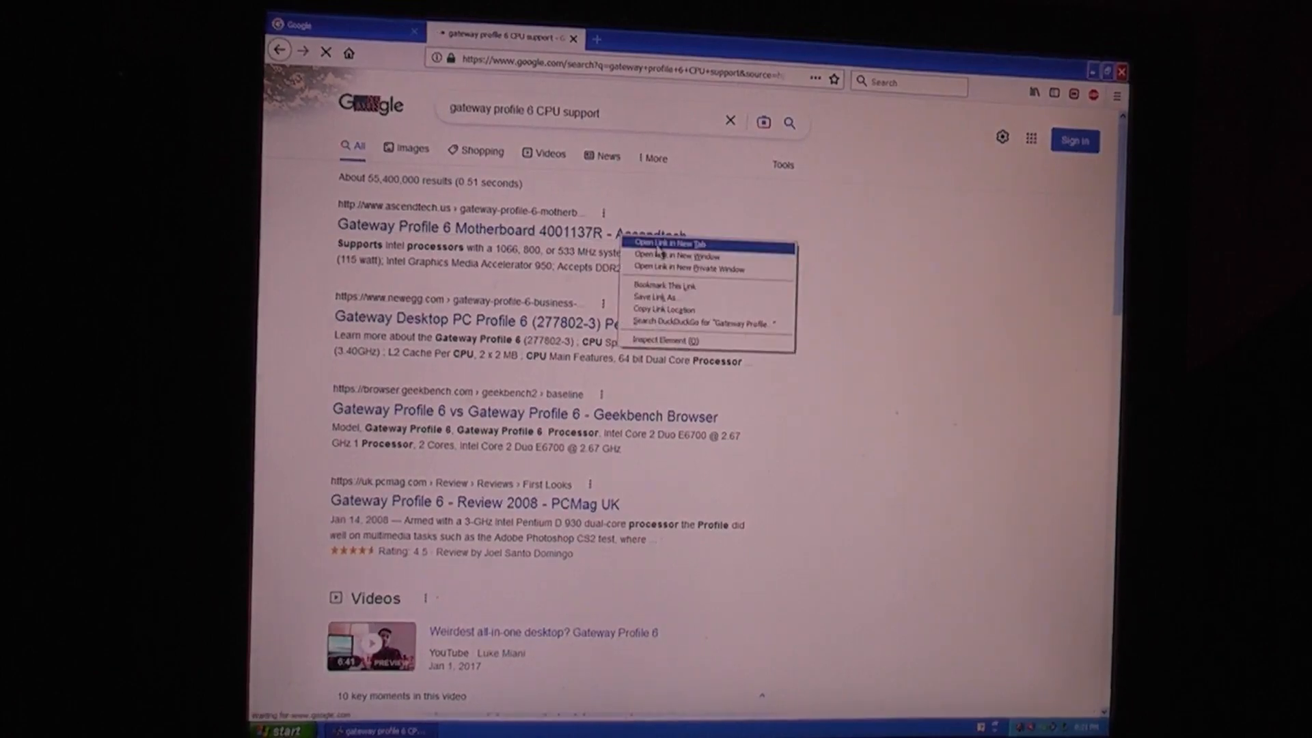
{"action": "left_click", "coordinate": [667, 243]}
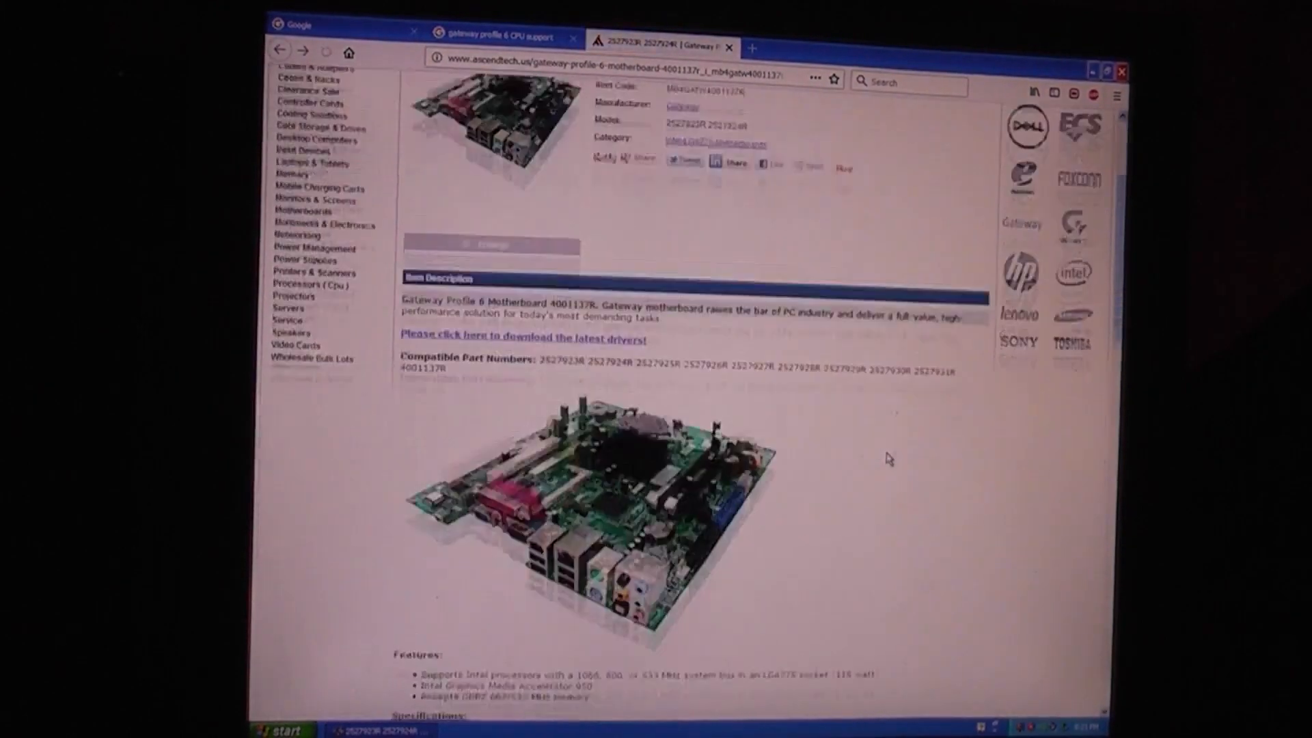
Read the Ascendtech Processor Support section covering dual-core Pentium D 9xx chips.
{"action": "scroll", "scroll_direction": "down", "scroll_amount": 3}
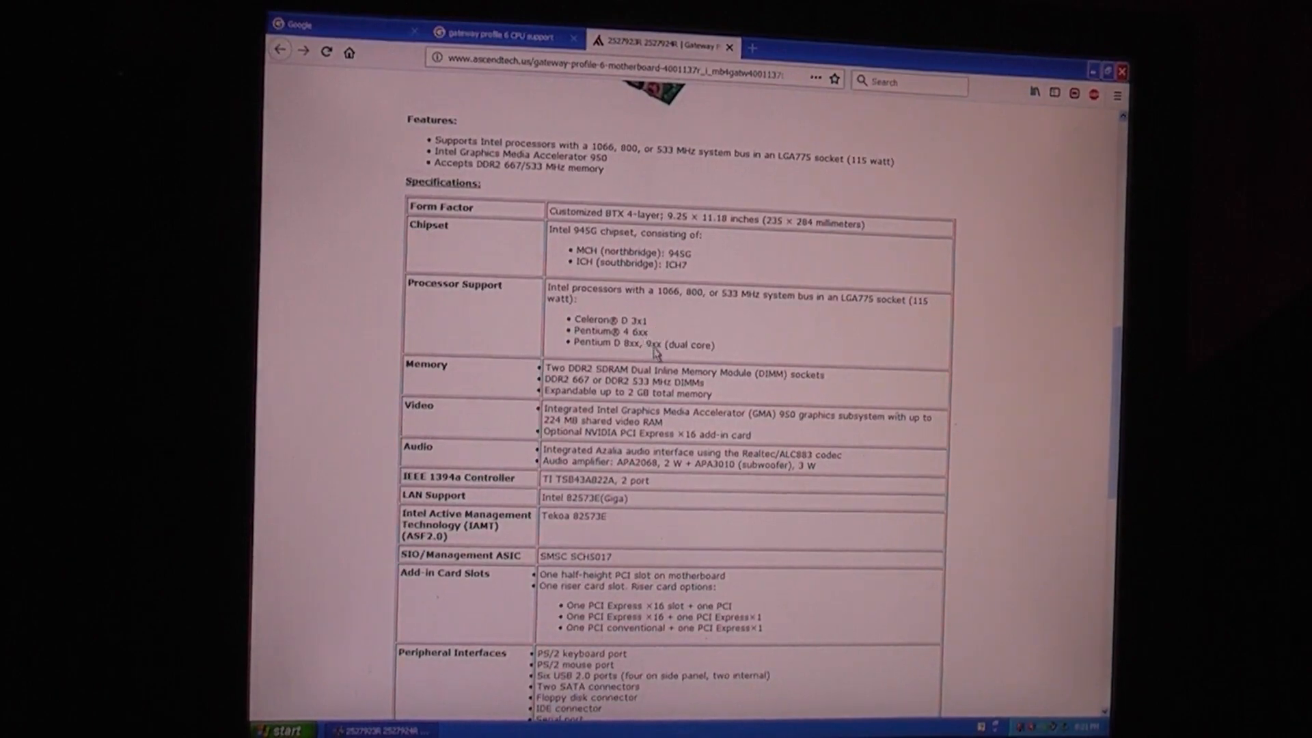
{"action": "scroll", "scroll_direction": "down", "scroll_amount": 3}
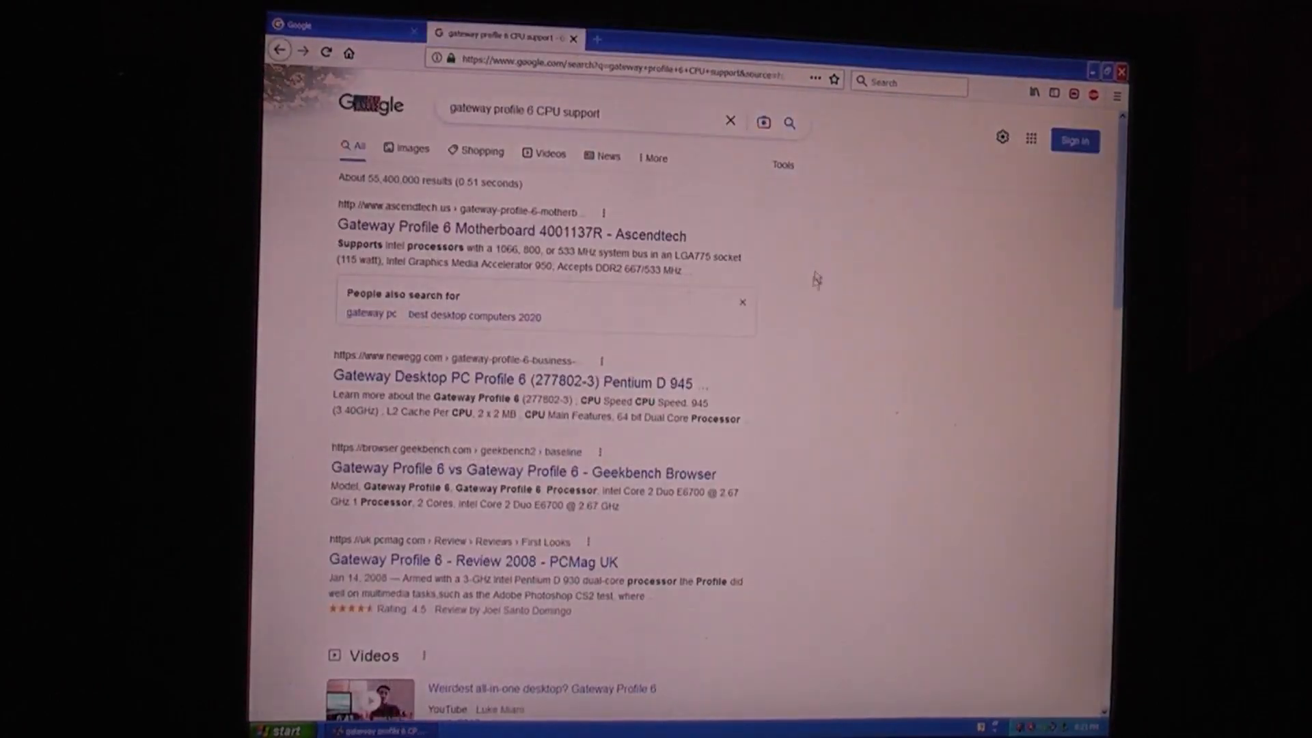
{"action": "scroll", "scroll_direction": "down", "scroll_amount": 3}
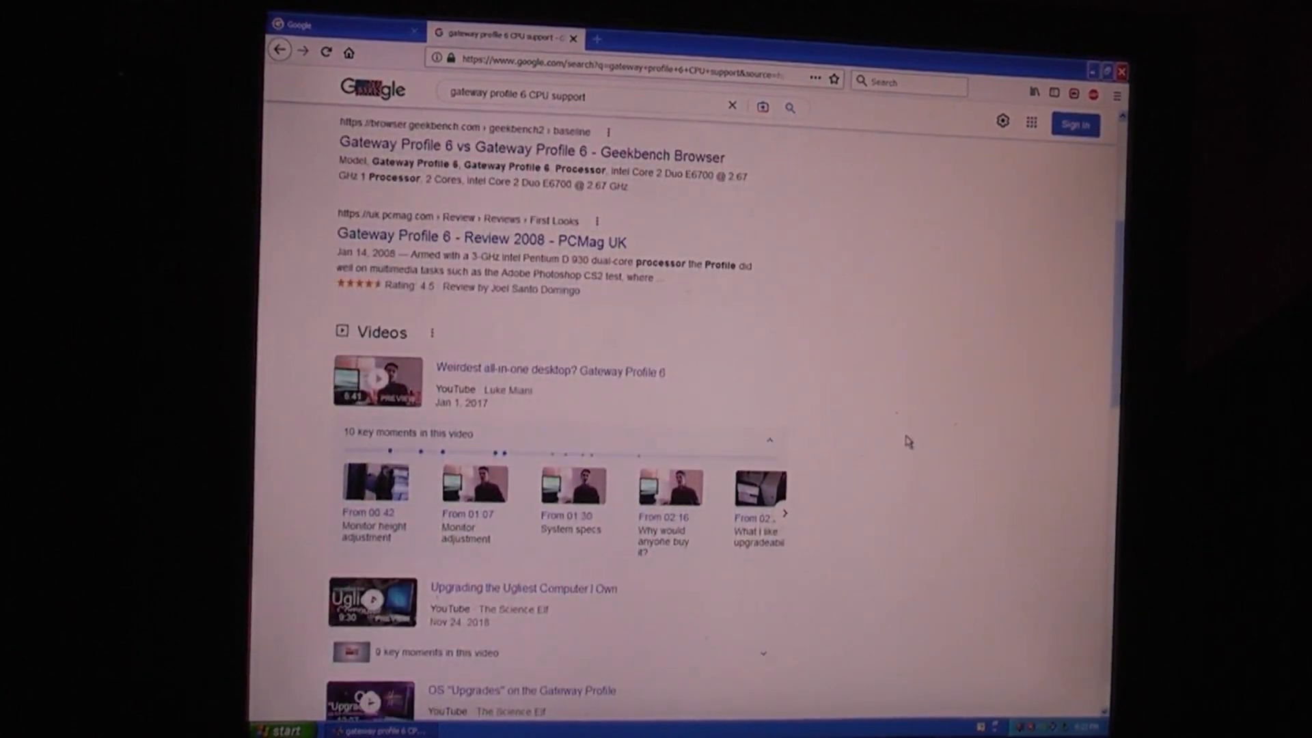
{"action": "scroll", "scroll_direction": "down", "scroll_amount": 3}
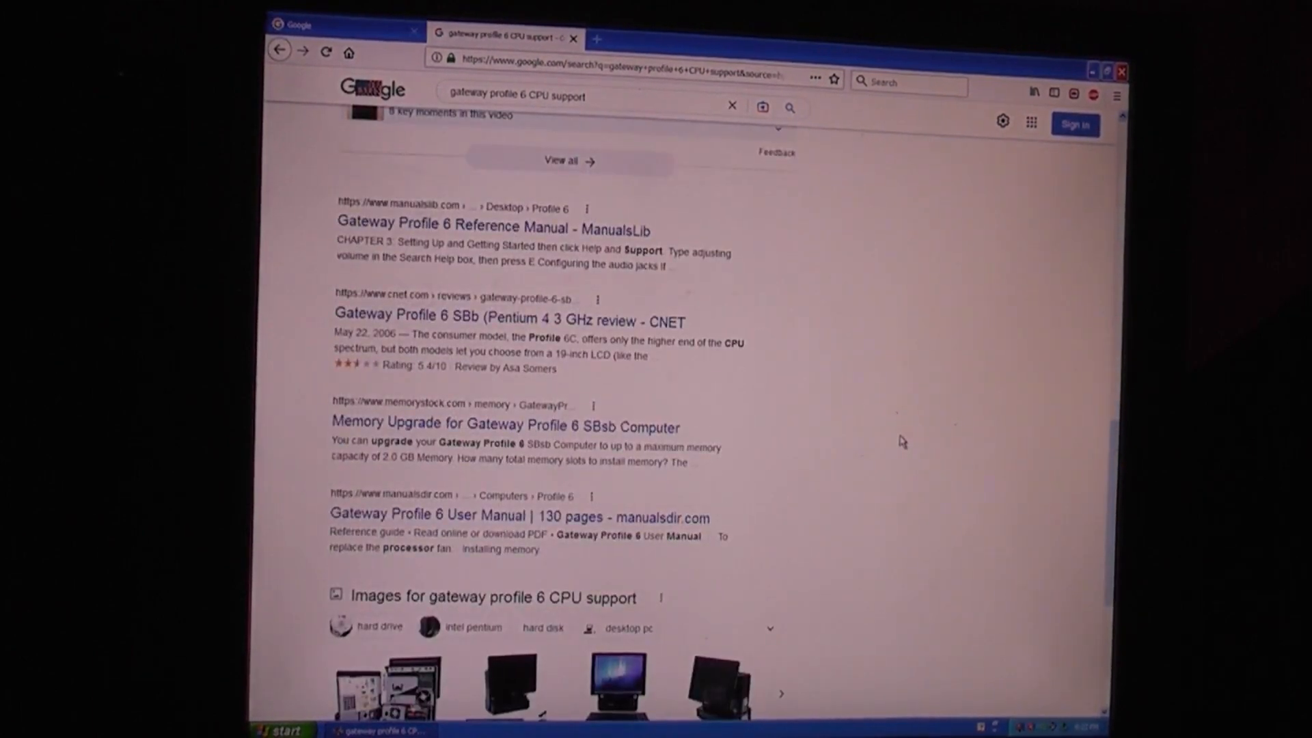
{"action": "scroll", "scroll_direction": "down", "scroll_amount": 3}
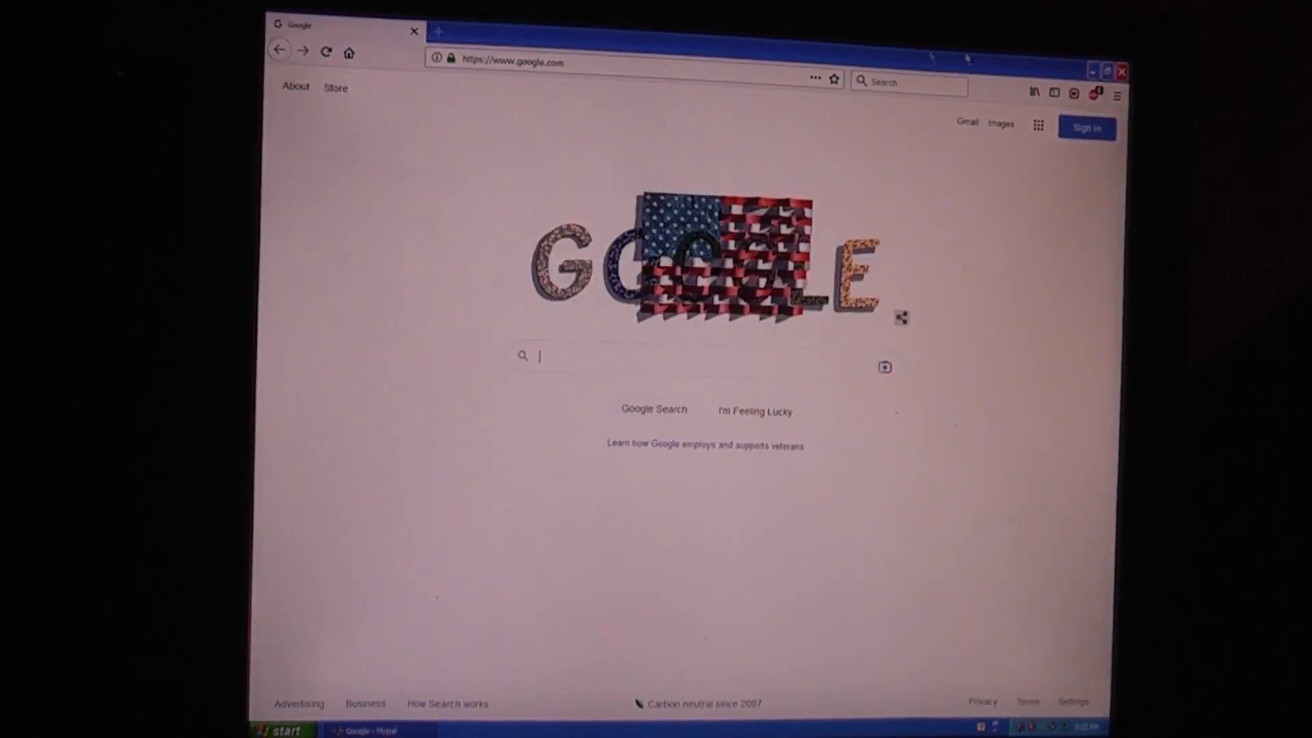
Go to YouTube from the Google apps grid and start the Oddly Satisfying Video To Relax You Before Sleep.
{"action": "left_click", "coordinate": [1037, 126]}
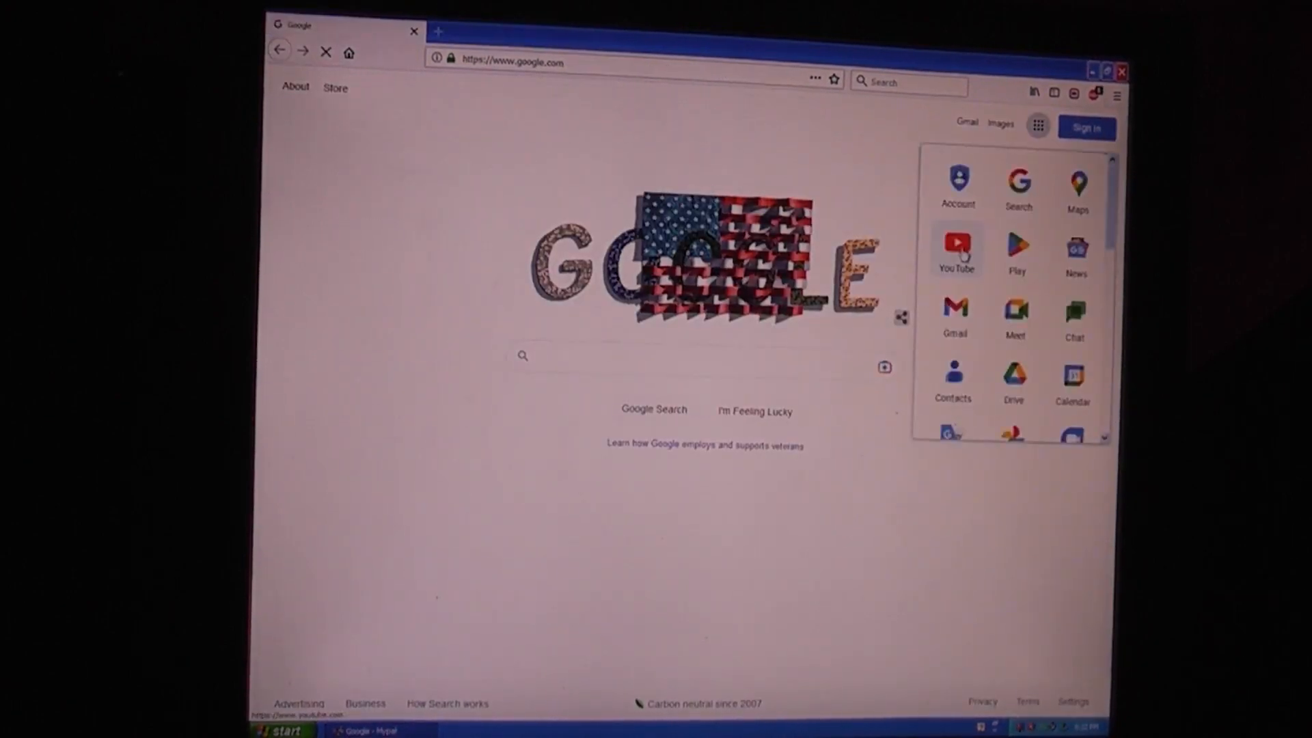
{"action": "left_click", "coordinate": [956, 247]}
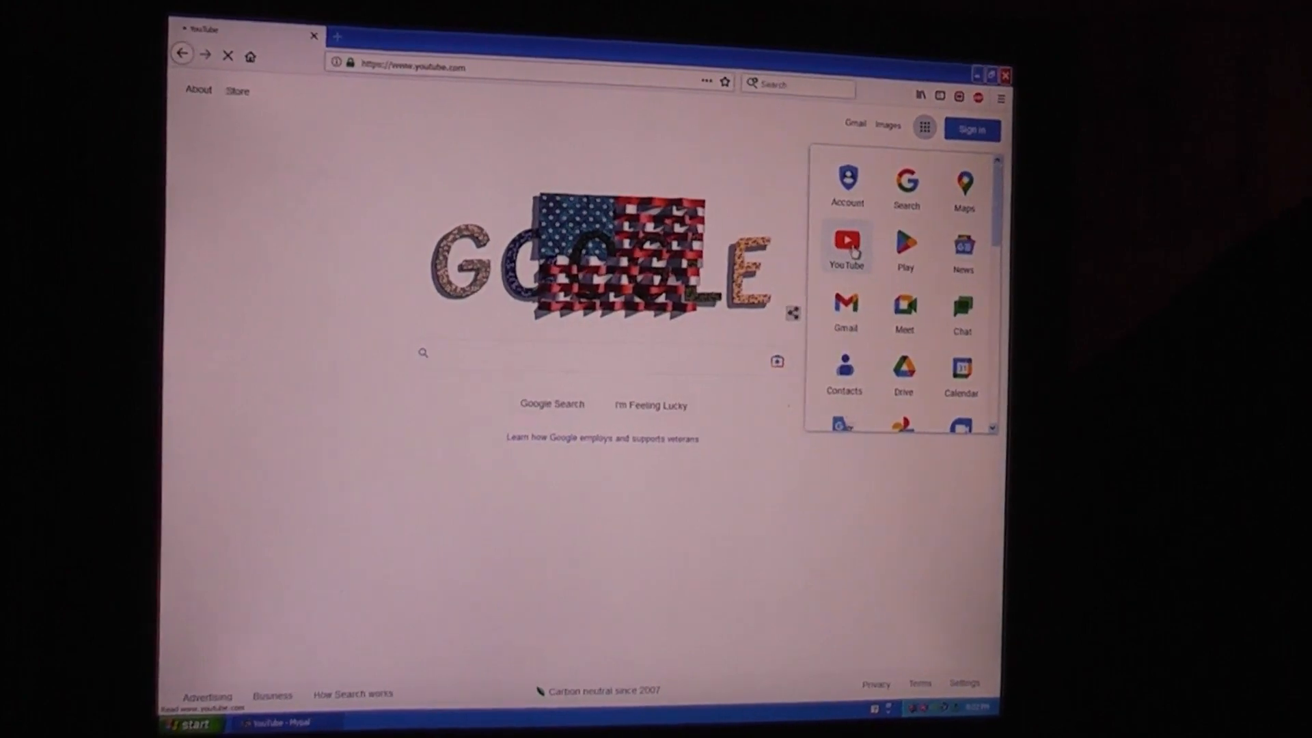
{"action": "left_click", "coordinate": [844, 247]}
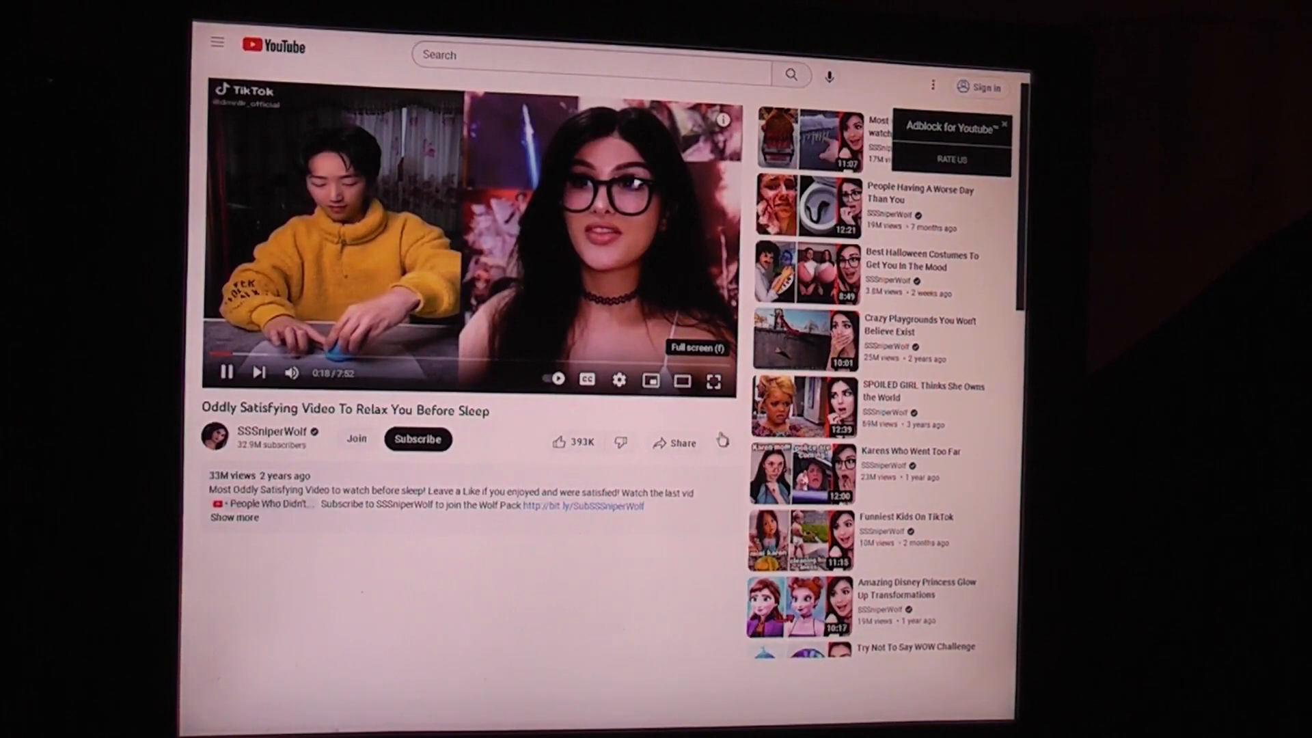
{"action": "left_click", "coordinate": [710, 381]}
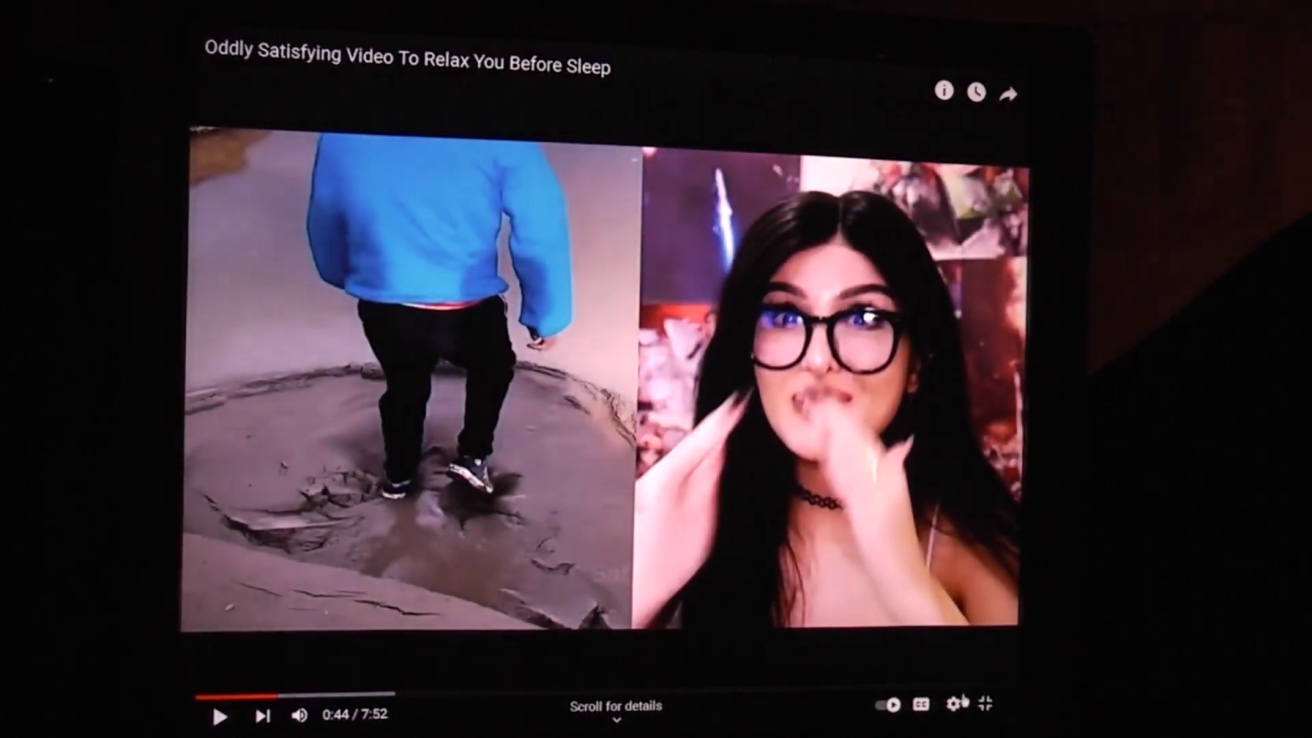
{"action": "left_click", "coordinate": [982, 703]}
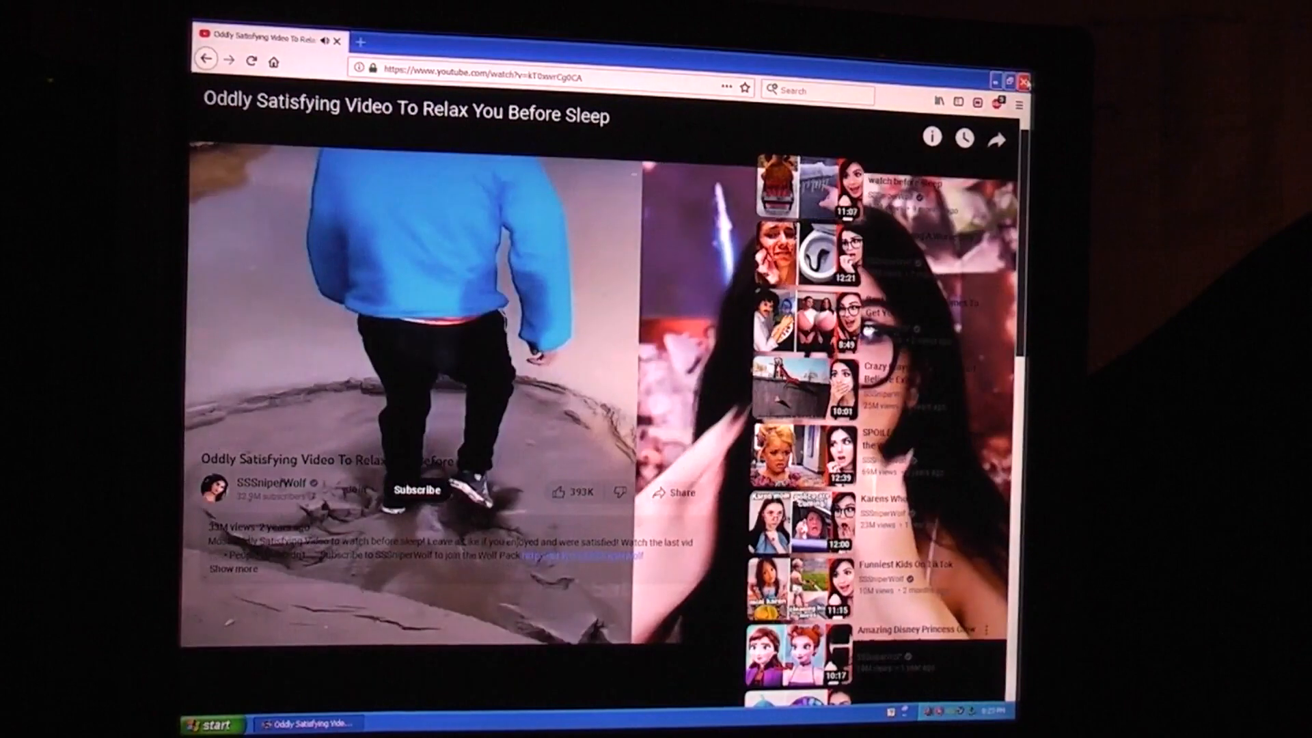
{"action": "left_click", "coordinate": [1024, 82]}
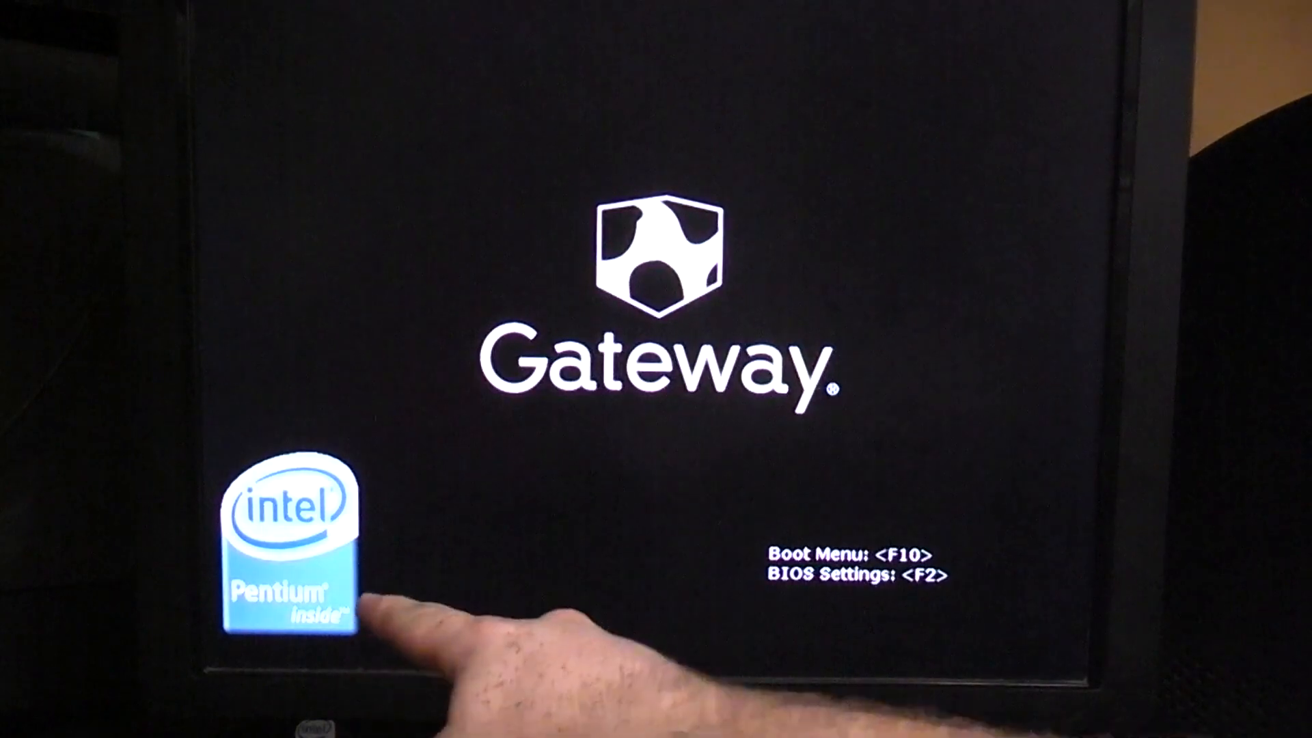
Enter the Phoenix AwardBIOS setup with F2 and reach the Exit menu with Exit Saving Changes highlighted.
{"action": "key", "text": "f2"}
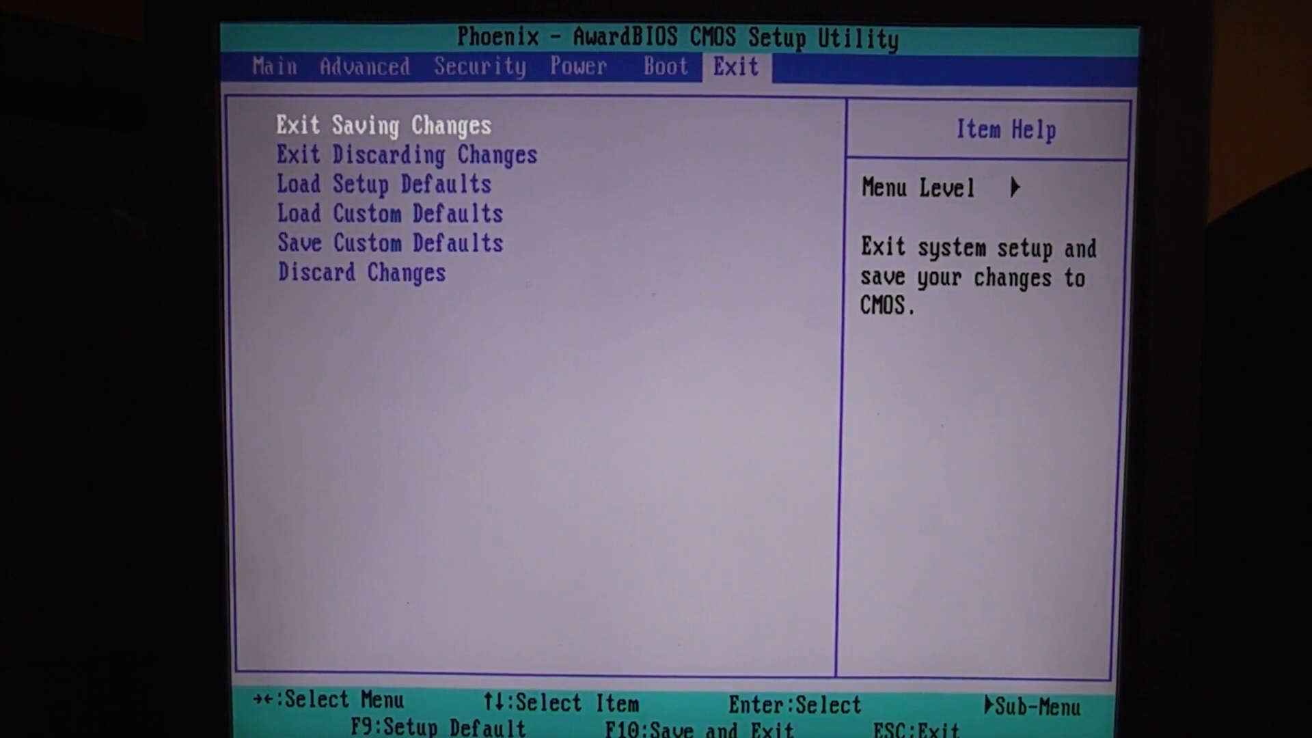
Leave BIOS saving changes and let Windows XP boot to the desktop.
{"action": "key", "text": "down"}
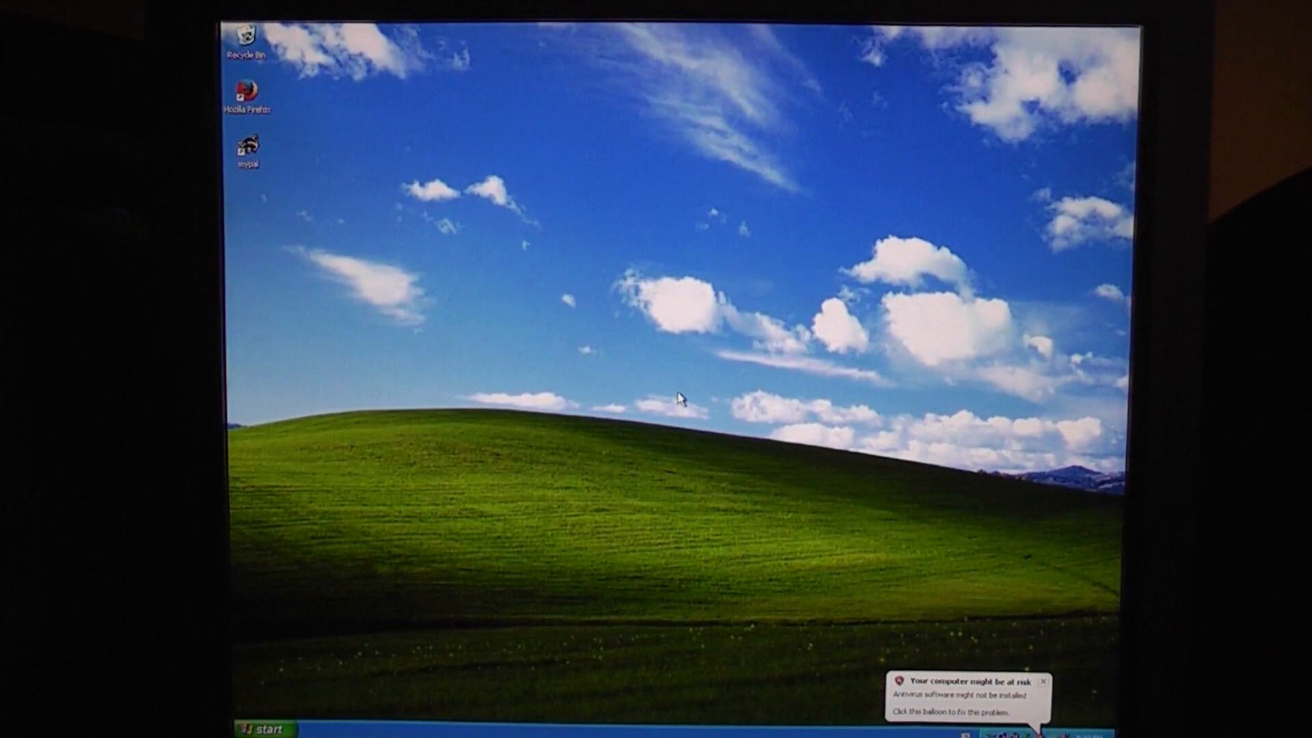
{"action": "mouse_move", "coordinate": [714, 405]}
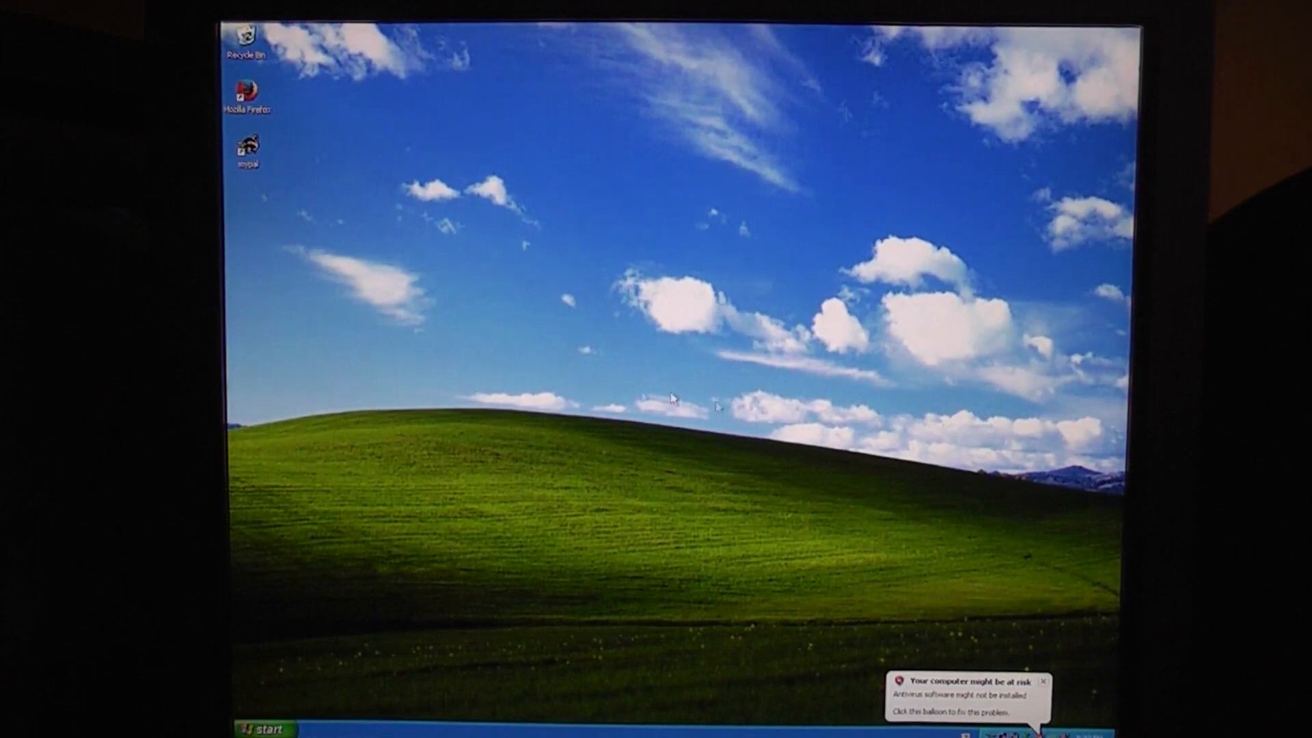
Launch the MyPal browser from its desktop shortcut.
{"action": "left_click", "coordinate": [266, 728]}
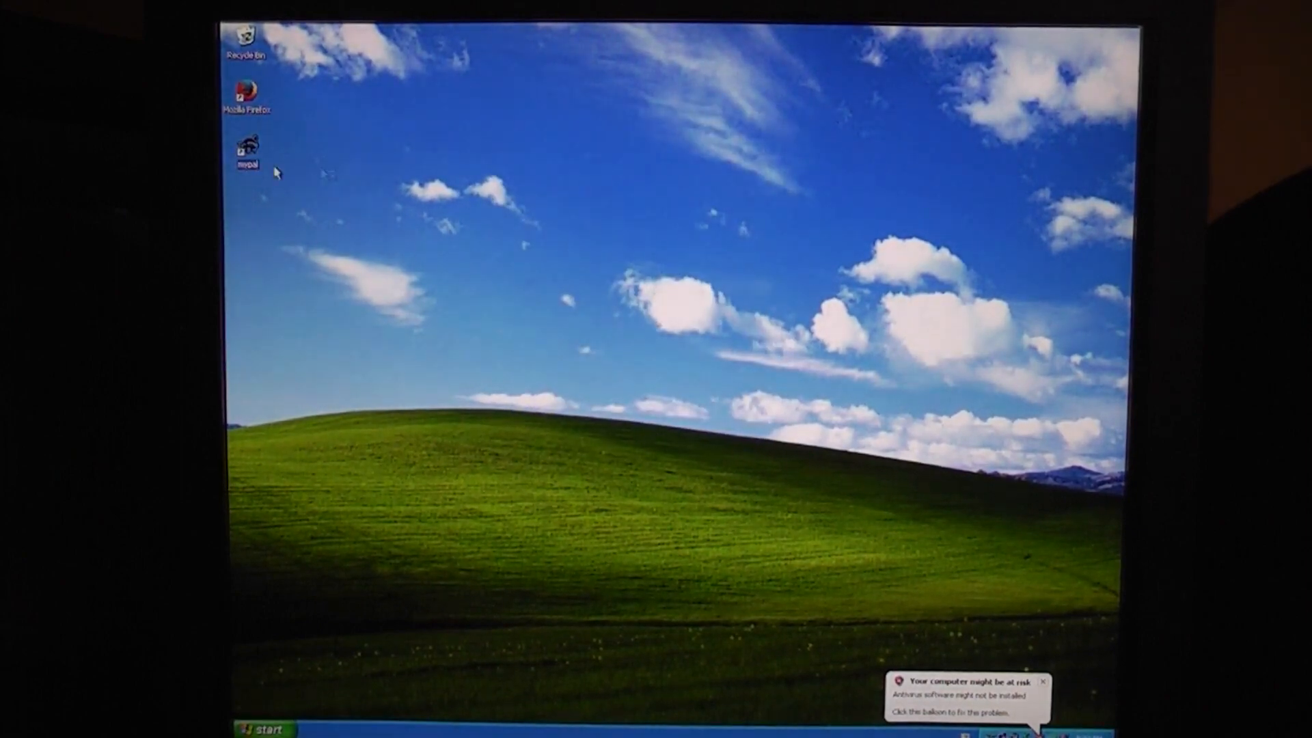
{"action": "mouse_move", "coordinate": [765, 219]}
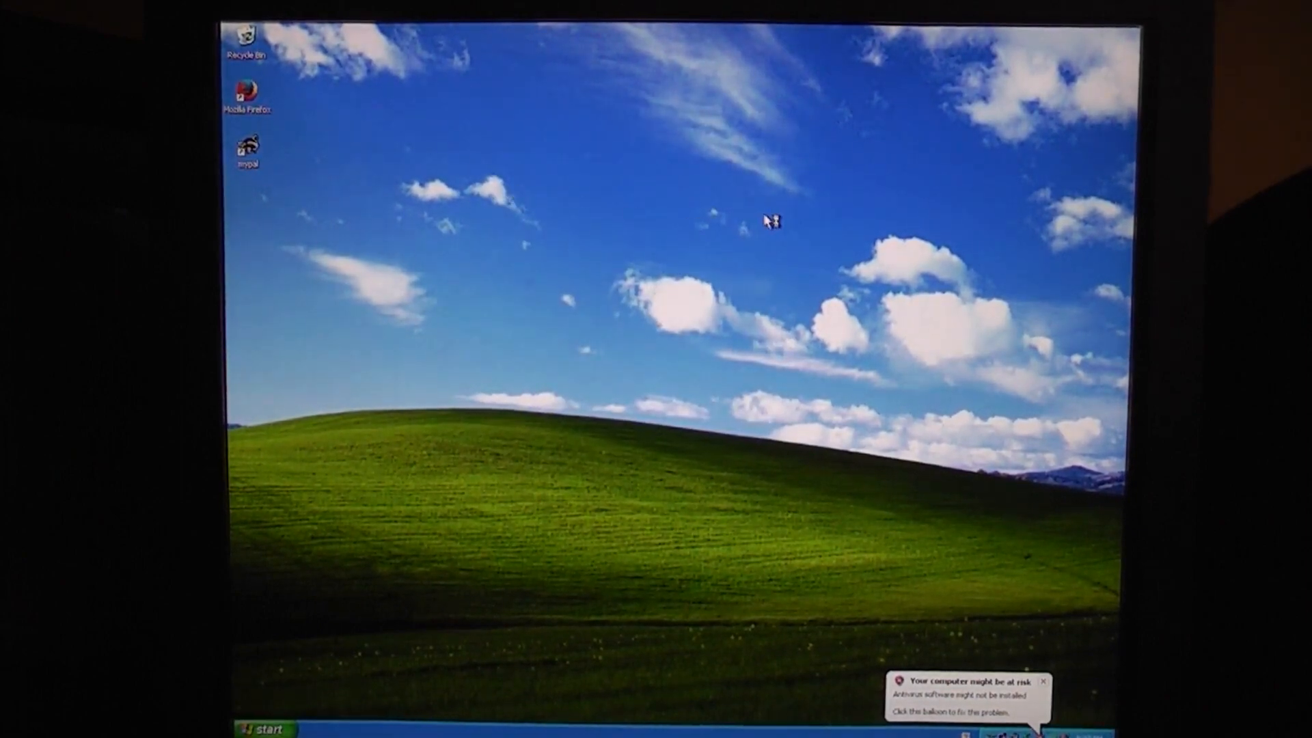
{"action": "mouse_move", "coordinate": [887, 297]}
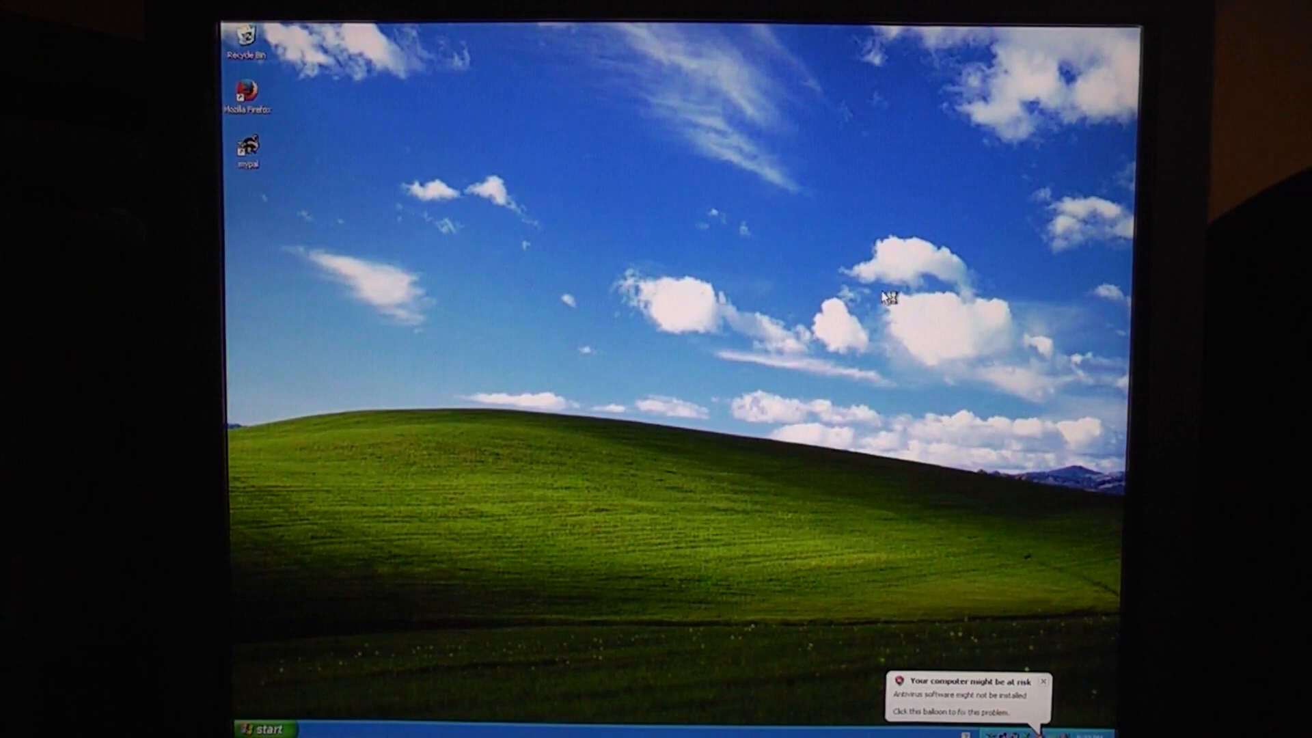
{"action": "mouse_move", "coordinate": [778, 304]}
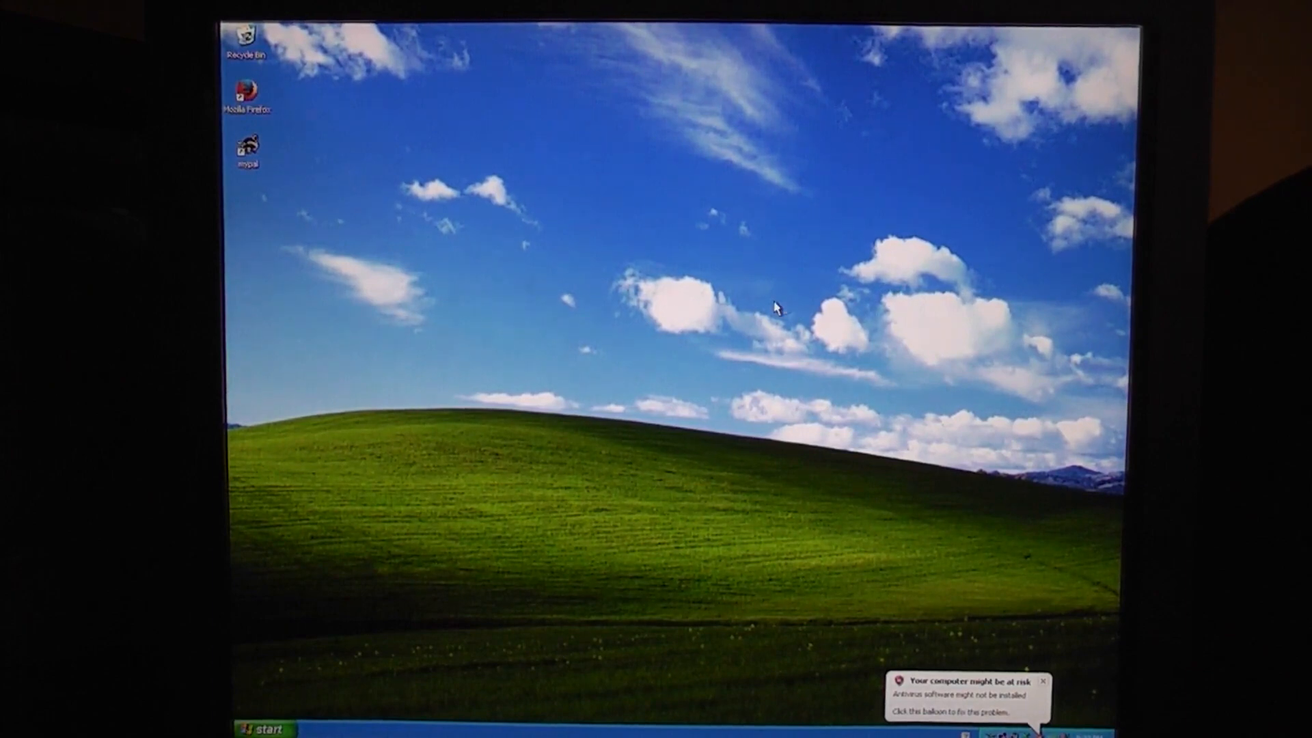
{"action": "mouse_move", "coordinate": [757, 303]}
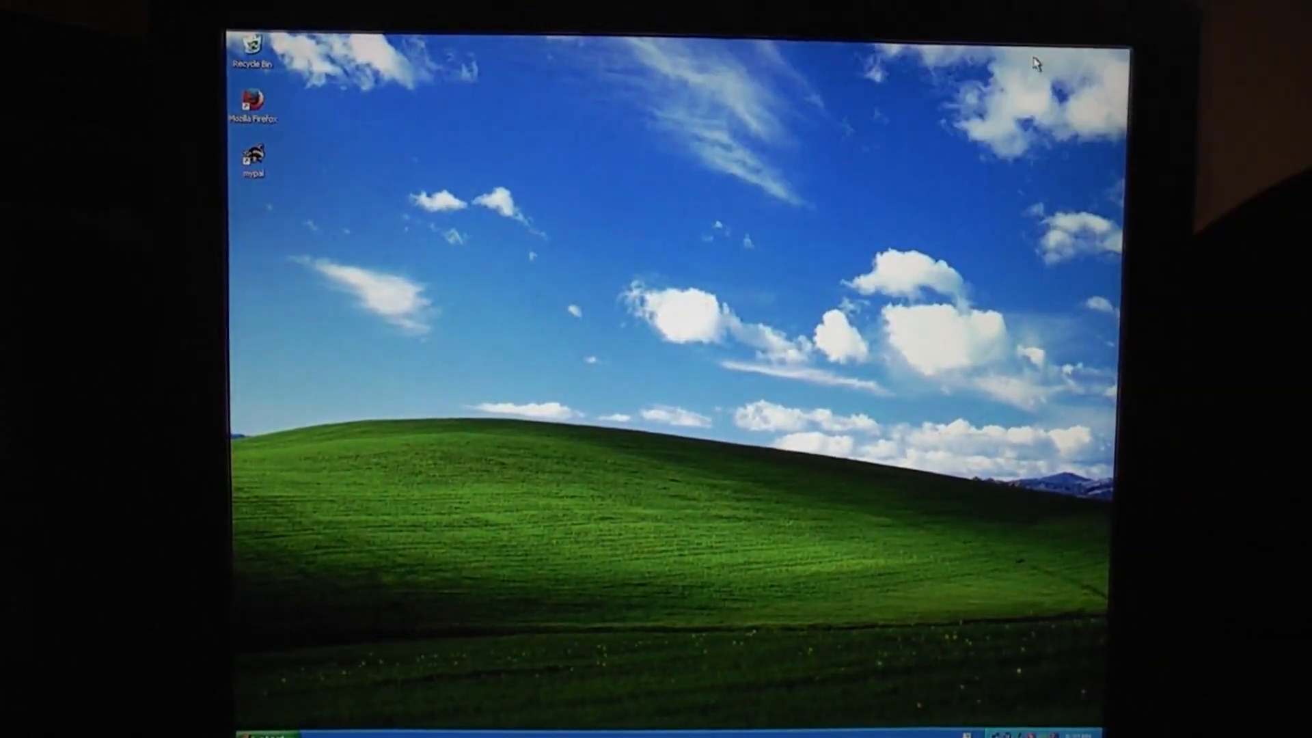
{"action": "mouse_move", "coordinate": [618, 299]}
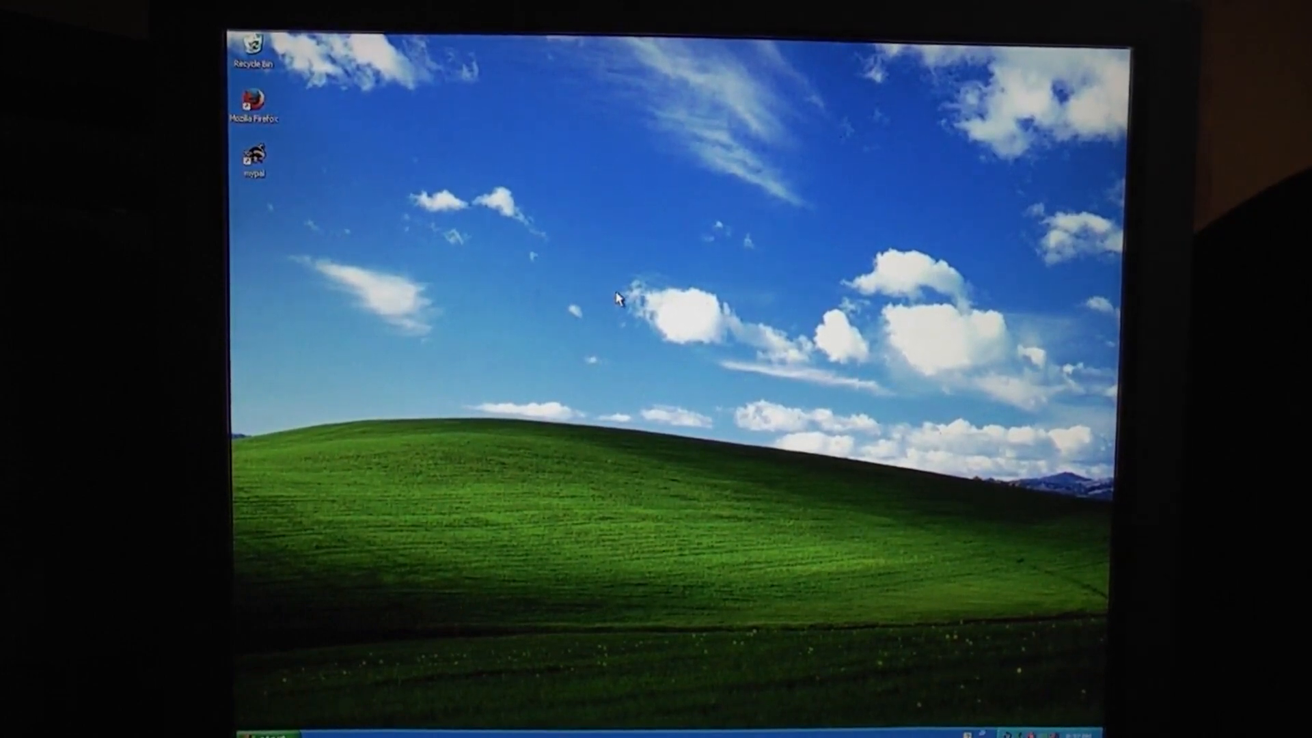
{"action": "mouse_move", "coordinate": [601, 111]}
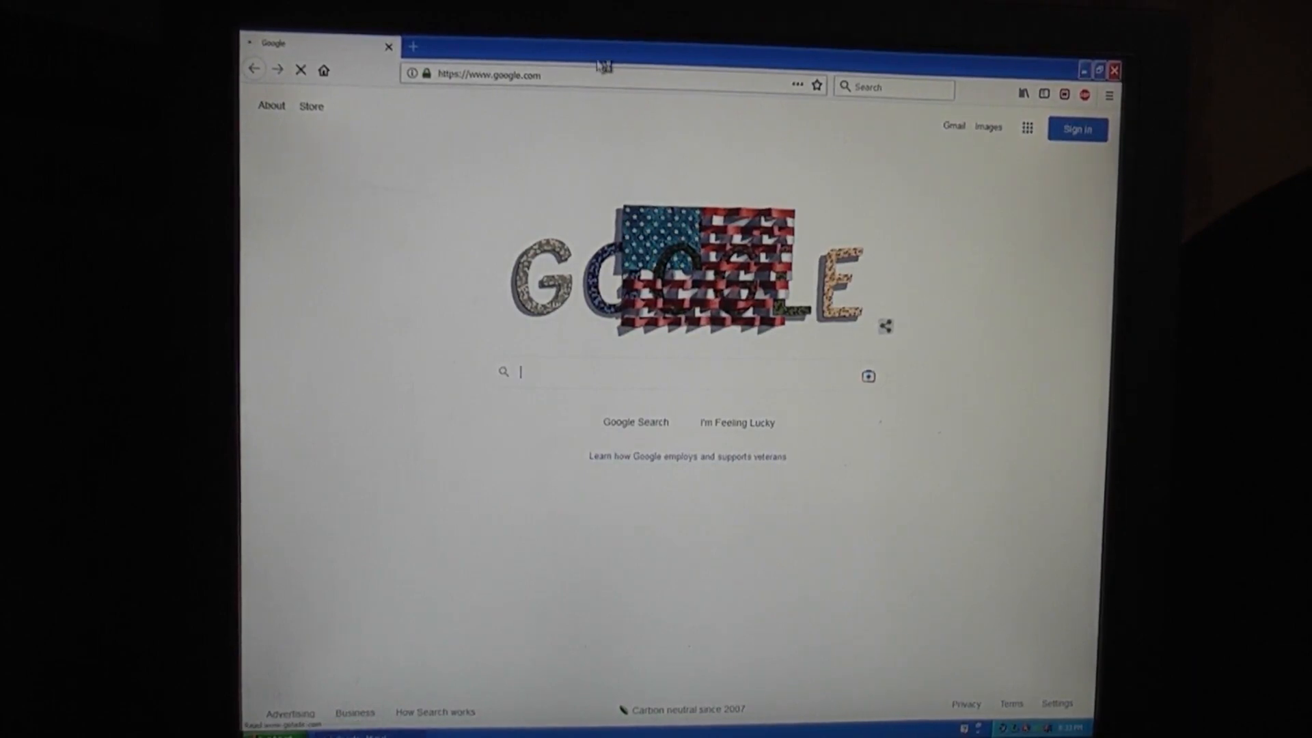
In a new tab on ebay.com, search the 'gateway profile 6' suggestion and browse the listings.
{"action": "left_click", "coordinate": [410, 48]}
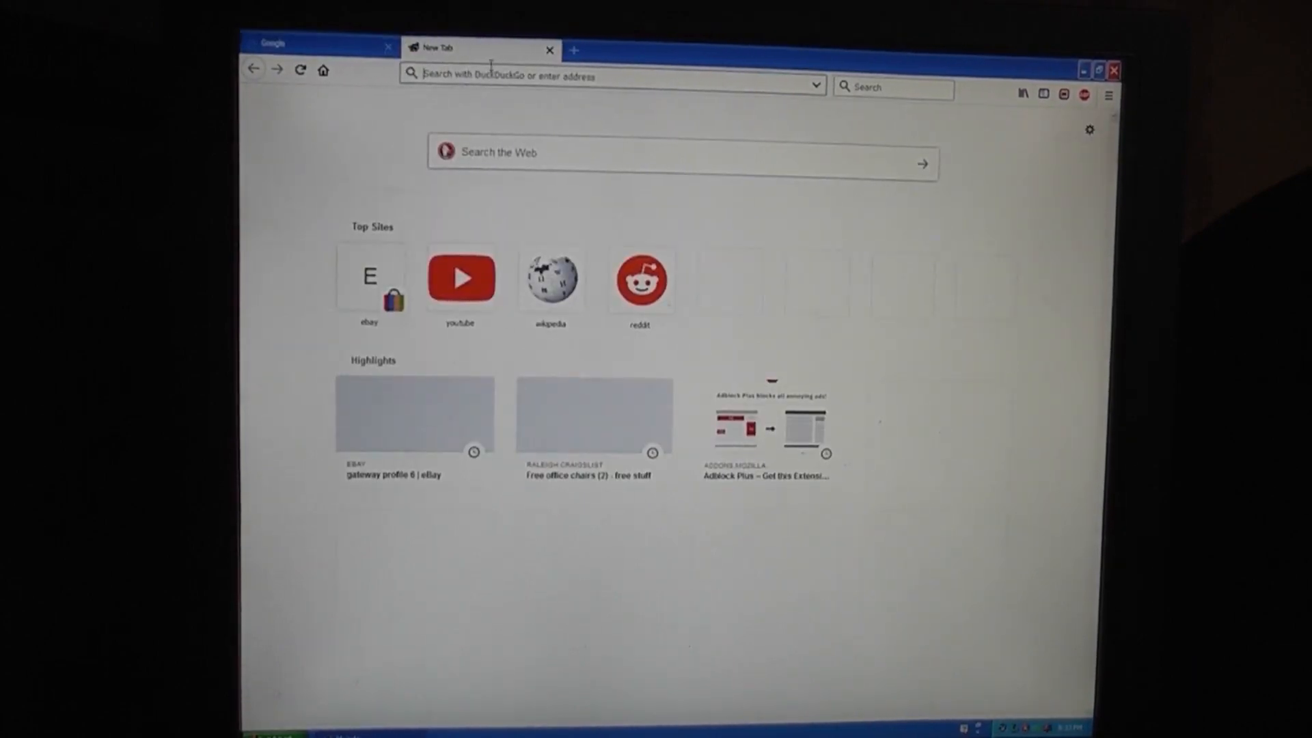
{"action": "type", "text": "ebay.com"}
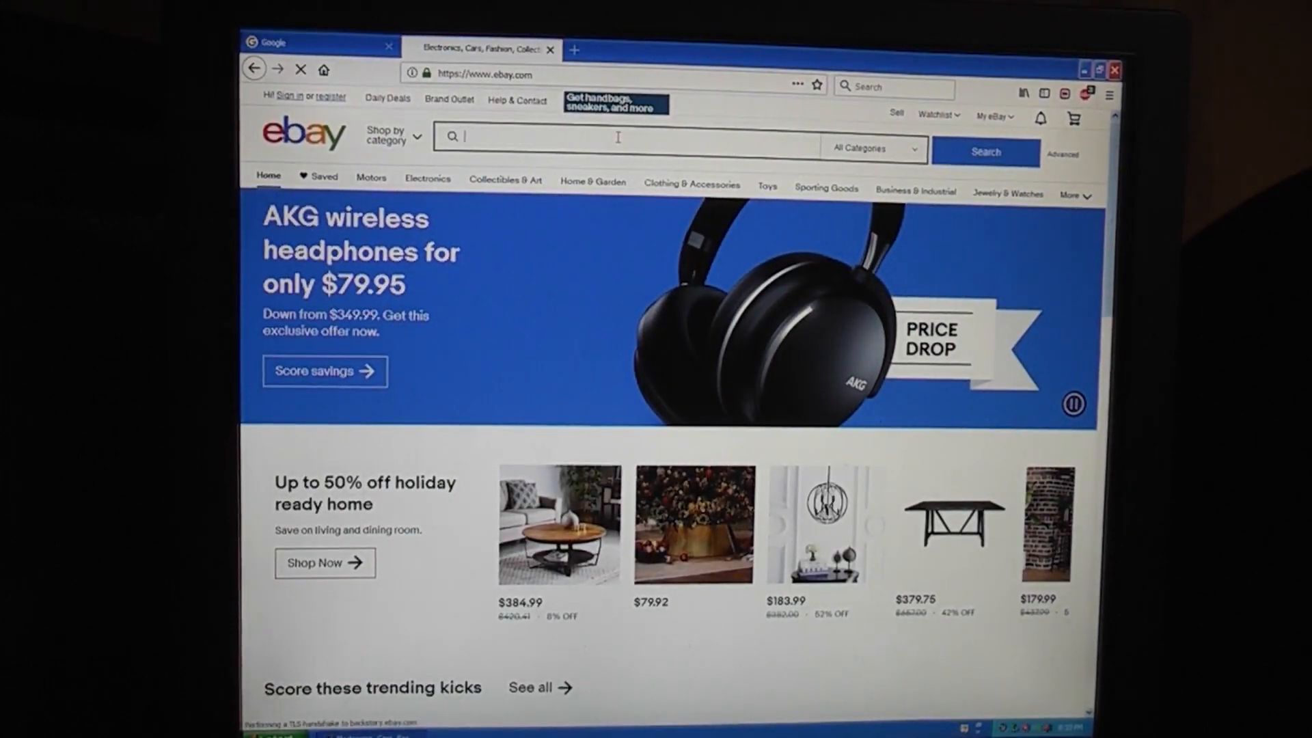
{"action": "type", "text": "gateway"}
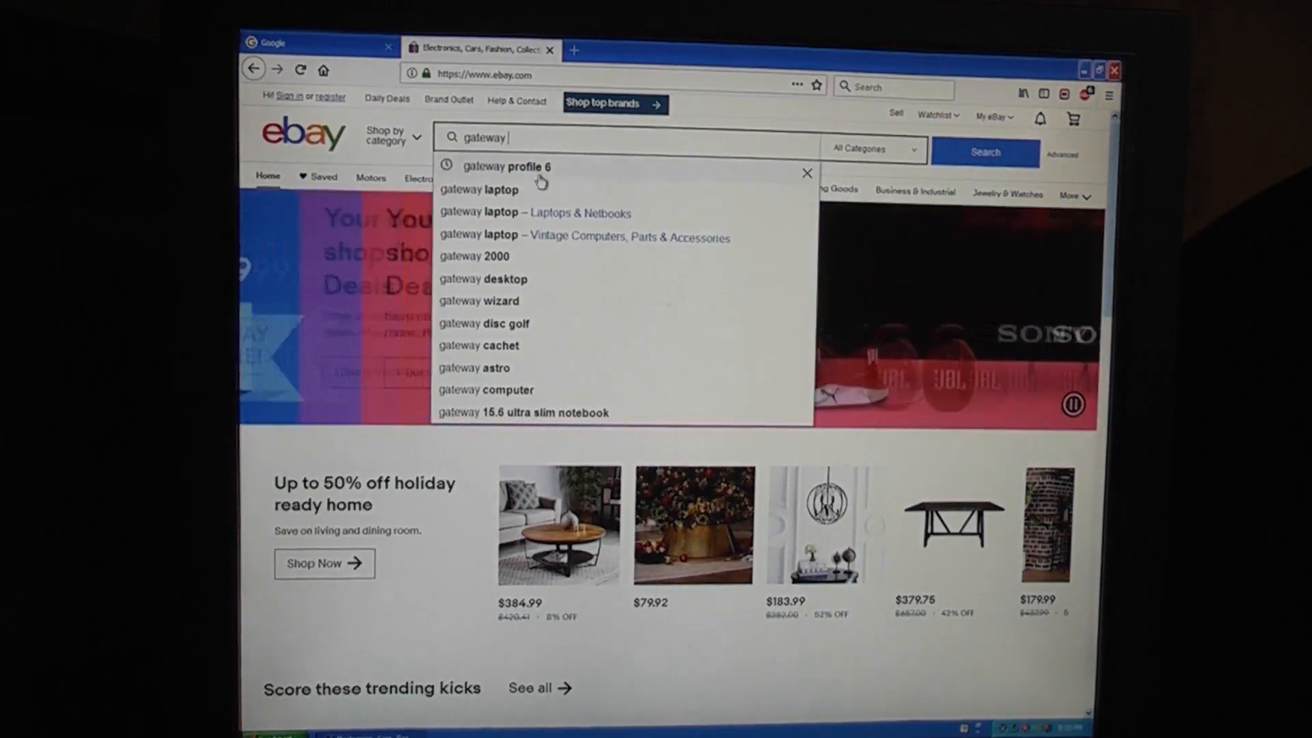
{"action": "left_click", "coordinate": [500, 167]}
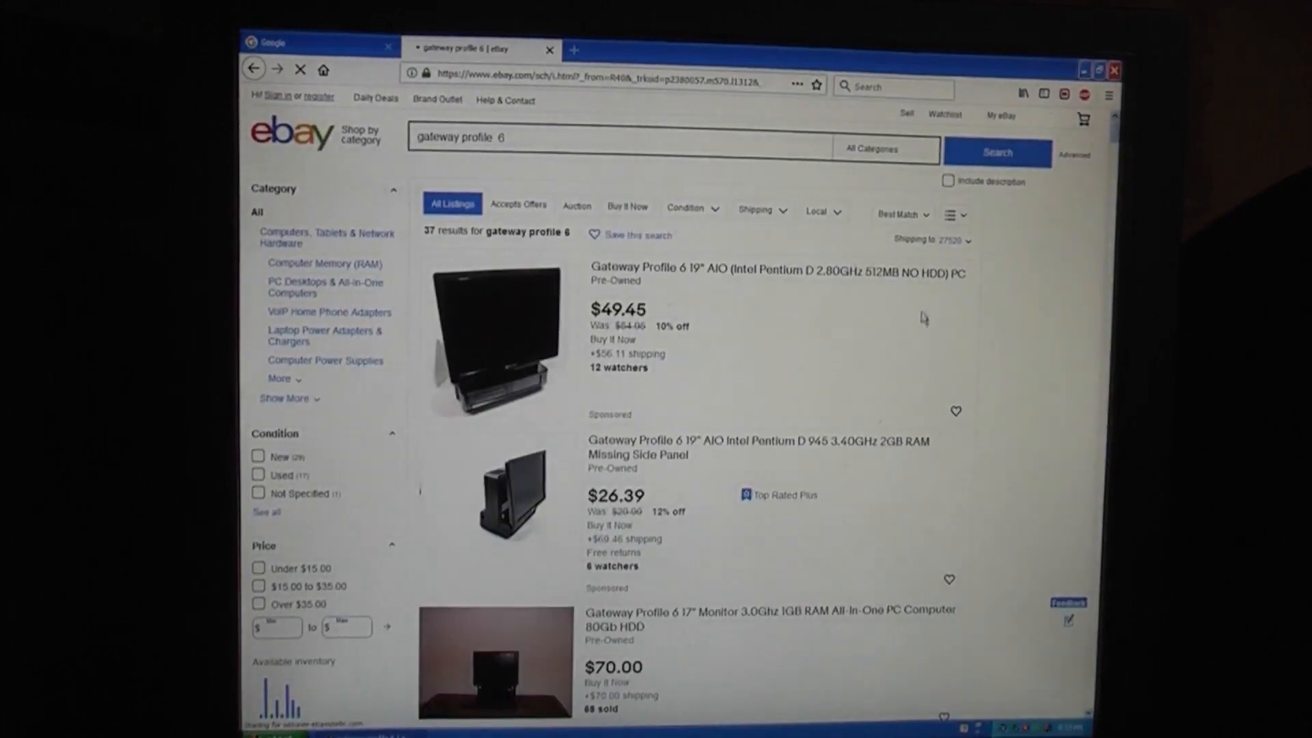
{"action": "scroll", "scroll_direction": "down", "scroll_amount": 3}
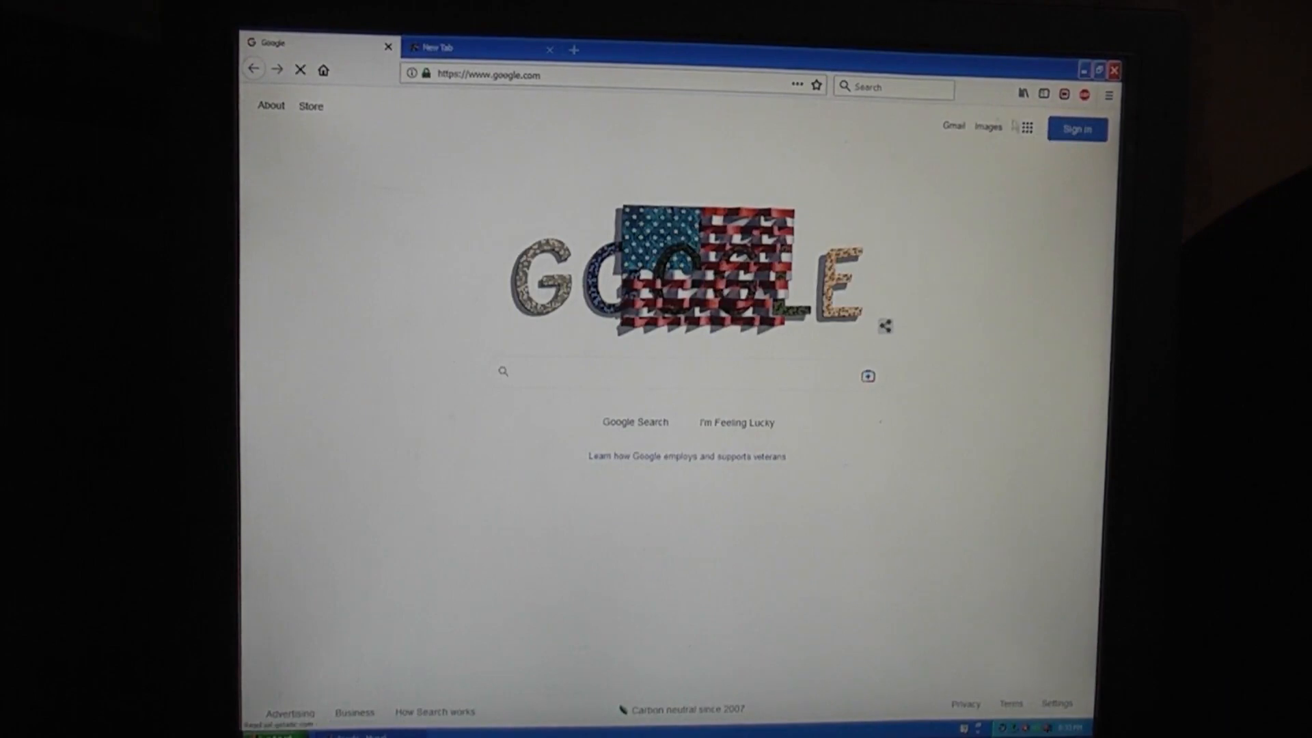
Go to YouTube from Google's apps grid and open SSSniperWolf's Most Oddly Satisfying Video.
{"action": "left_click", "coordinate": [1027, 128]}
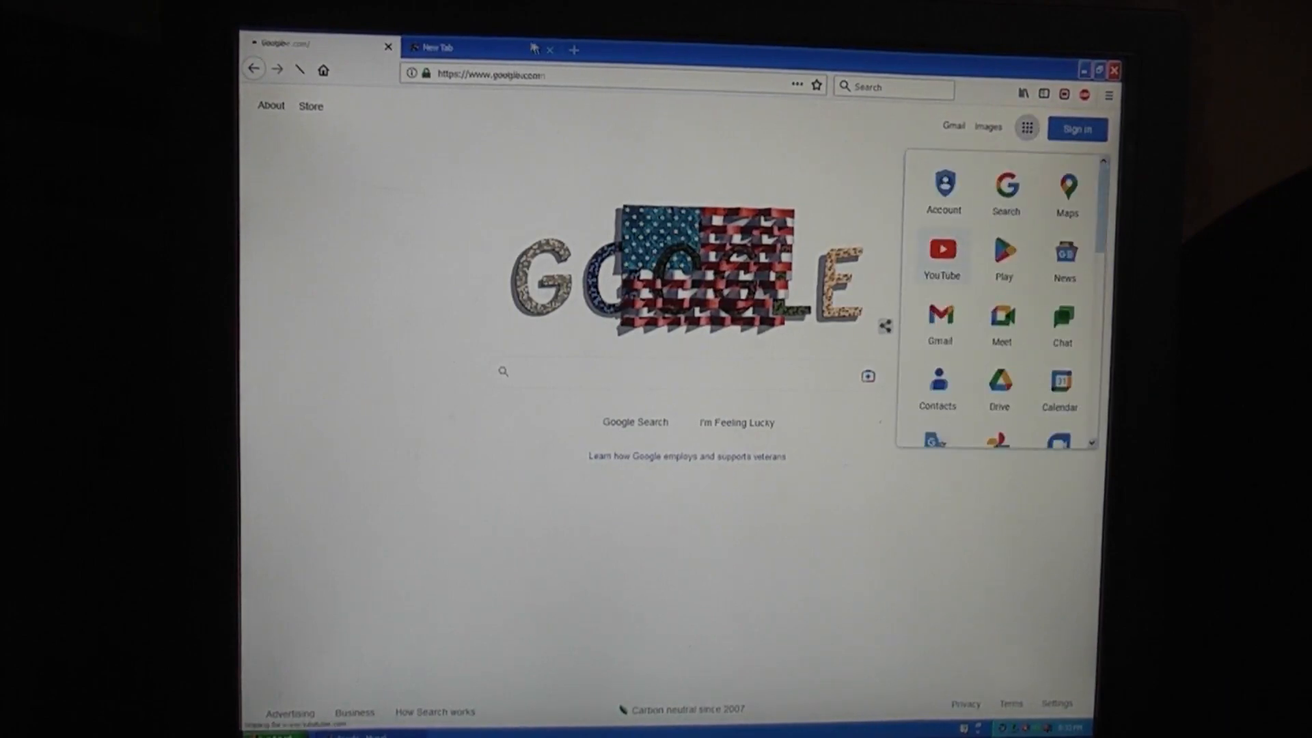
{"action": "left_click", "coordinate": [942, 256]}
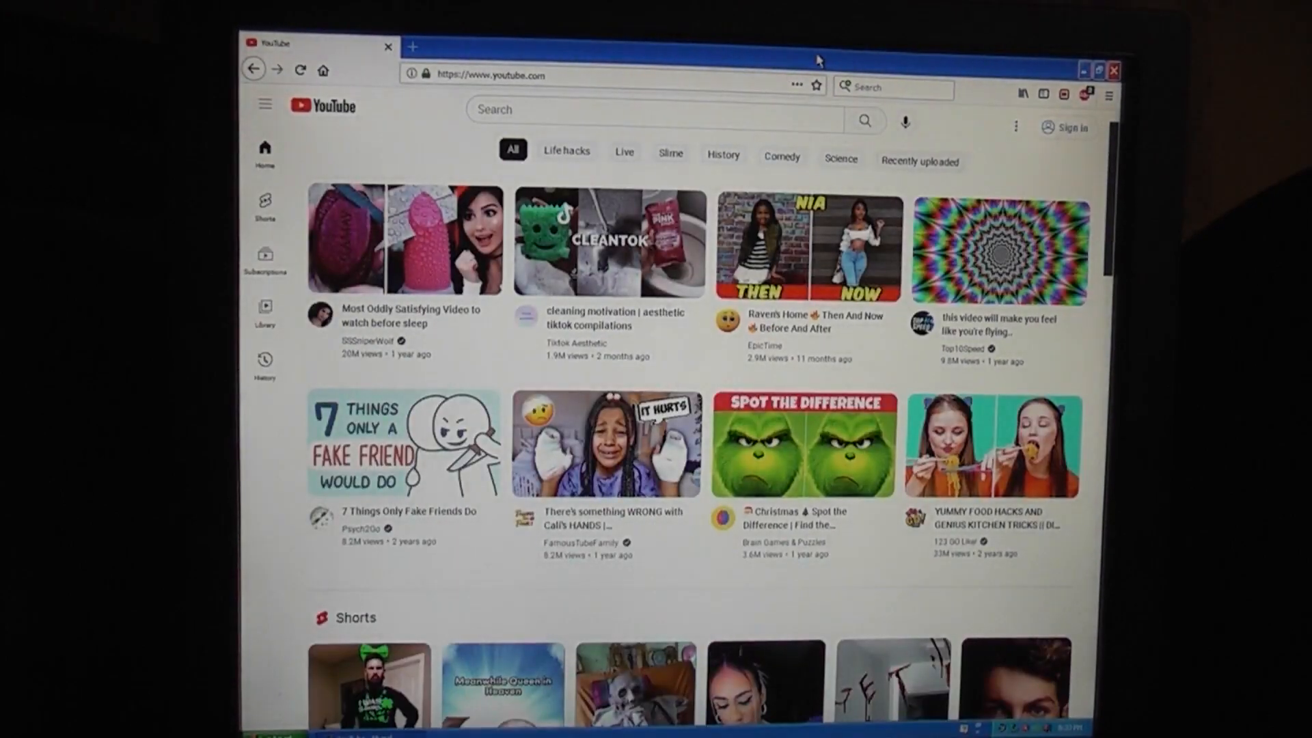
{"action": "scroll", "scroll_direction": "down", "scroll_amount": 3}
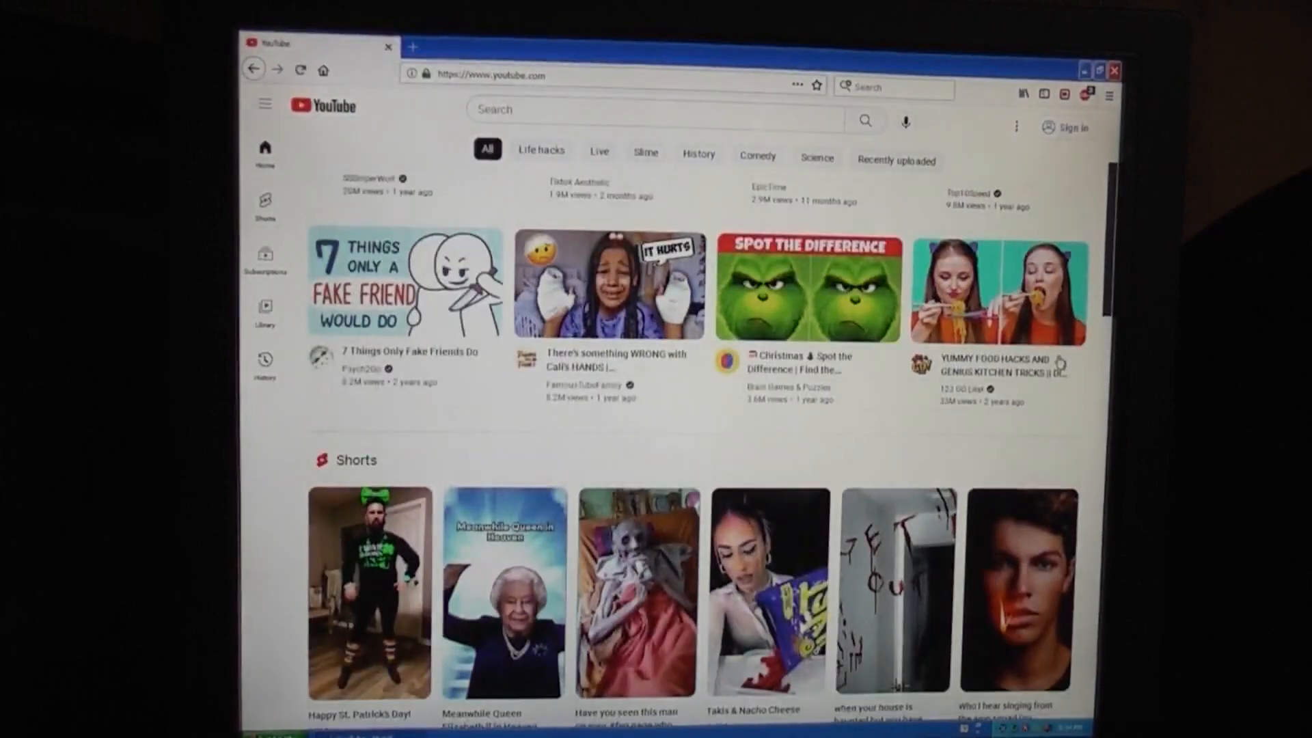
{"action": "left_click", "coordinate": [405, 287]}
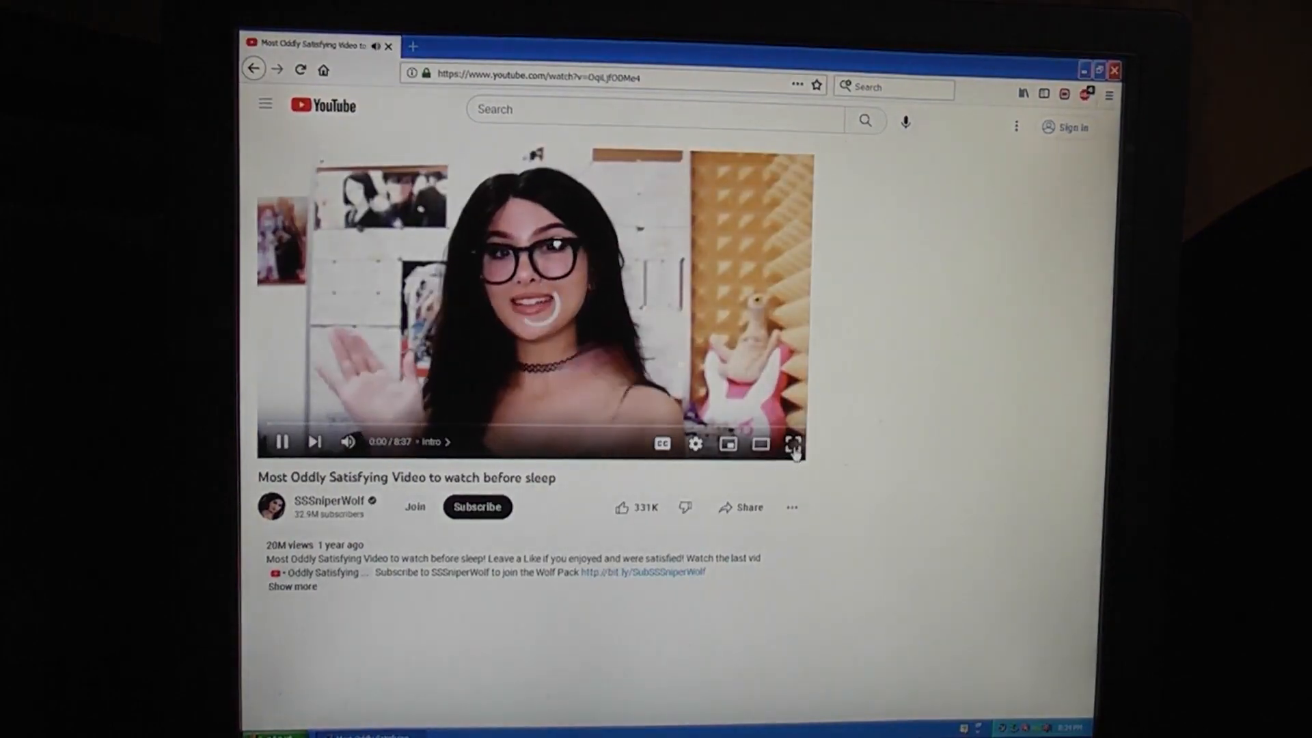
Play the video fullscreen, raise its quality to 1080p, then leave fullscreen.
{"action": "left_click", "coordinate": [792, 444]}
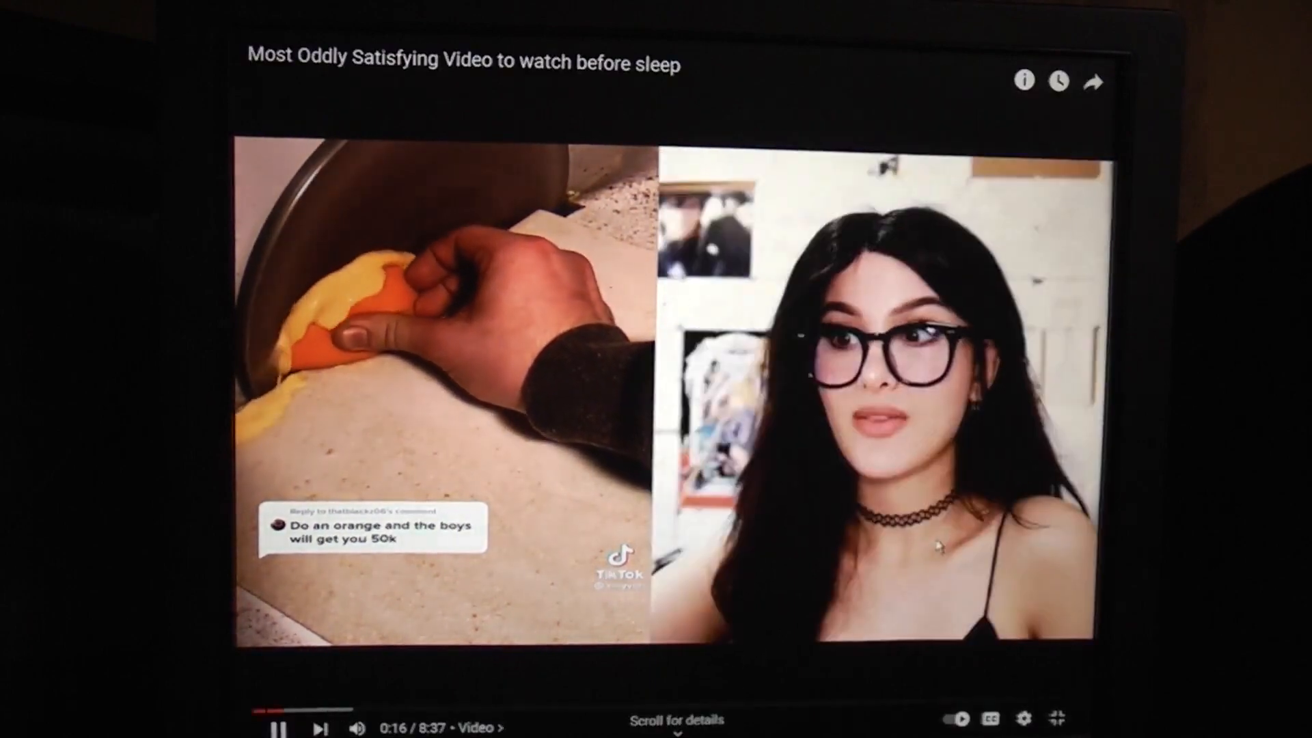
{"action": "left_click", "coordinate": [1023, 717]}
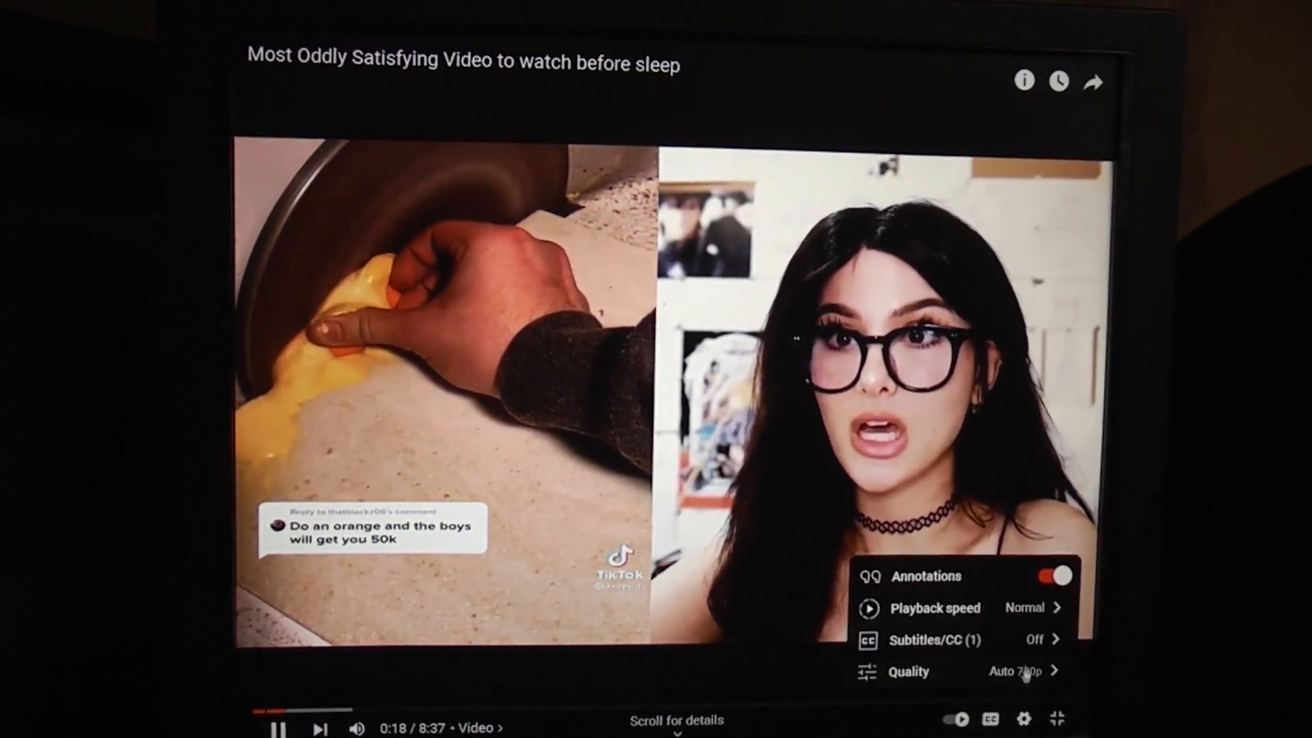
{"action": "left_click", "coordinate": [908, 669]}
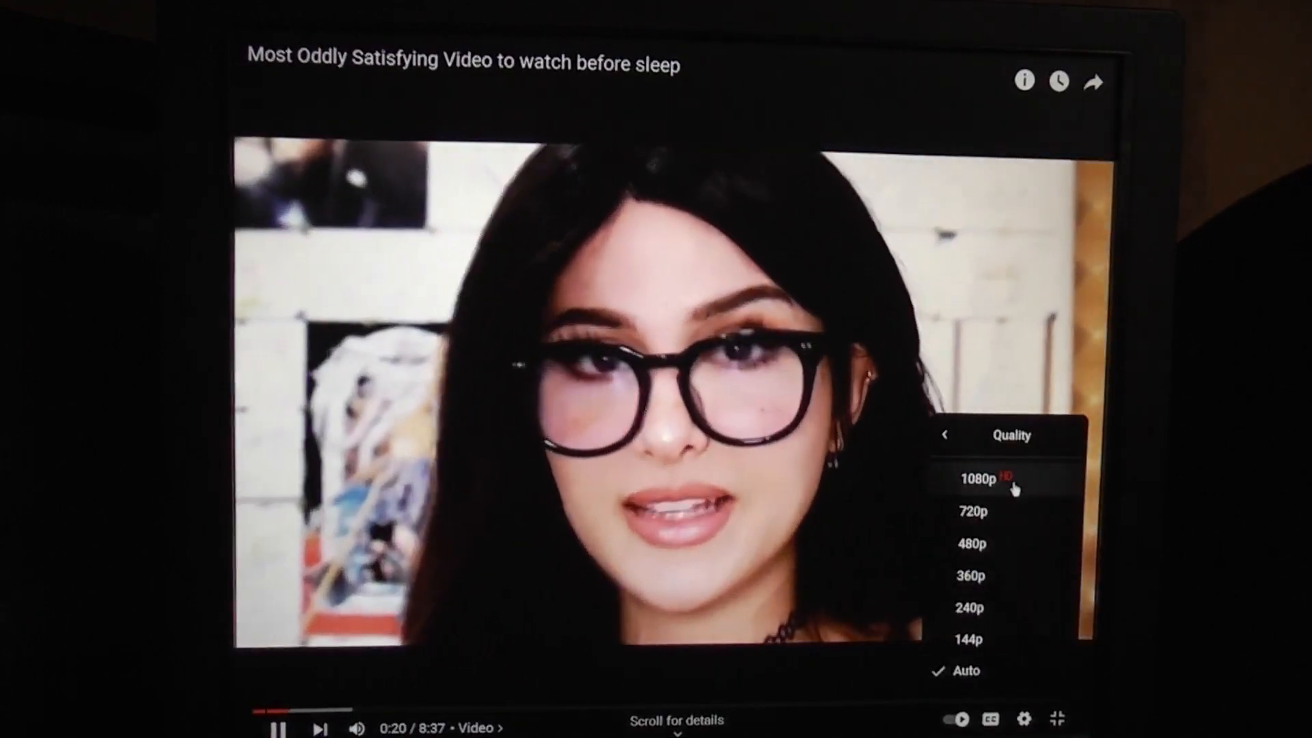
{"action": "left_click", "coordinate": [974, 479]}
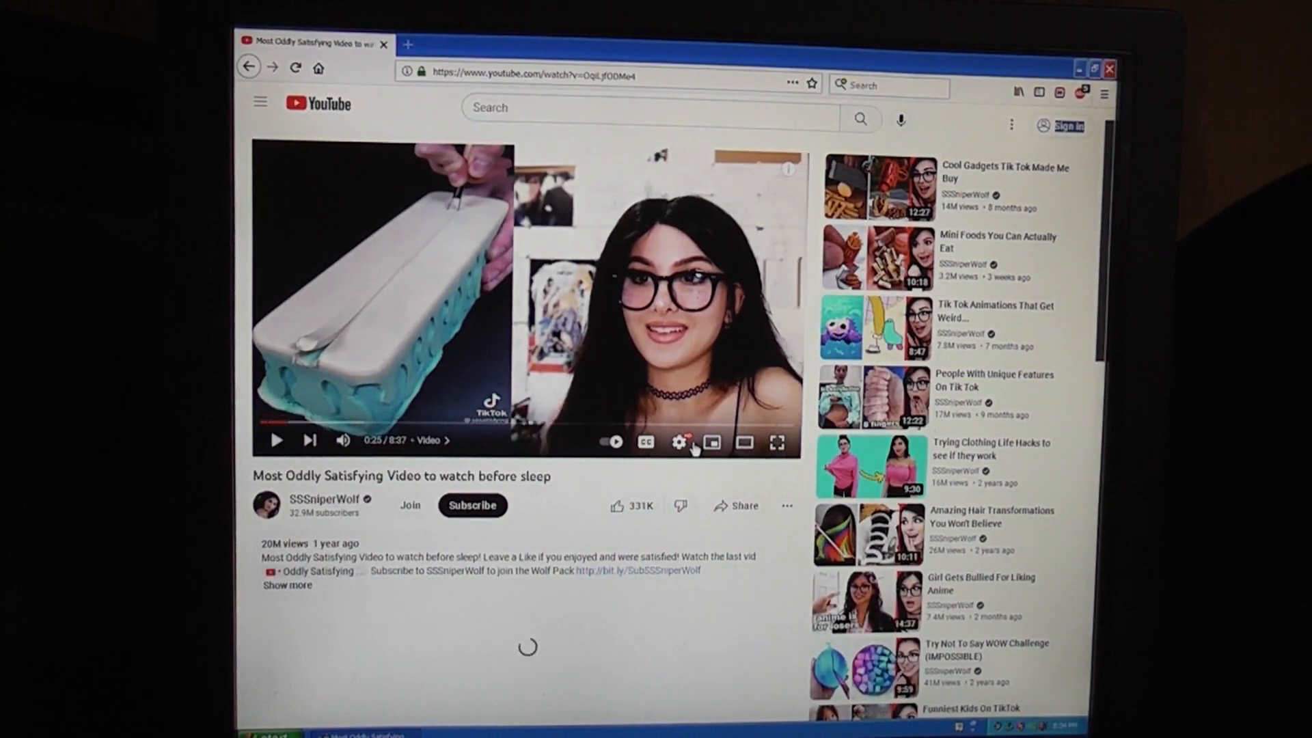
{"action": "left_click", "coordinate": [679, 441]}
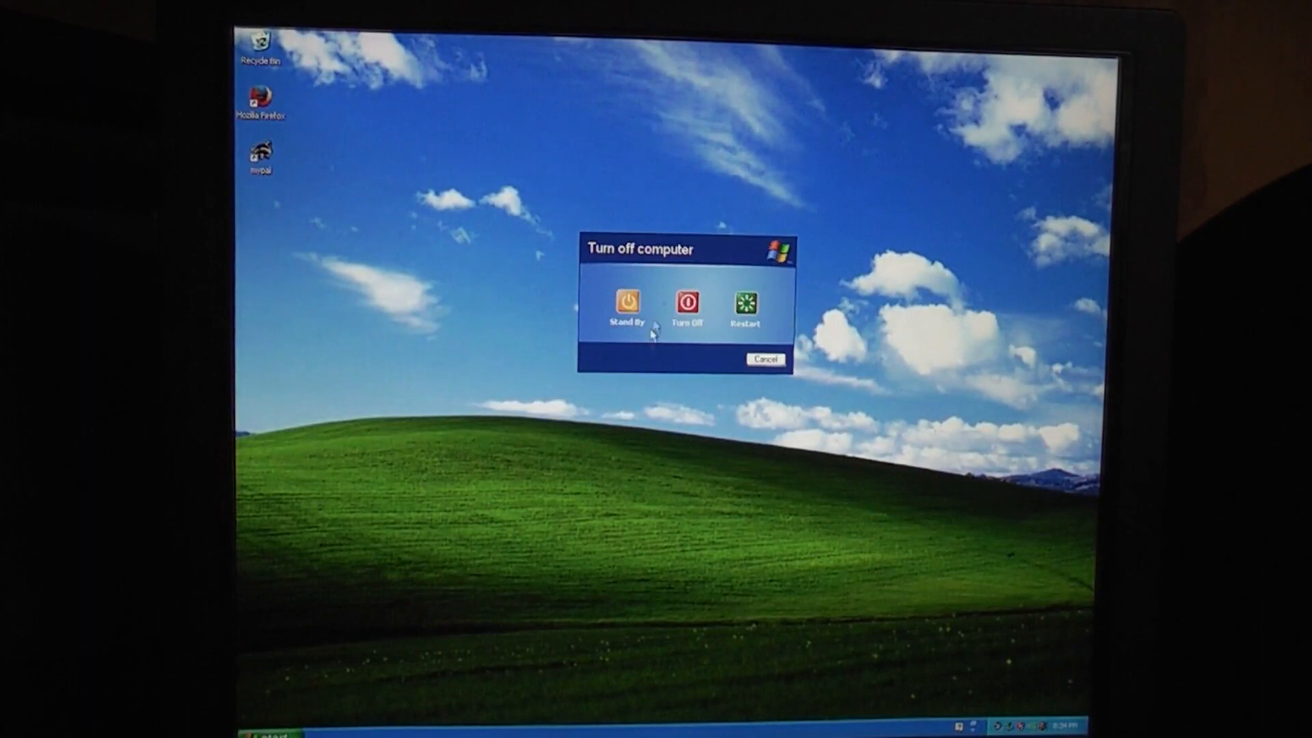
Confirm Turn Off in the Turn off computer dialog.
{"action": "left_click", "coordinate": [686, 303]}
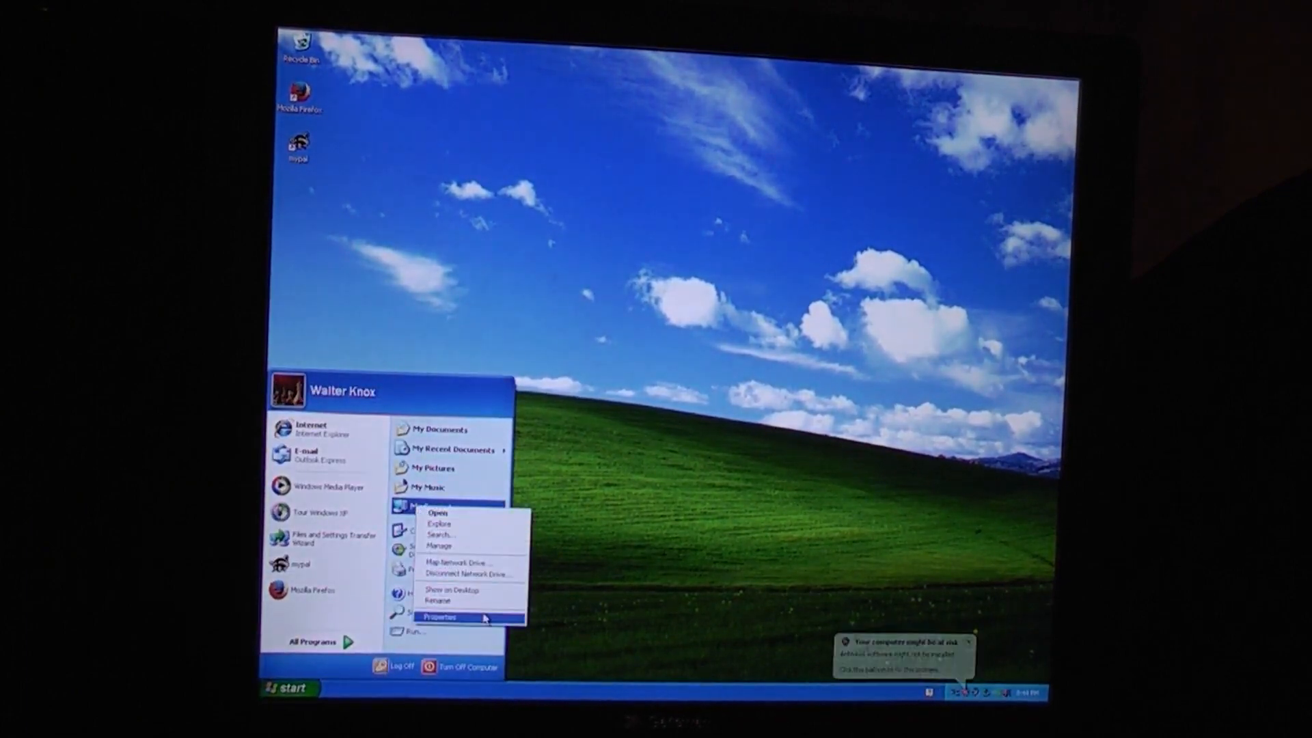
Open My Computer's system properties from the Start menu.
{"action": "left_click", "coordinate": [439, 616]}
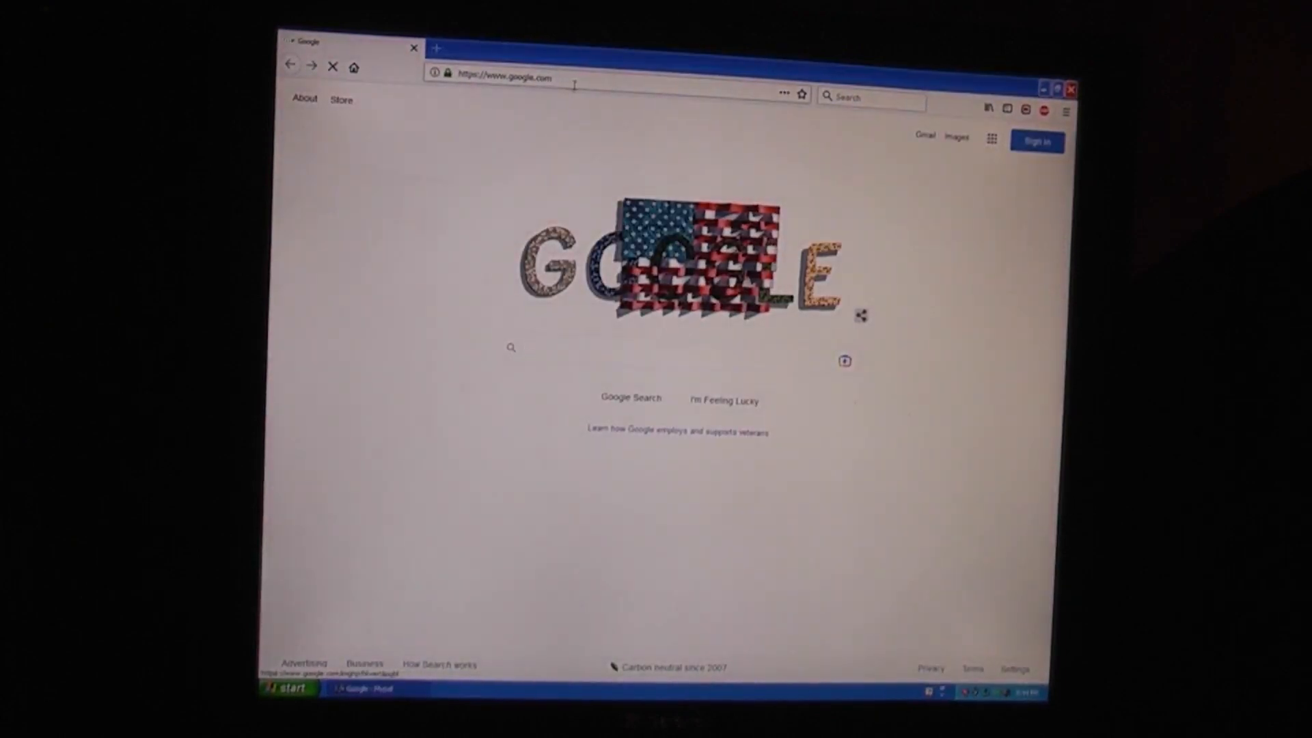
Load facebook.com from the address bar.
{"action": "left_click", "coordinate": [502, 76]}
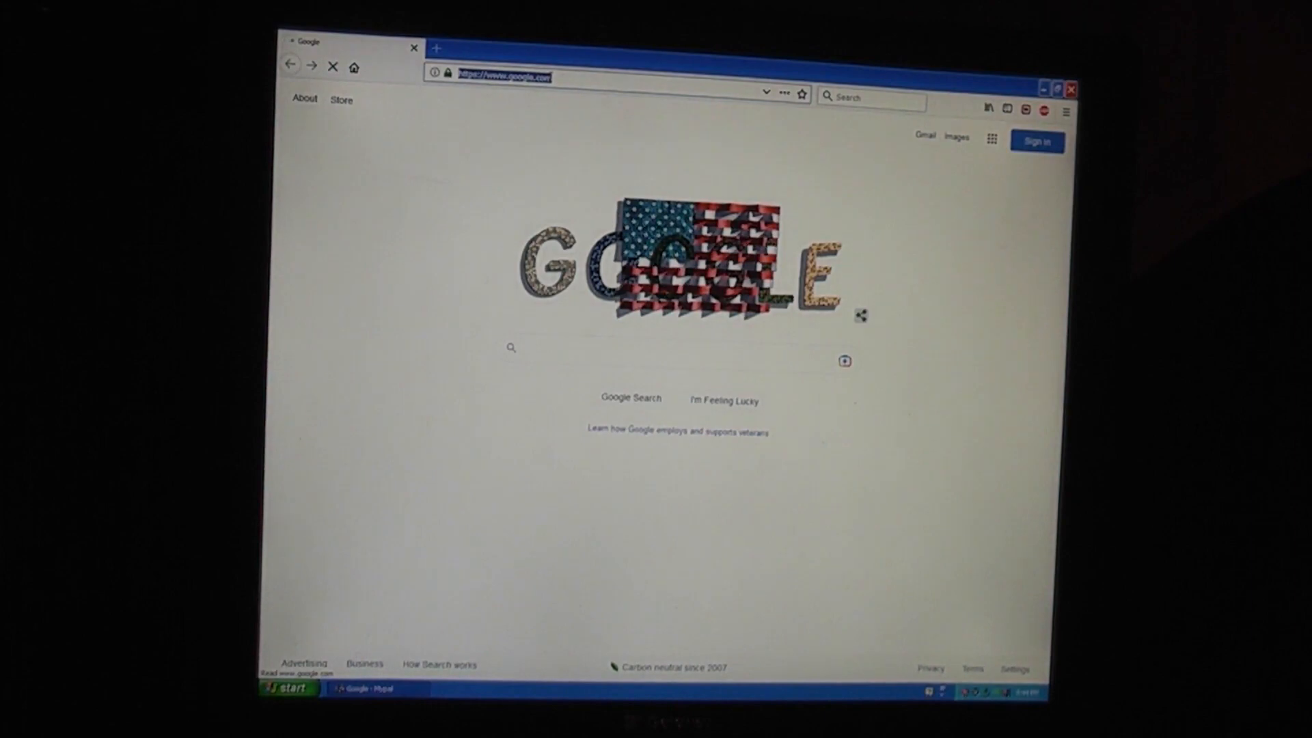
{"action": "type", "text": "fa"}
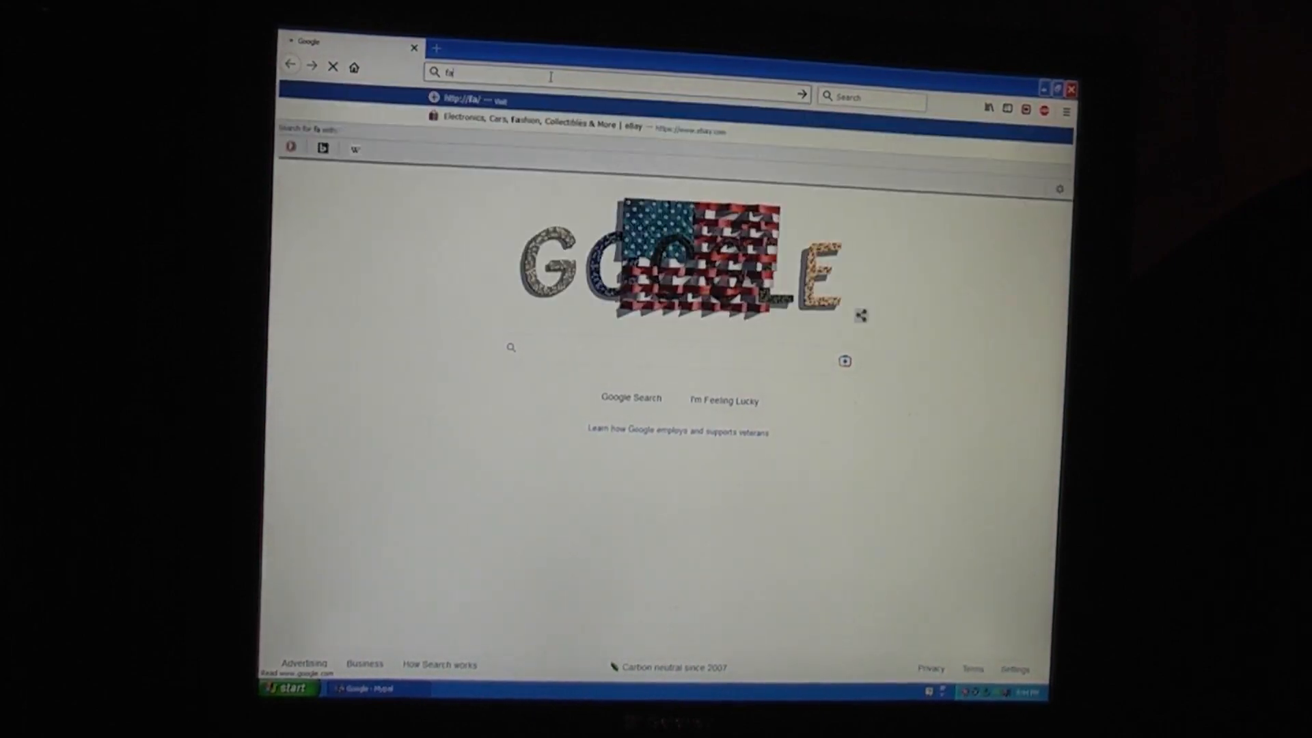
{"action": "type", "text": "facebook.com"}
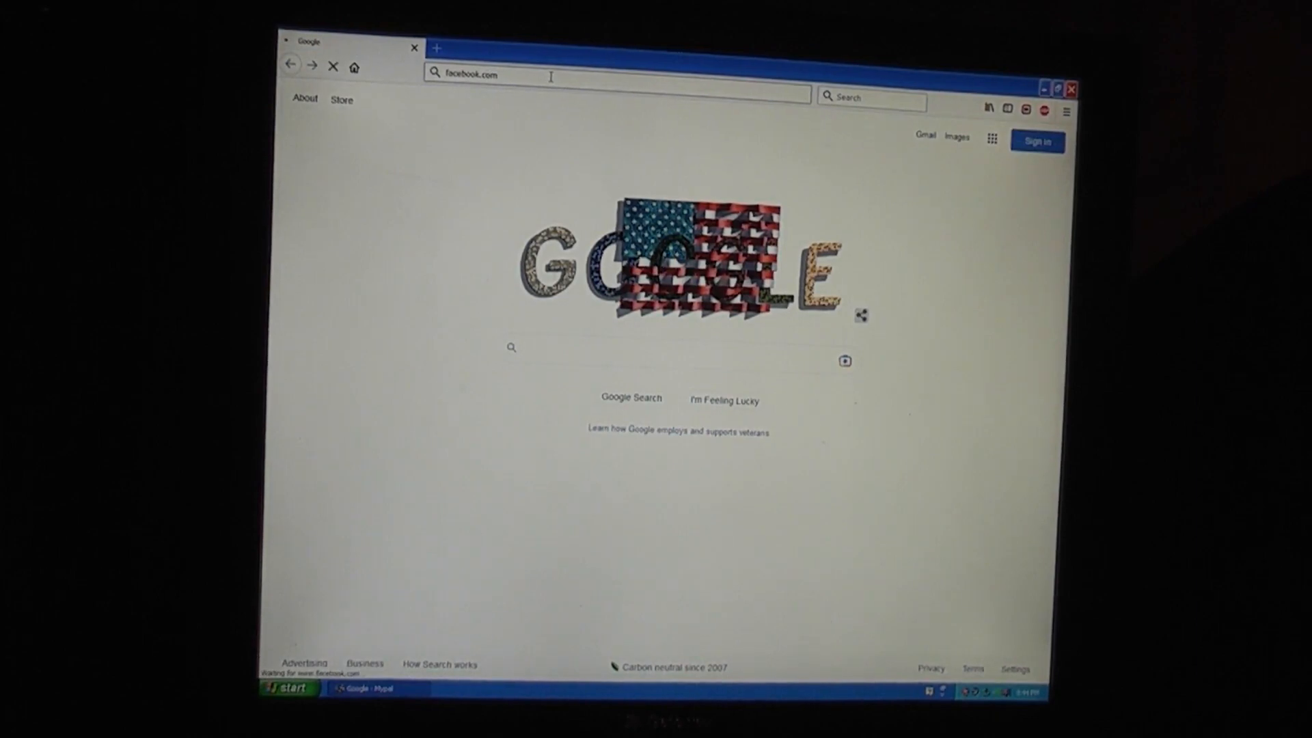
{"action": "key", "text": "Enter"}
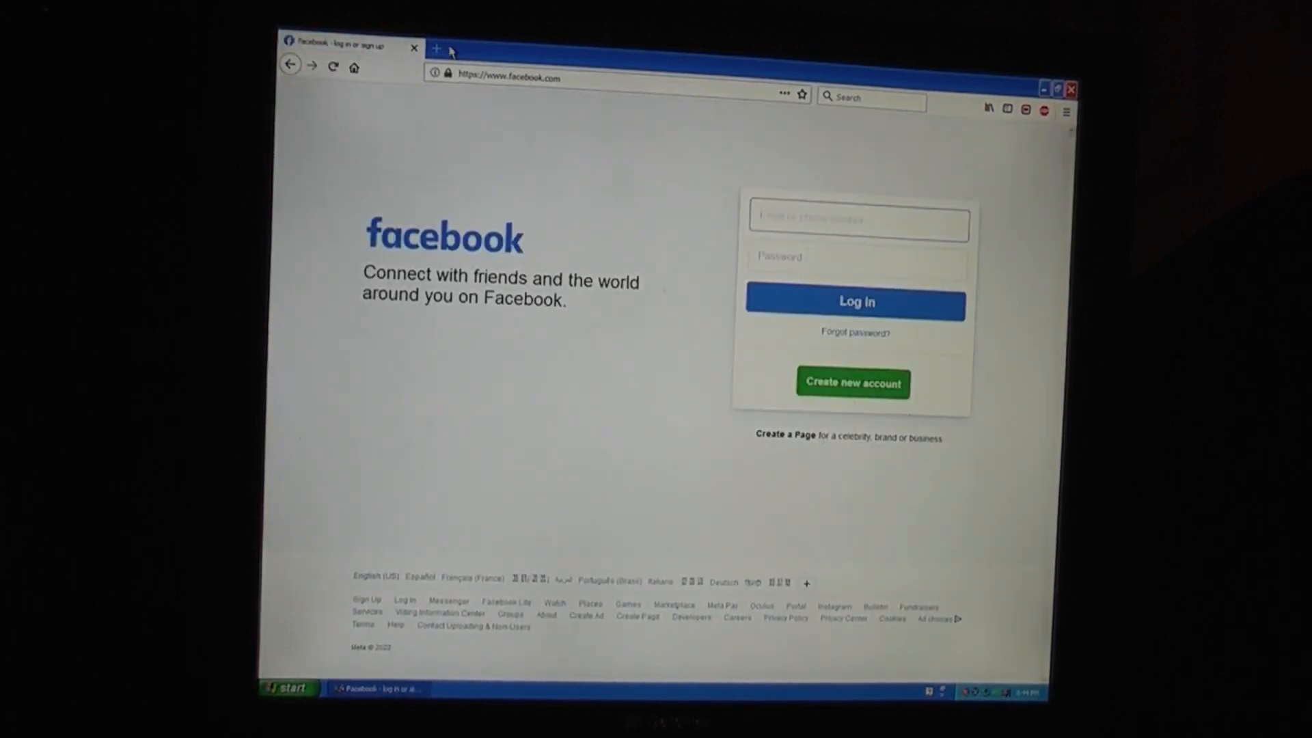
Open Reddit from the top sites in a new tab, browse the popular feed, then add another empty tab.
{"action": "left_click", "coordinate": [435, 48]}
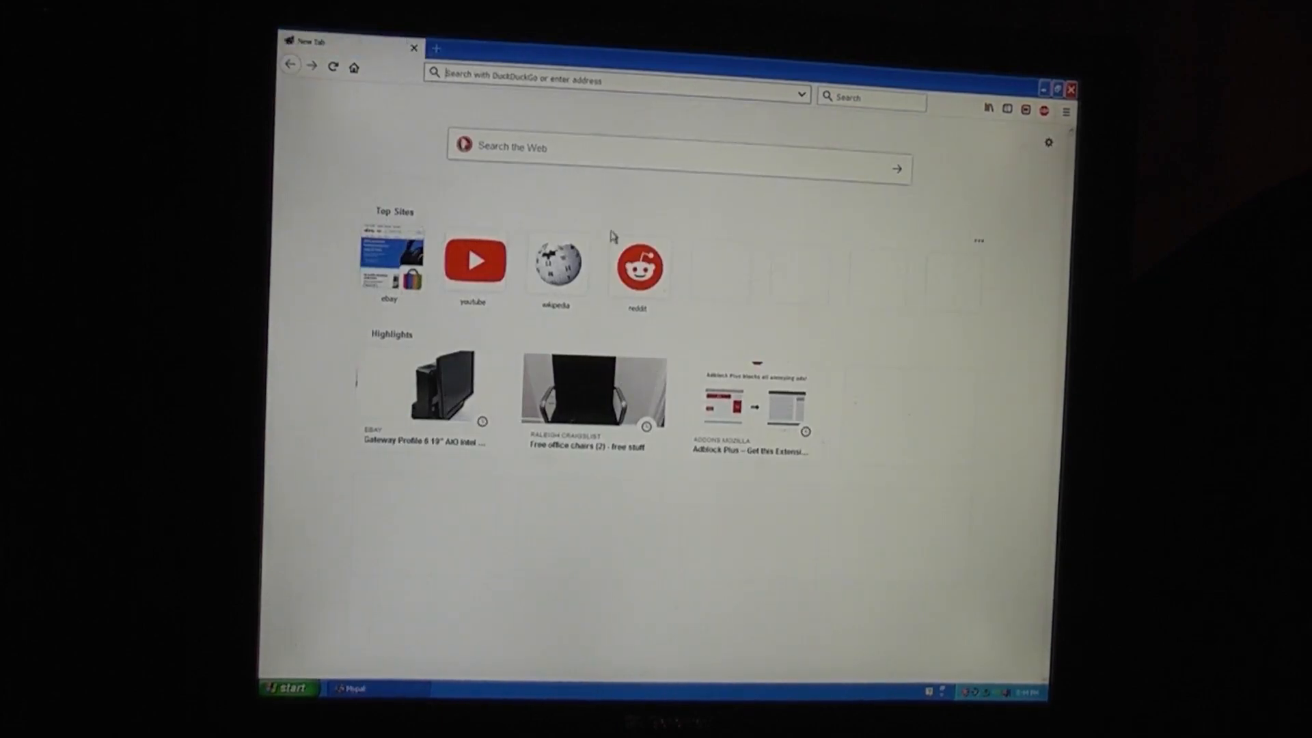
{"action": "left_click", "coordinate": [638, 262]}
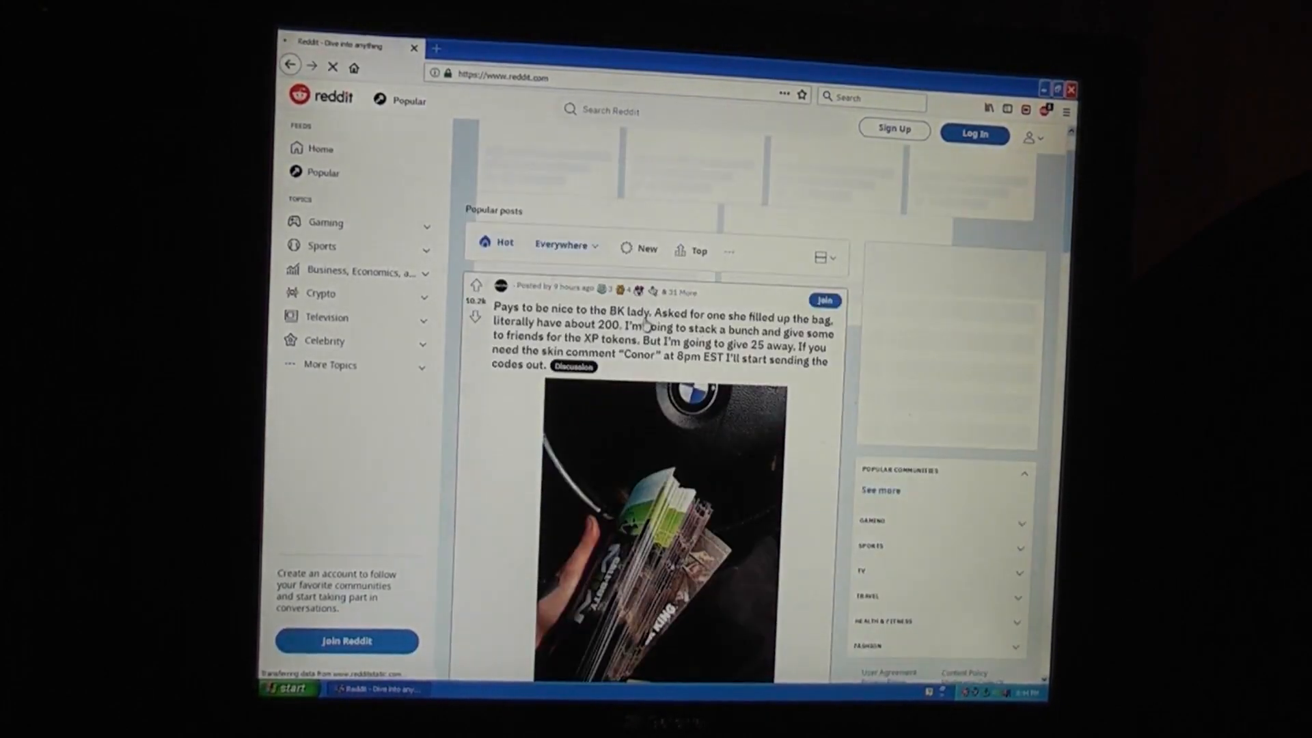
{"action": "scroll", "scroll_direction": "down", "scroll_amount": 3}
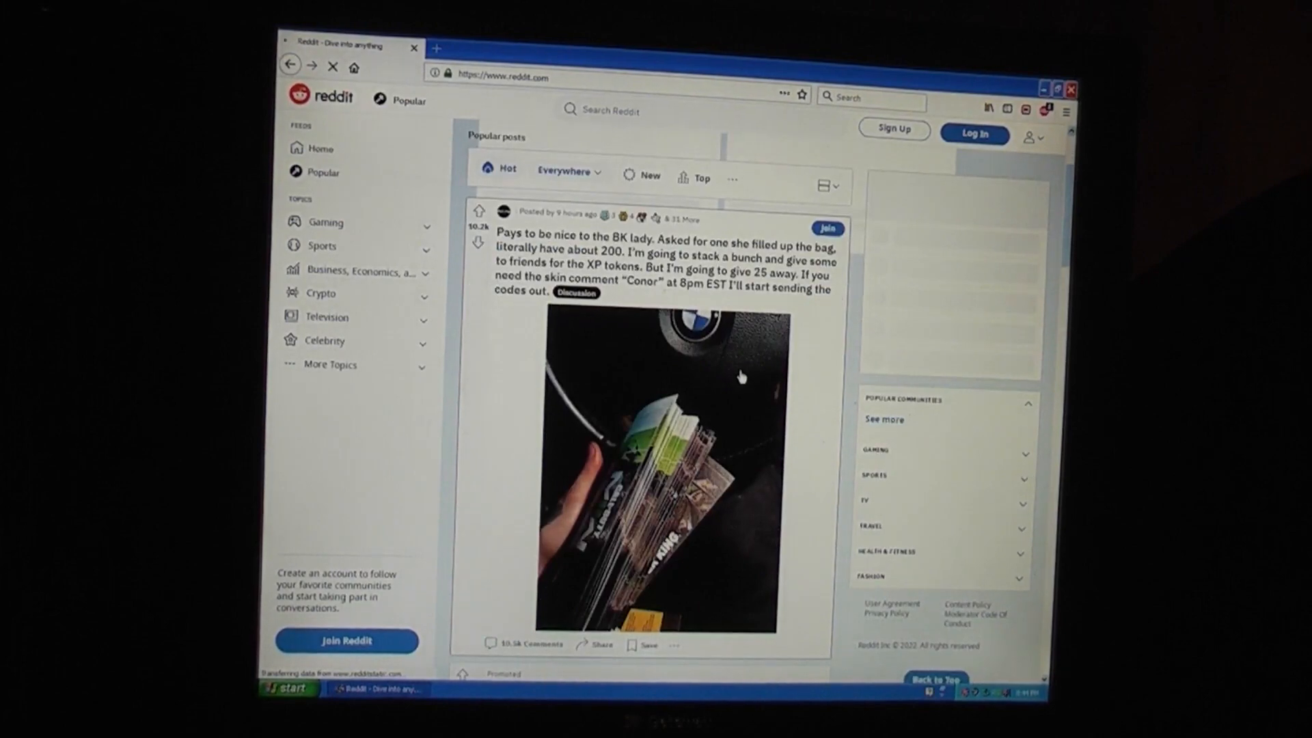
{"action": "scroll", "scroll_direction": "down", "scroll_amount": 3}
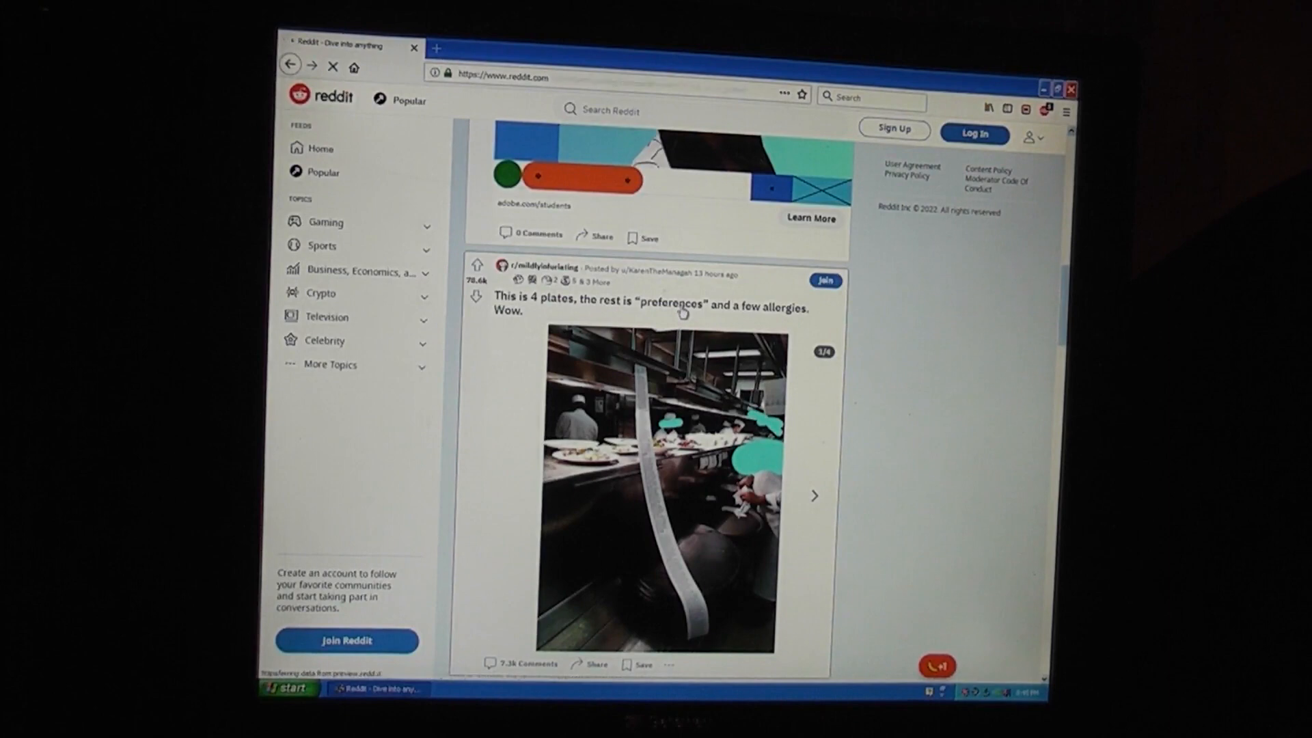
{"action": "left_click", "coordinate": [653, 299]}
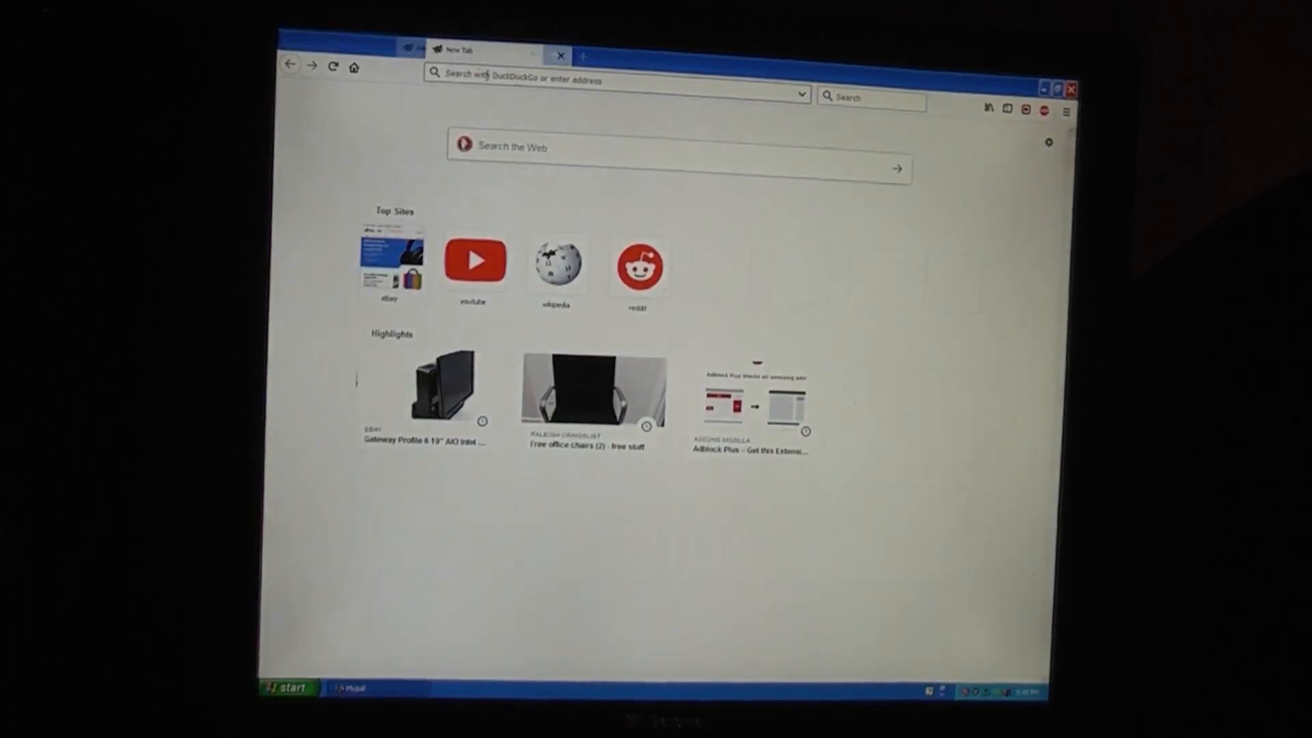
Visit old.reddit.com's front page, then return to the Google homepage.
{"action": "type", "text": "old.reddit.com"}
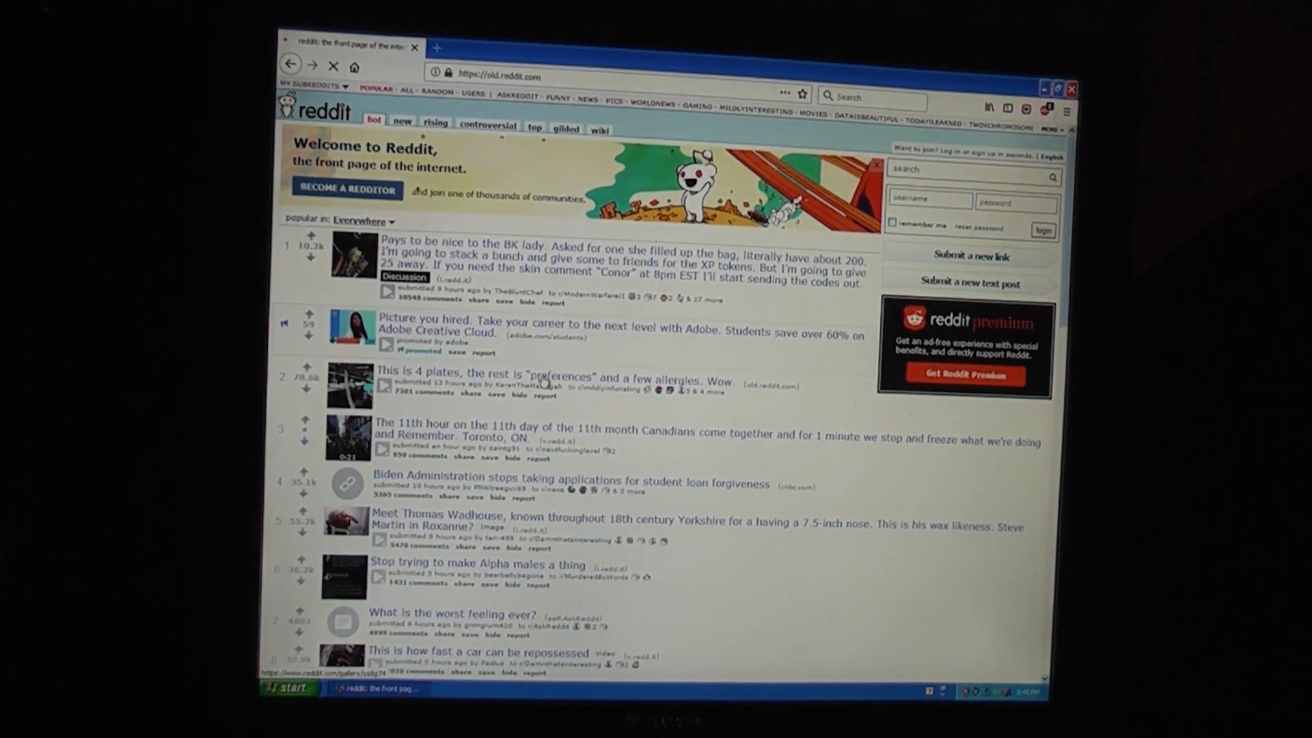
{"action": "left_click", "coordinate": [554, 382]}
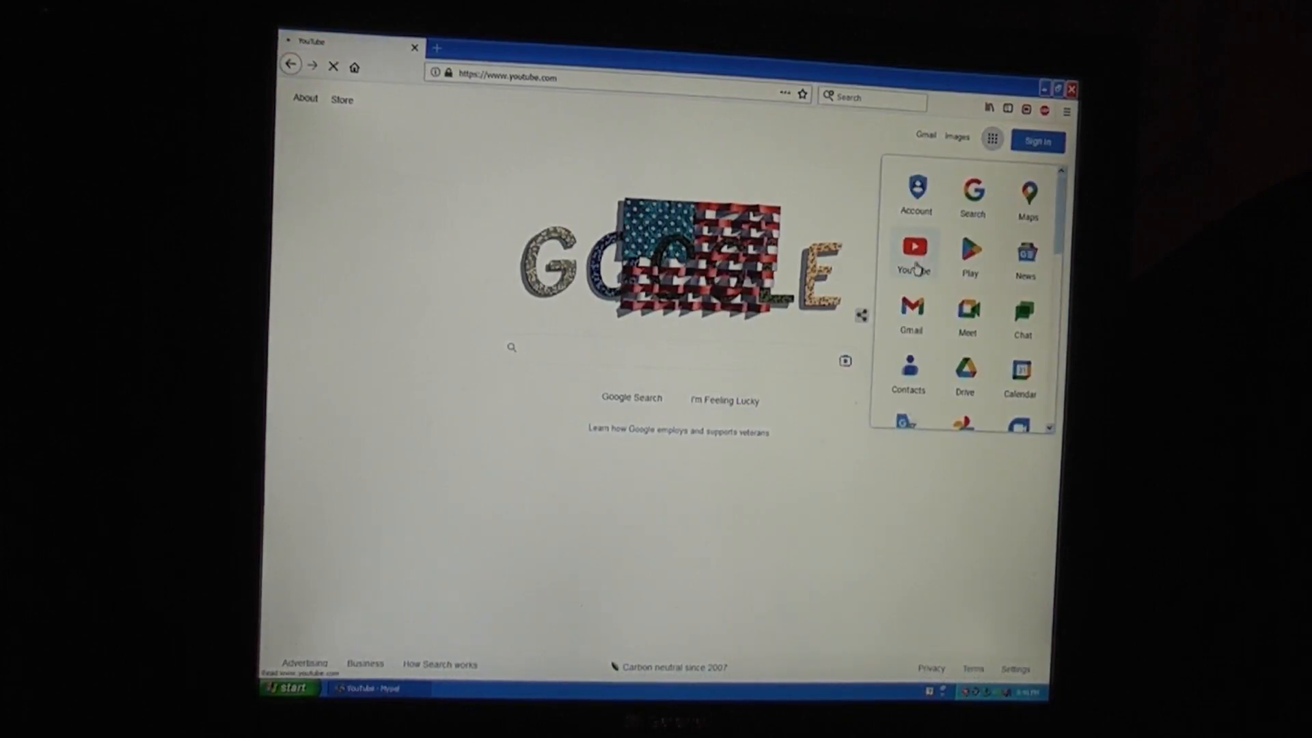
Open YouTube from Google's apps and start SSSniperWolf's Most Oddly Satisfying Video.
{"action": "left_click", "coordinate": [914, 254]}
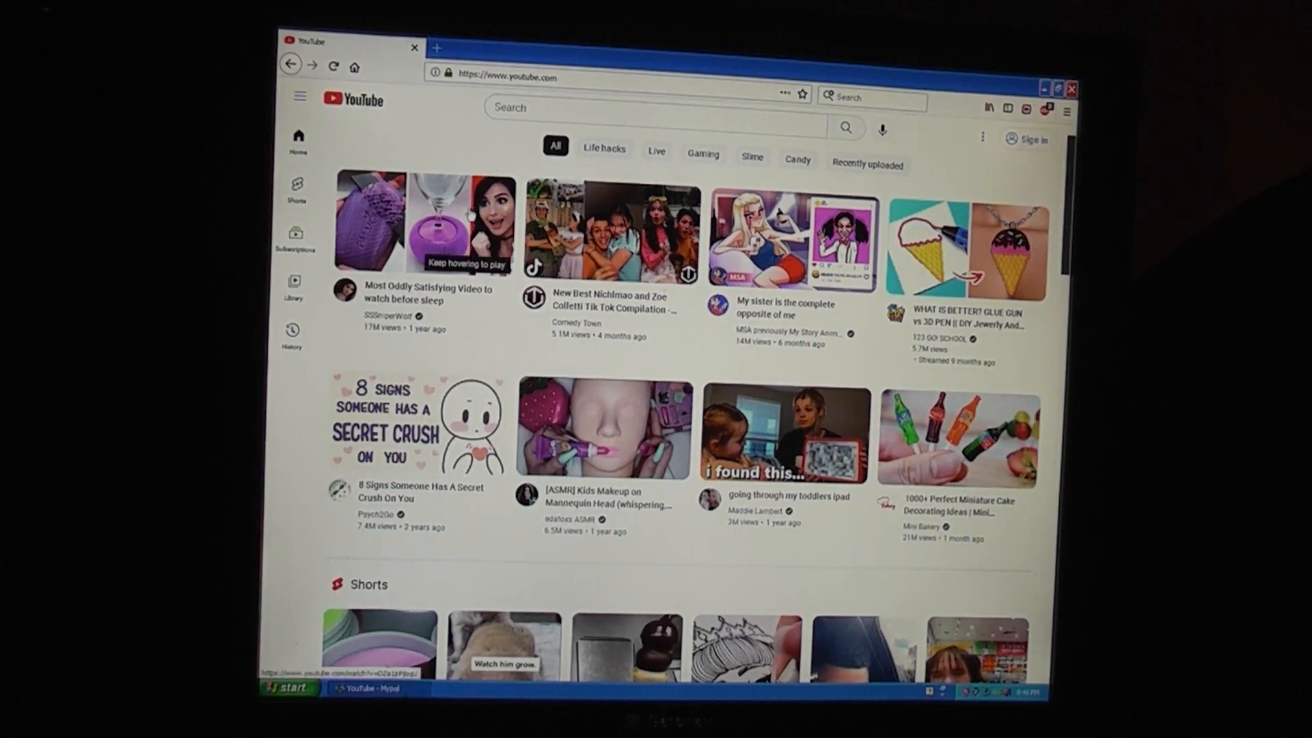
{"action": "left_click", "coordinate": [417, 224]}
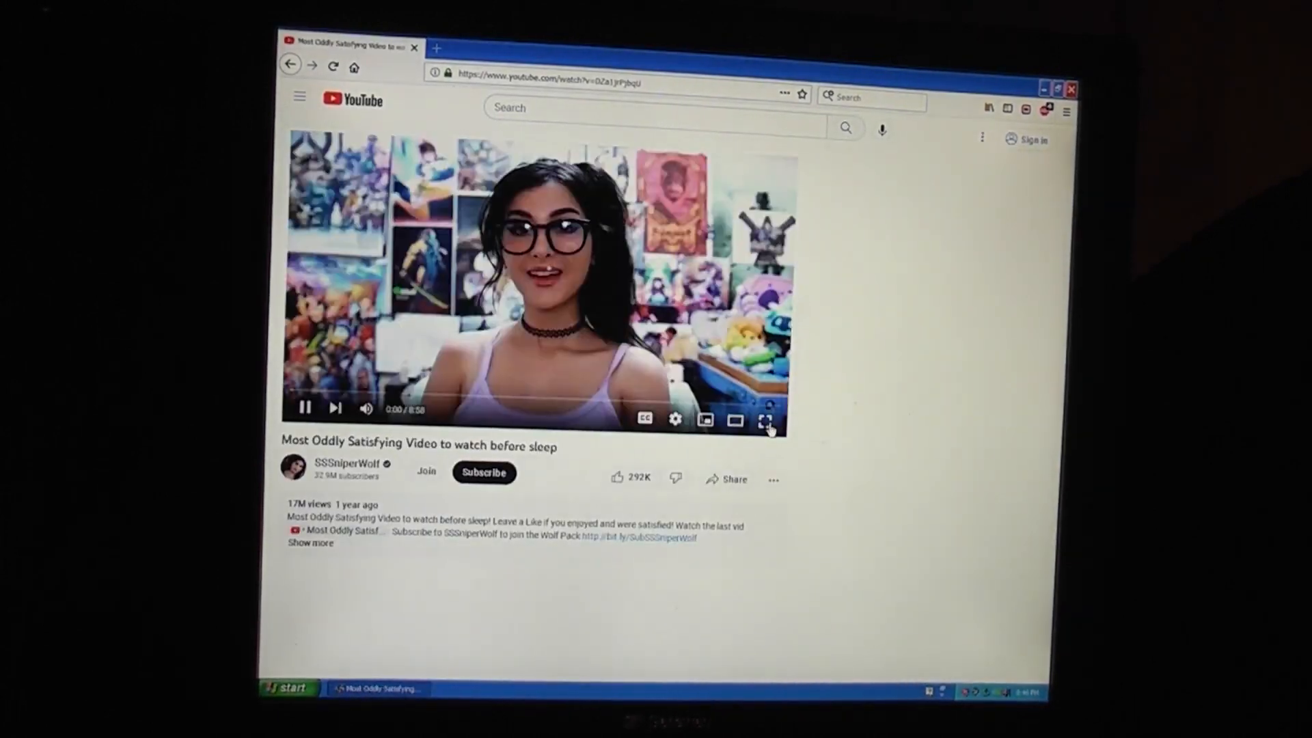
Watch the oddly satisfying video fullscreen, then exit fullscreen playback.
{"action": "left_click", "coordinate": [764, 420]}
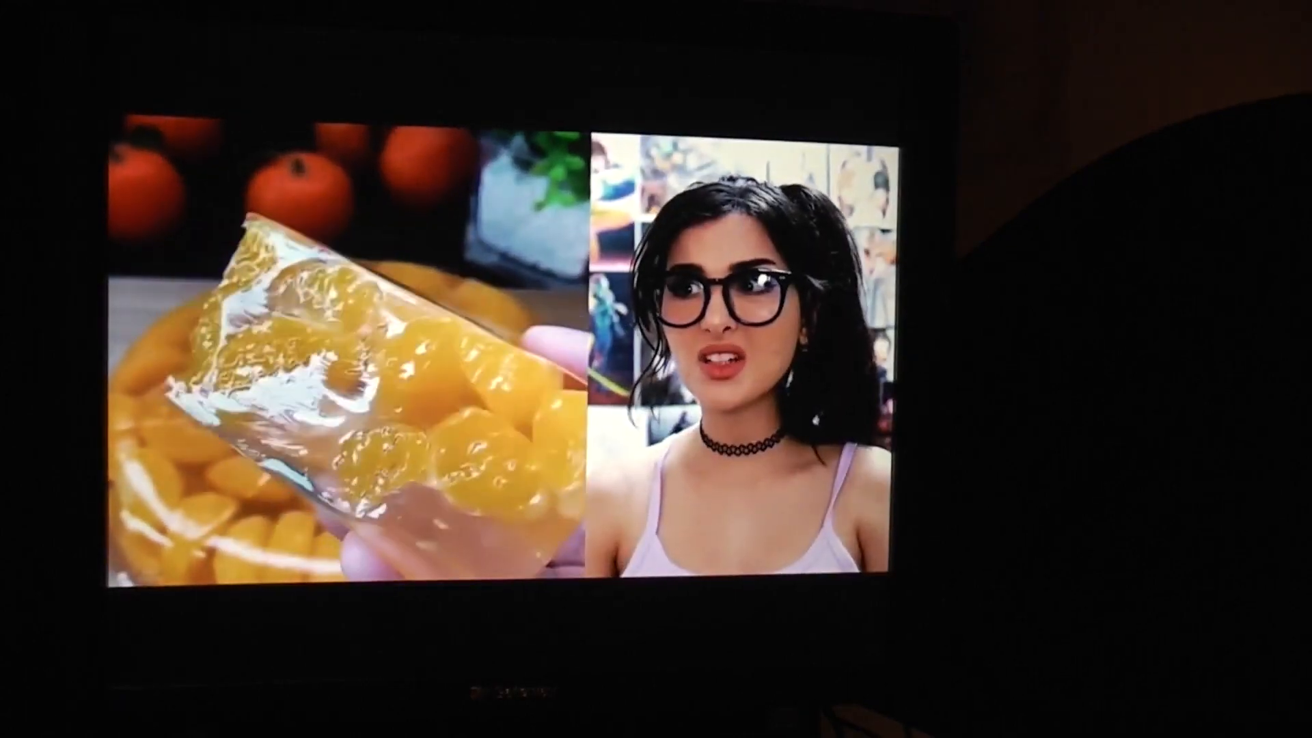
{"action": "left_click", "coordinate": [519, 352]}
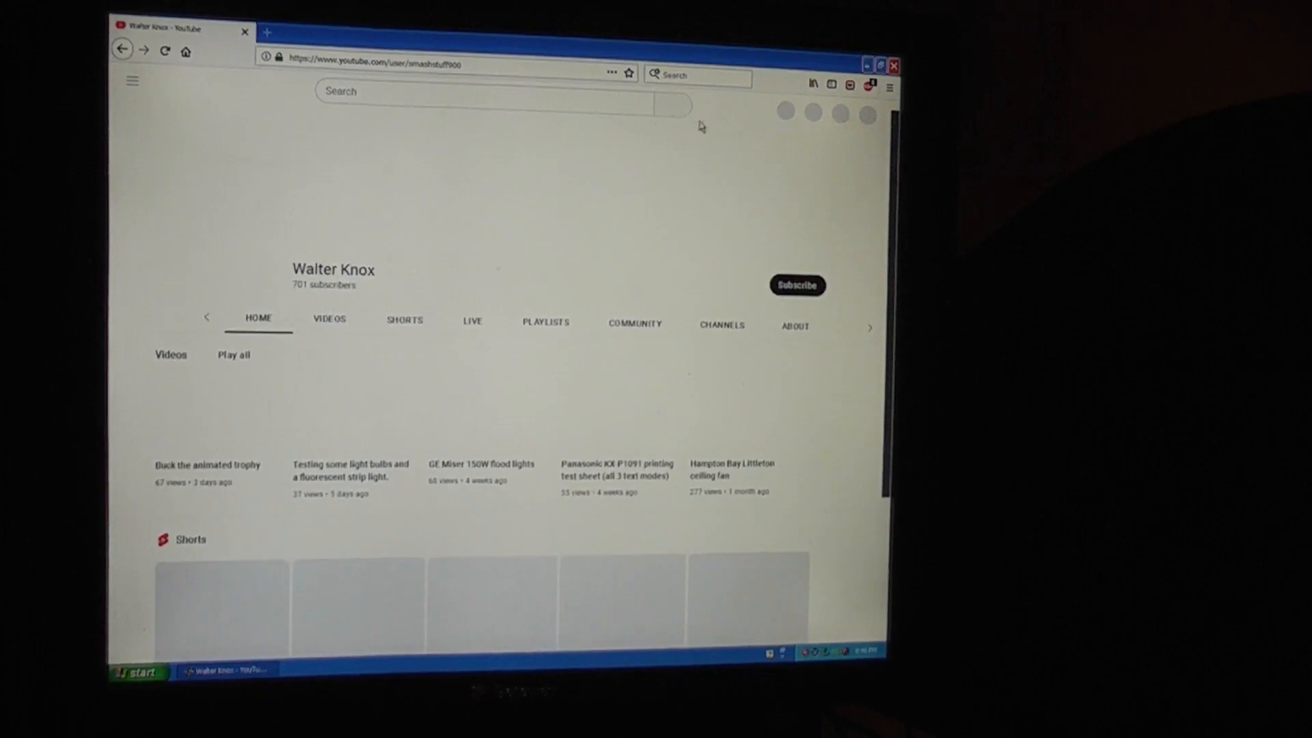
{"action": "left_click", "coordinate": [329, 319]}
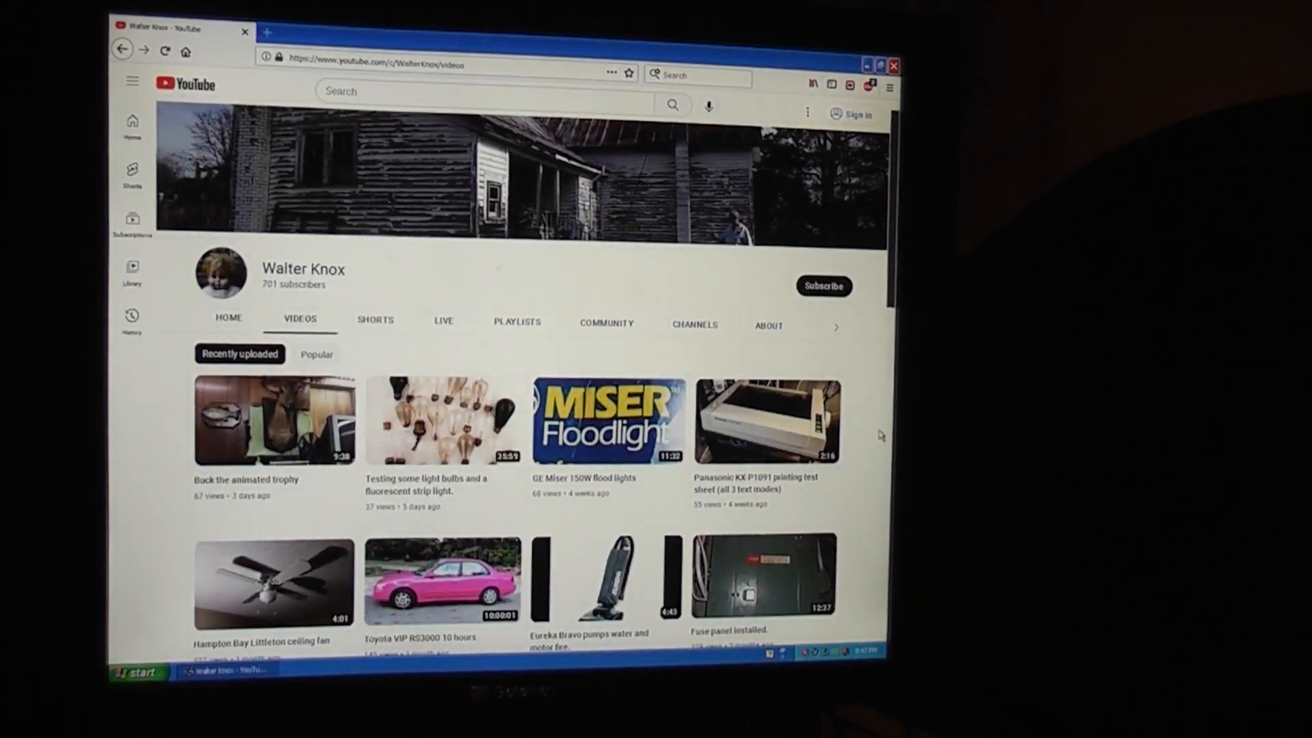
{"action": "scroll", "scroll_direction": "down", "scroll_amount": 3}
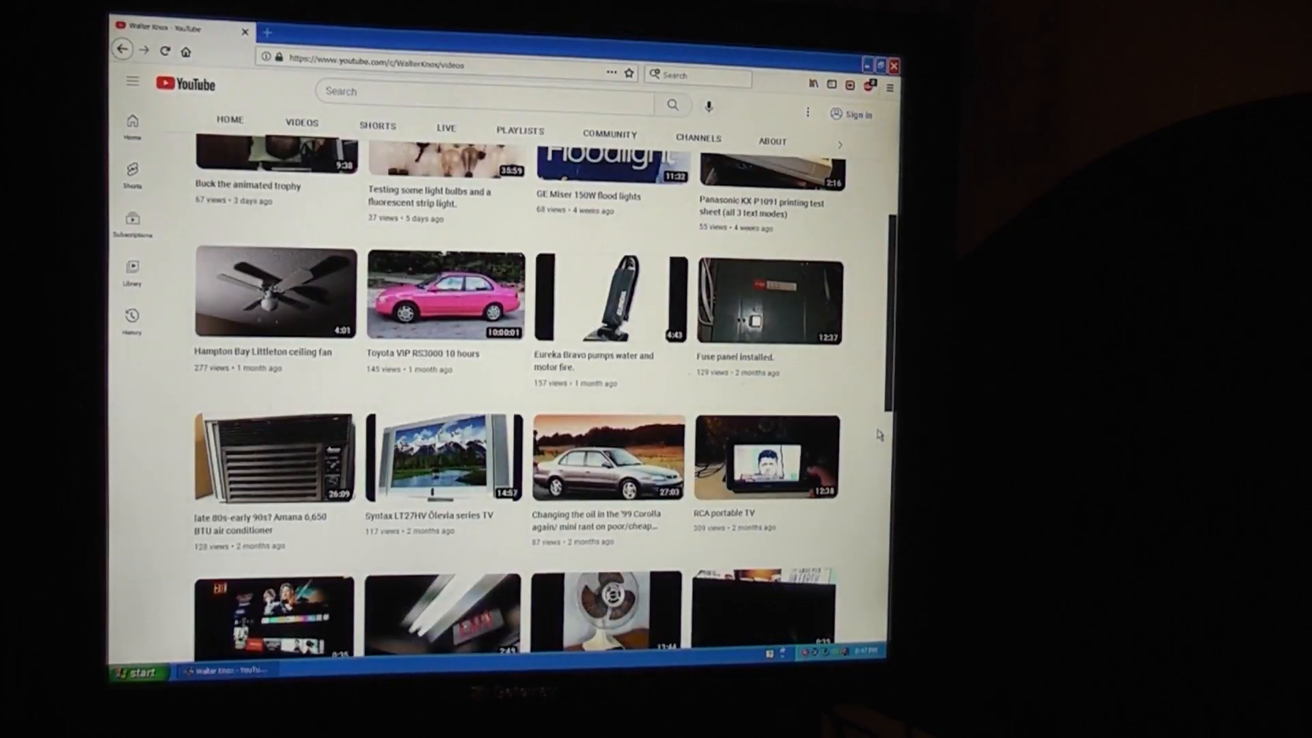
{"action": "scroll", "scroll_direction": "down", "scroll_amount": 3}
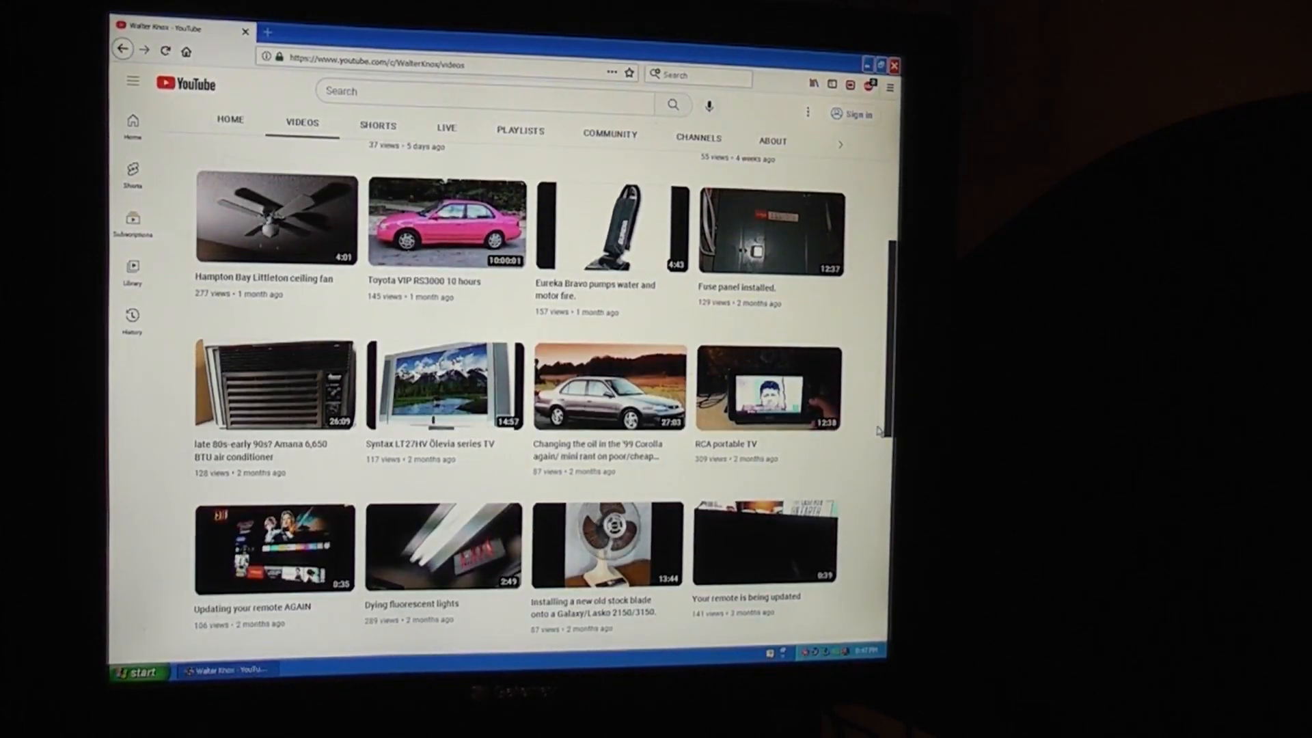
{"action": "scroll", "scroll_direction": "up", "scroll_amount": 3}
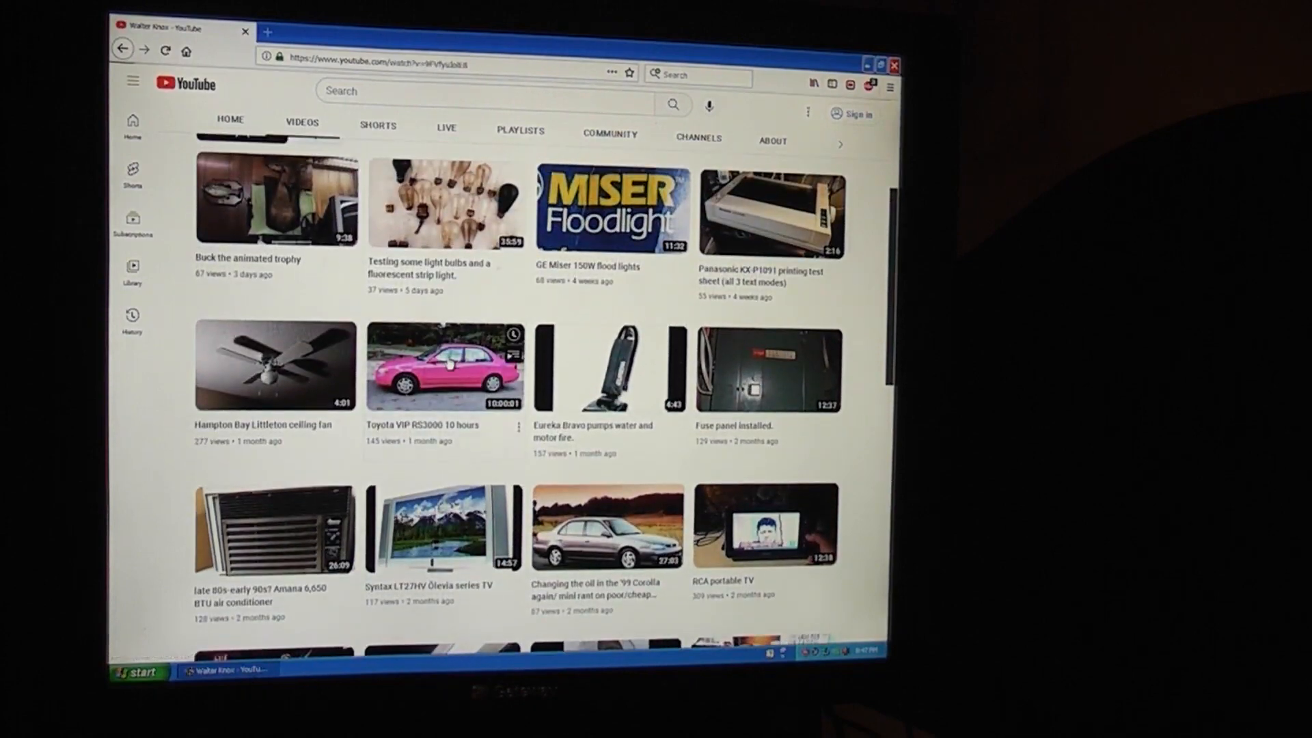
{"action": "left_click", "coordinate": [446, 366]}
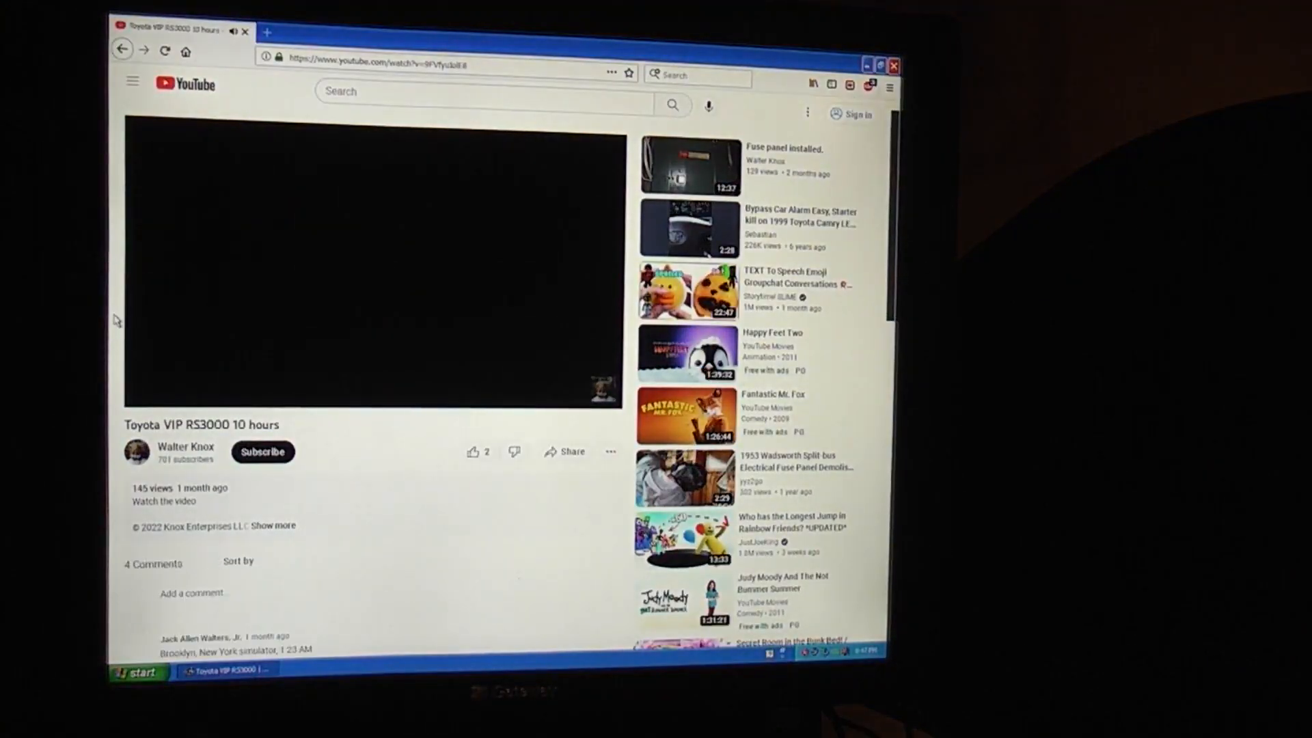
{"action": "scroll", "scroll_direction": "down", "scroll_amount": 3}
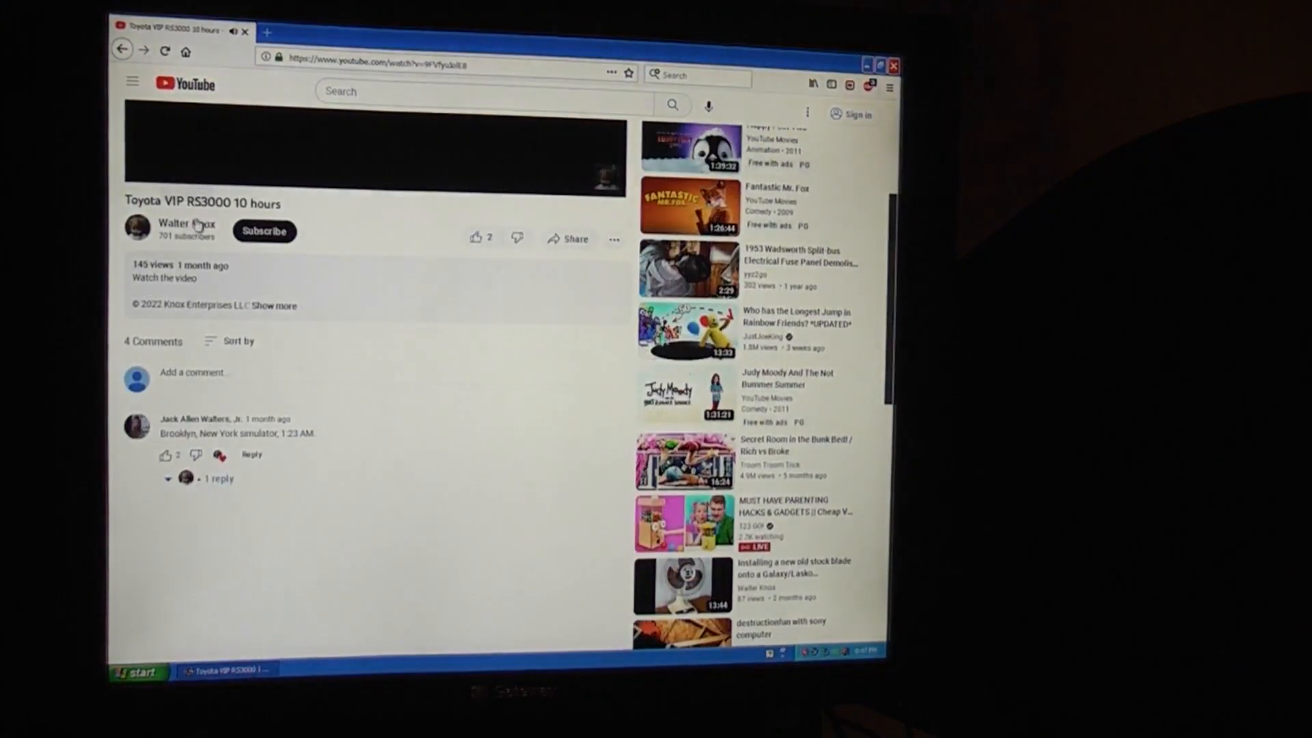
{"action": "left_click", "coordinate": [187, 222]}
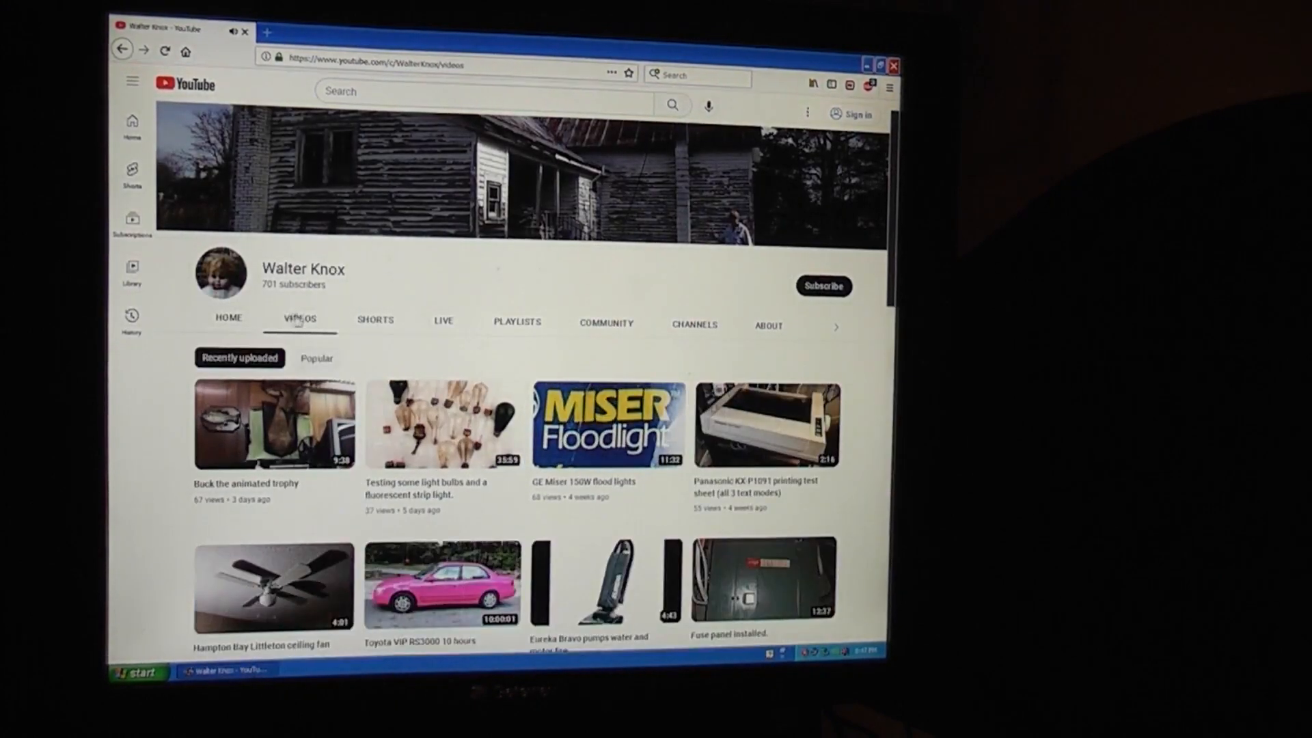
Browse further down through Walter Knox's older uploads in the Videos grid.
{"action": "scroll", "scroll_direction": "down", "scroll_amount": 3}
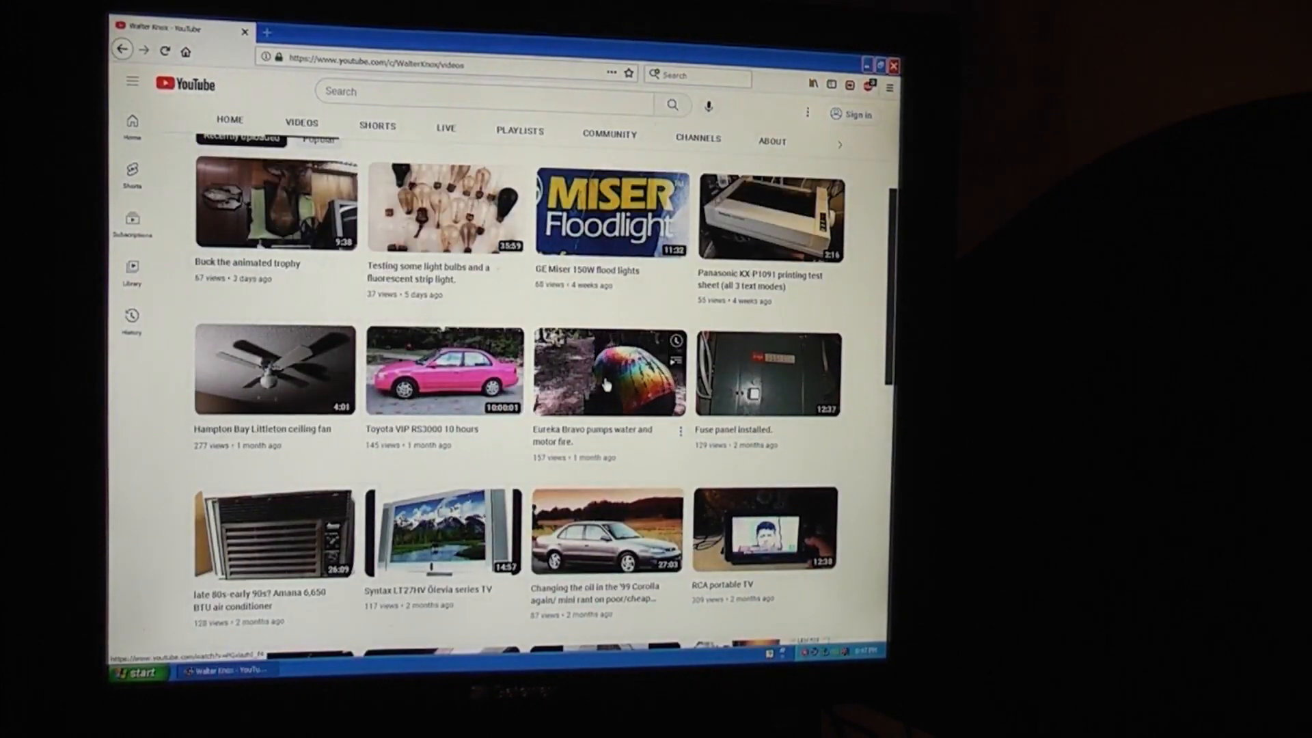
{"action": "scroll", "scroll_direction": "down", "scroll_amount": 3}
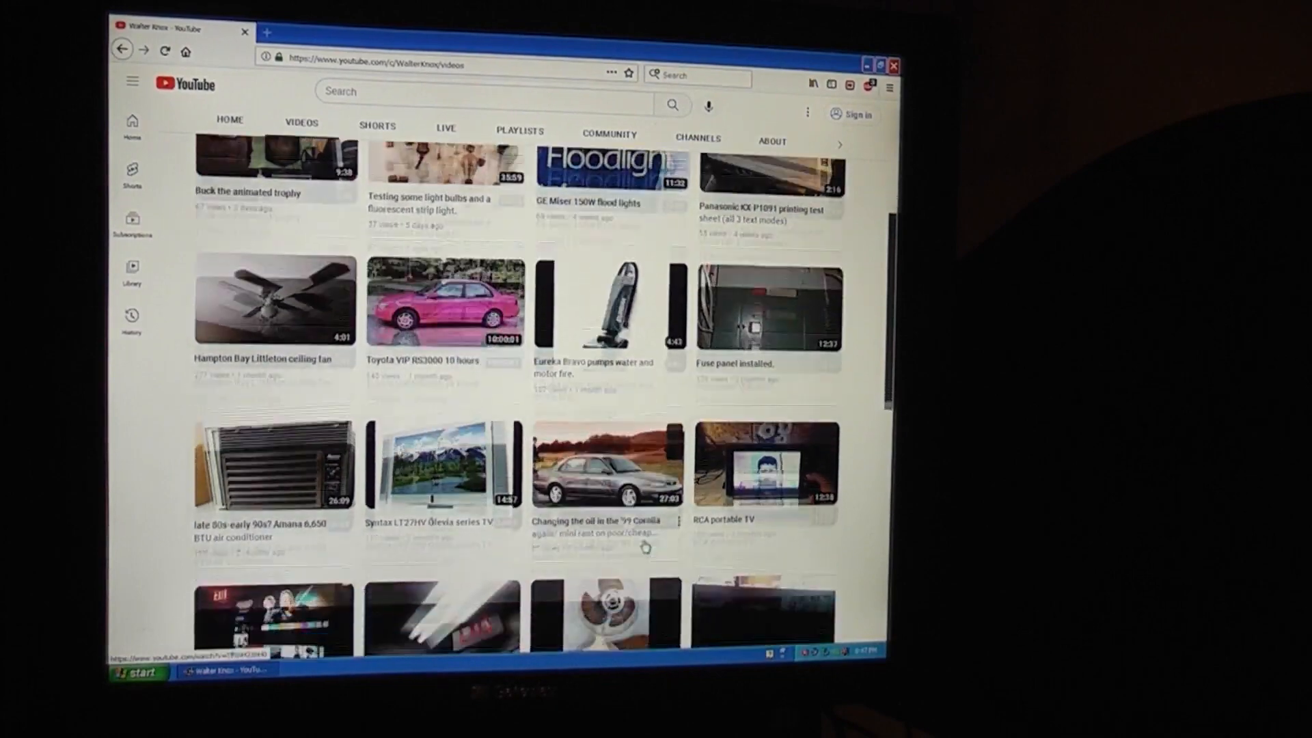
{"action": "scroll", "scroll_direction": "down", "scroll_amount": 3}
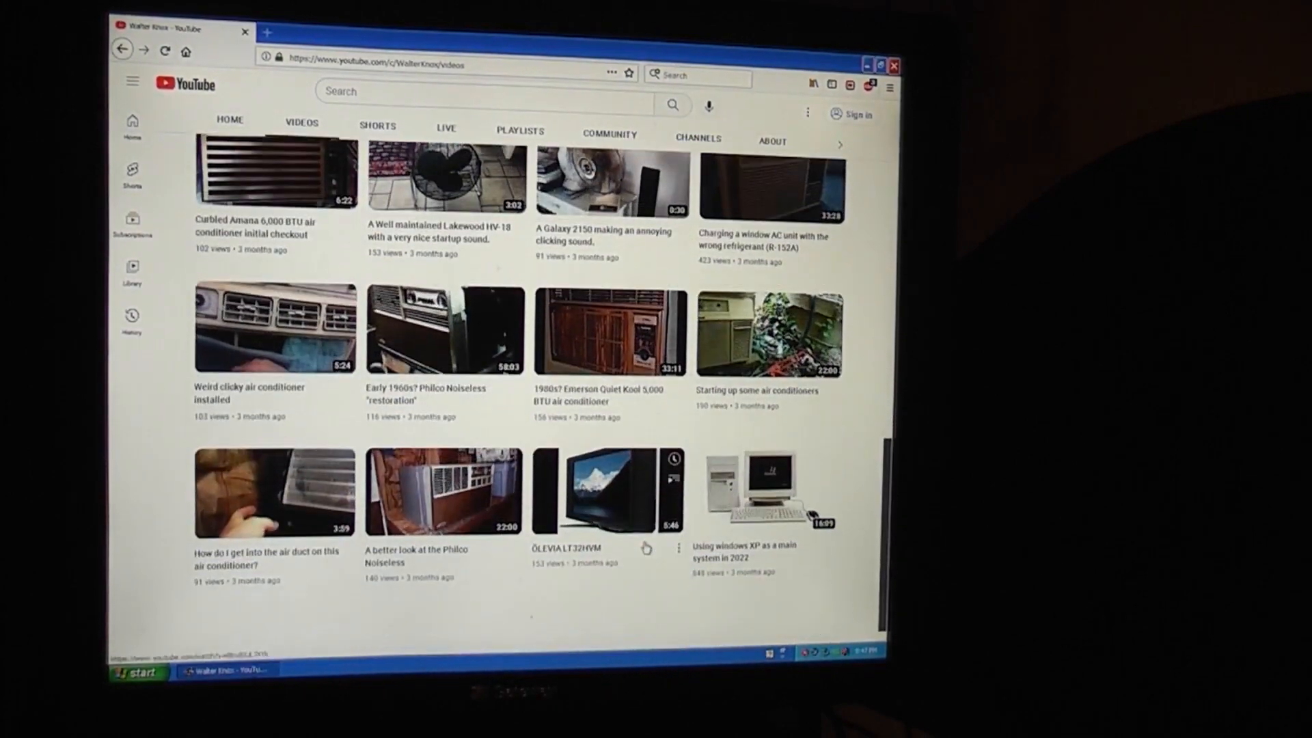
{"action": "scroll", "scroll_direction": "down", "scroll_amount": 3}
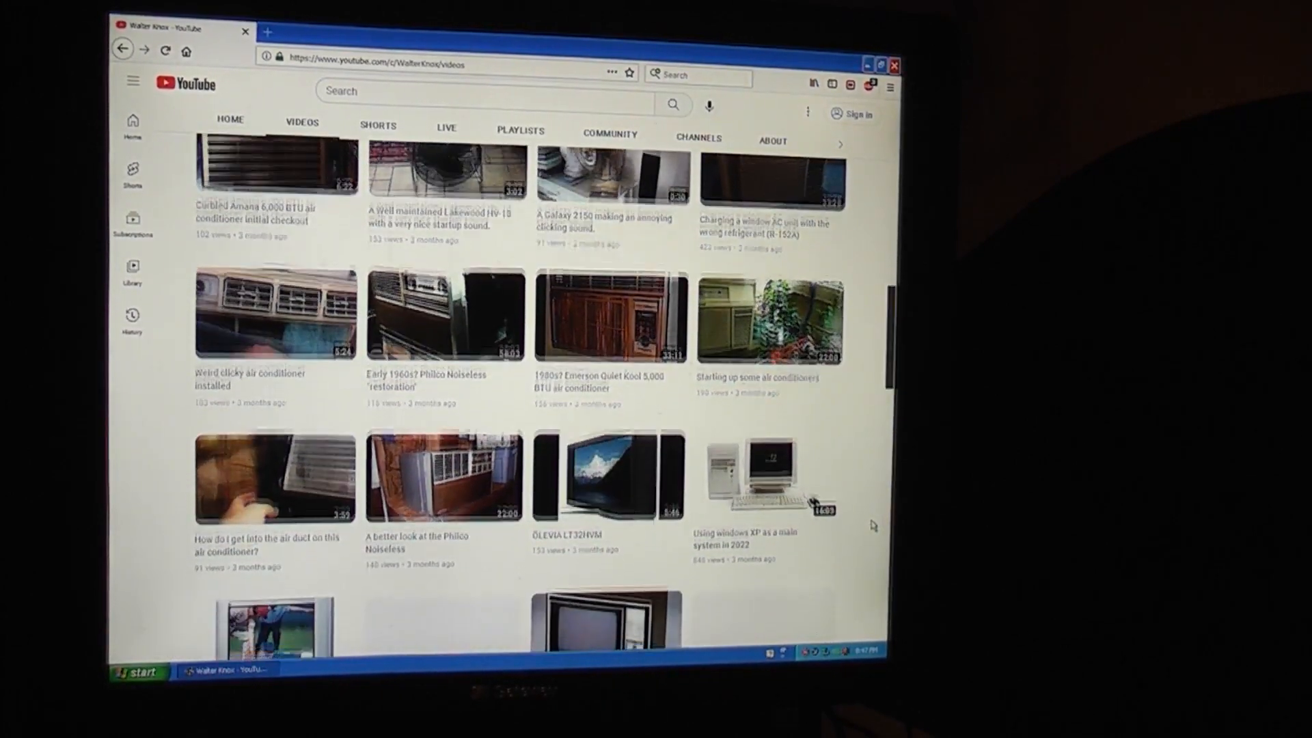
{"action": "scroll", "scroll_direction": "down", "scroll_amount": 3}
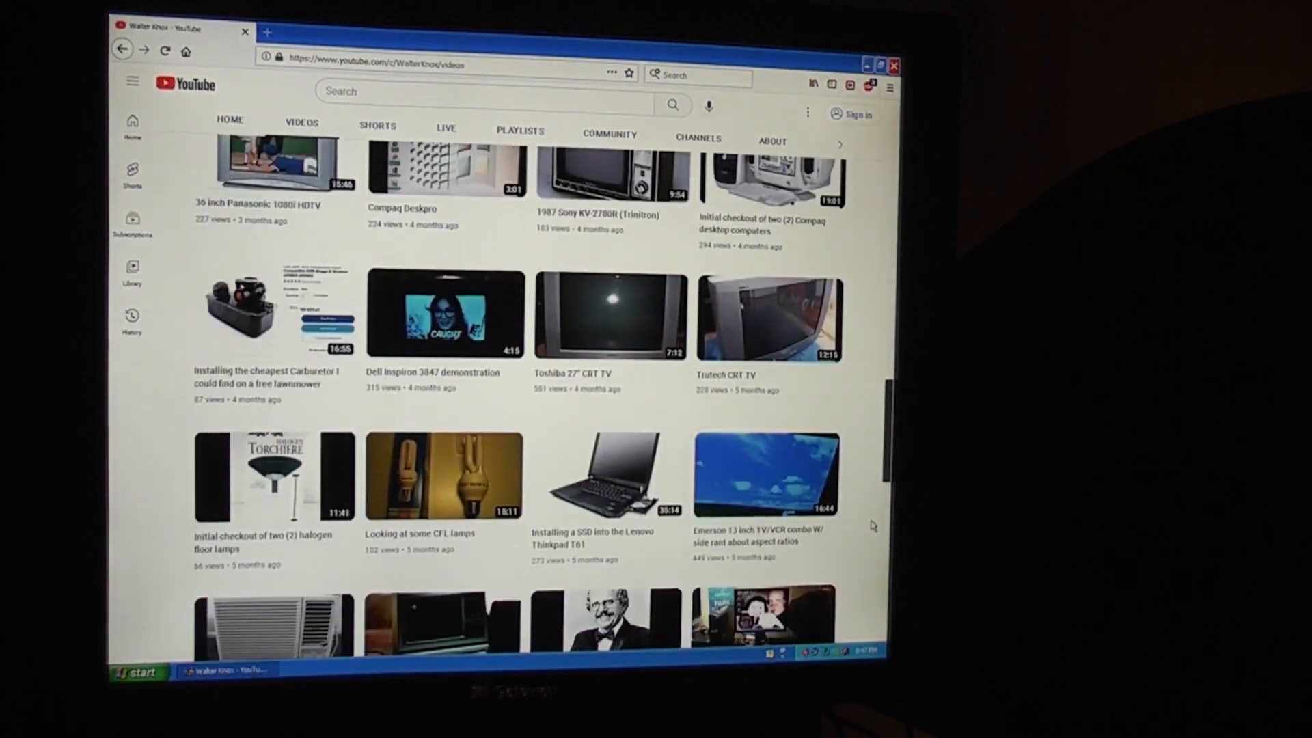
{"action": "scroll", "scroll_direction": "down", "scroll_amount": 3}
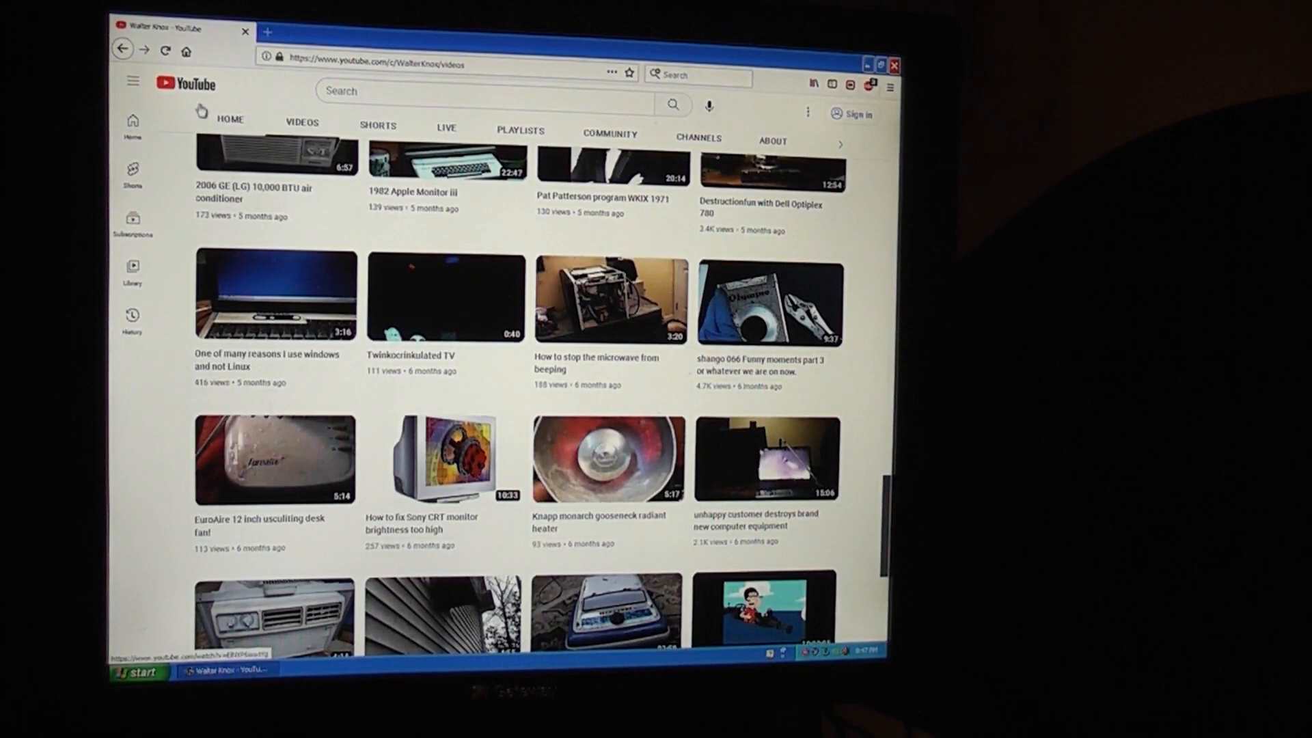
Return to the YouTube home page via the logo and browse its recommendations.
{"action": "left_click", "coordinate": [184, 83]}
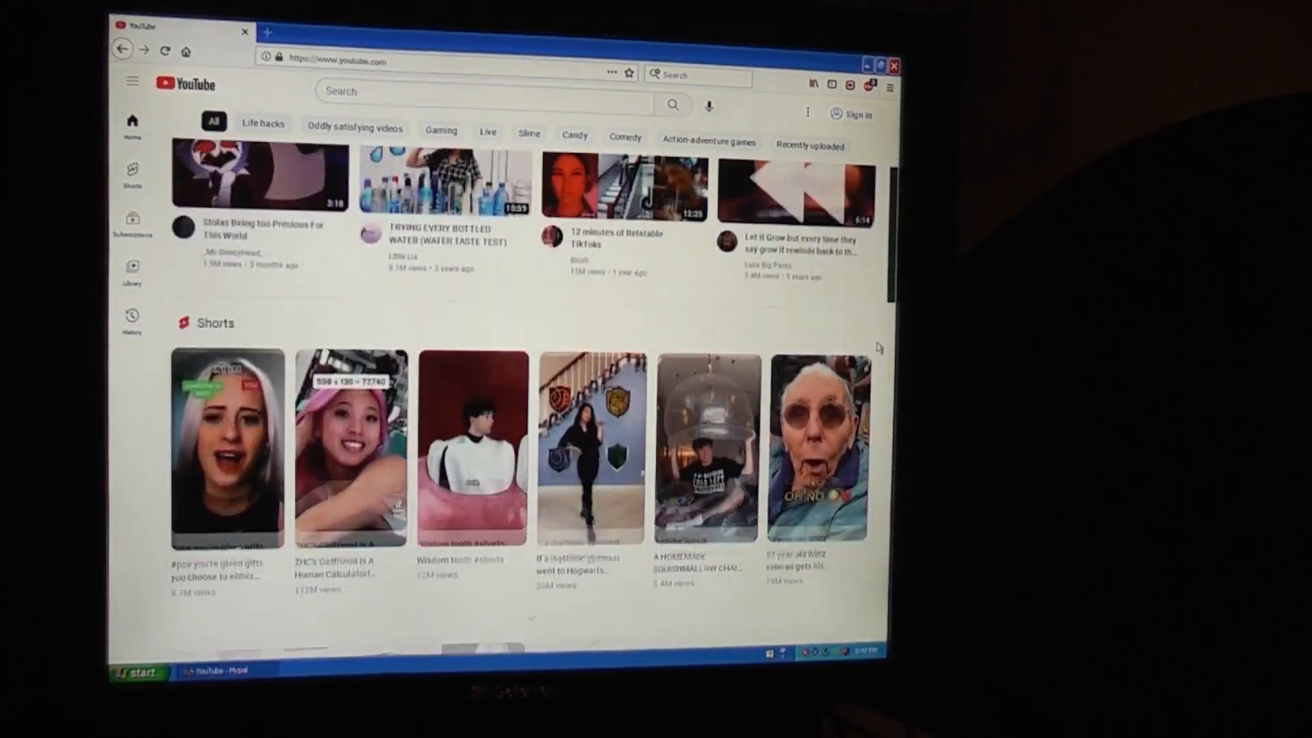
{"action": "scroll", "scroll_direction": "down", "scroll_amount": 3}
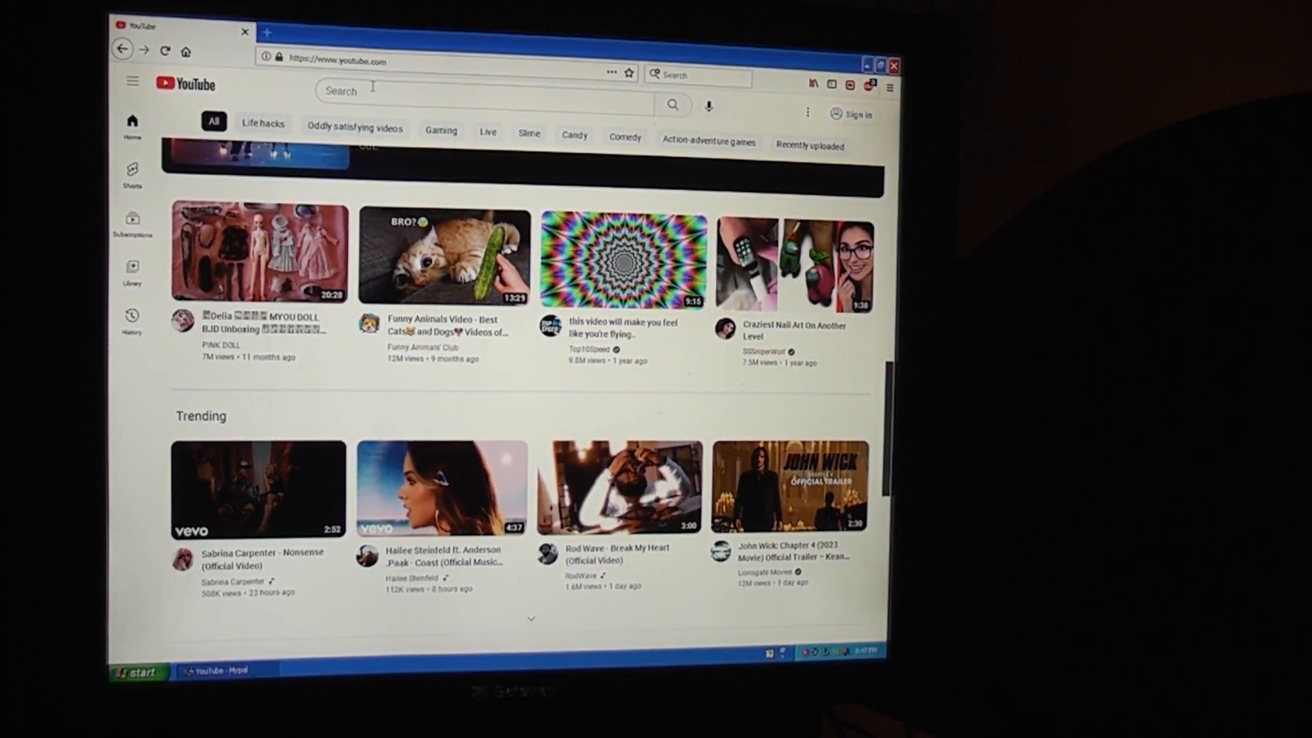
Search 'Jordan', go to Jordan U's channel and list its uploaded videos.
{"action": "type", "text": "Jordan U"}
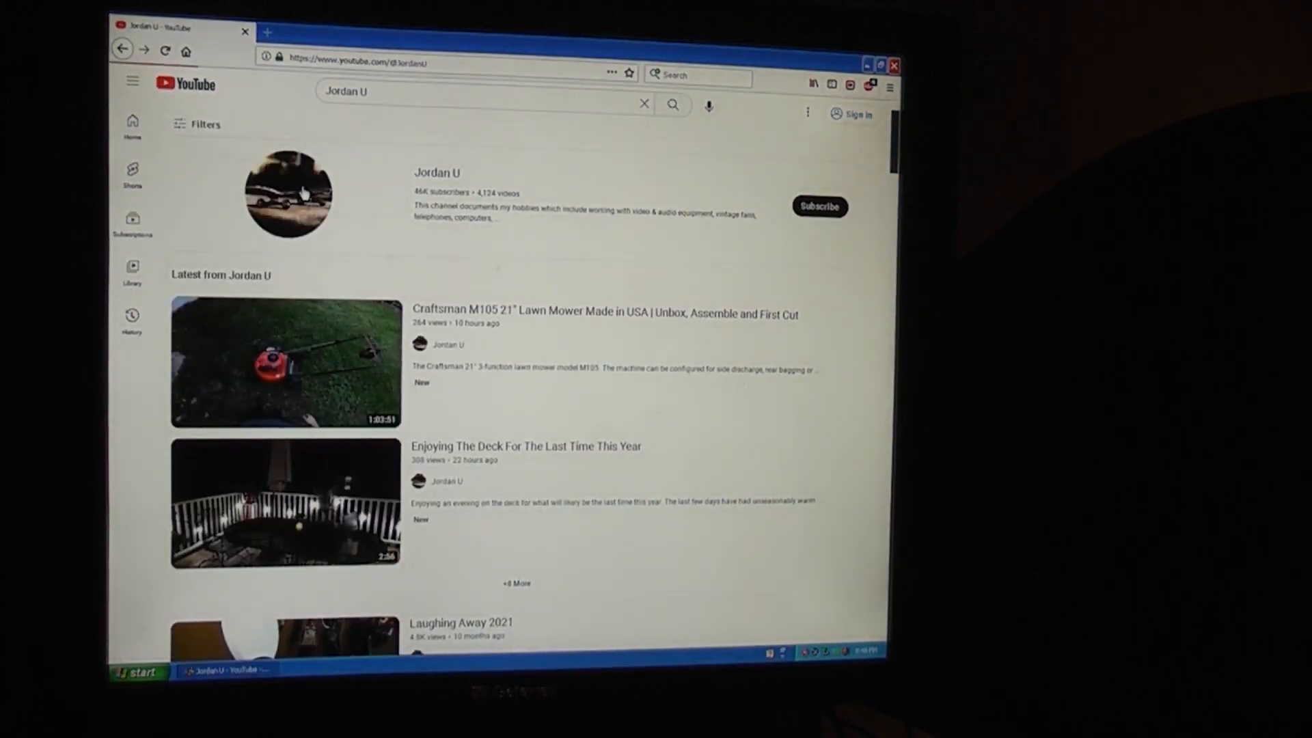
{"action": "left_click", "coordinate": [299, 318]}
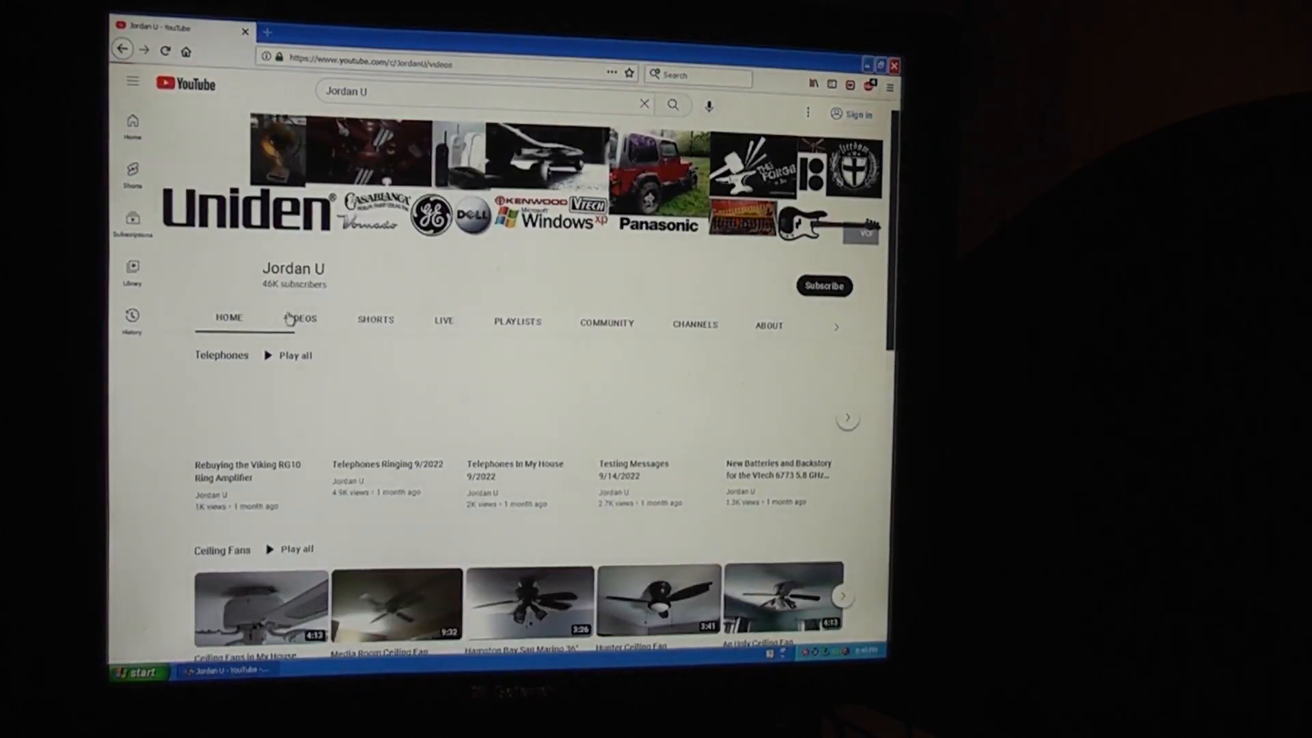
{"action": "left_click", "coordinate": [299, 318]}
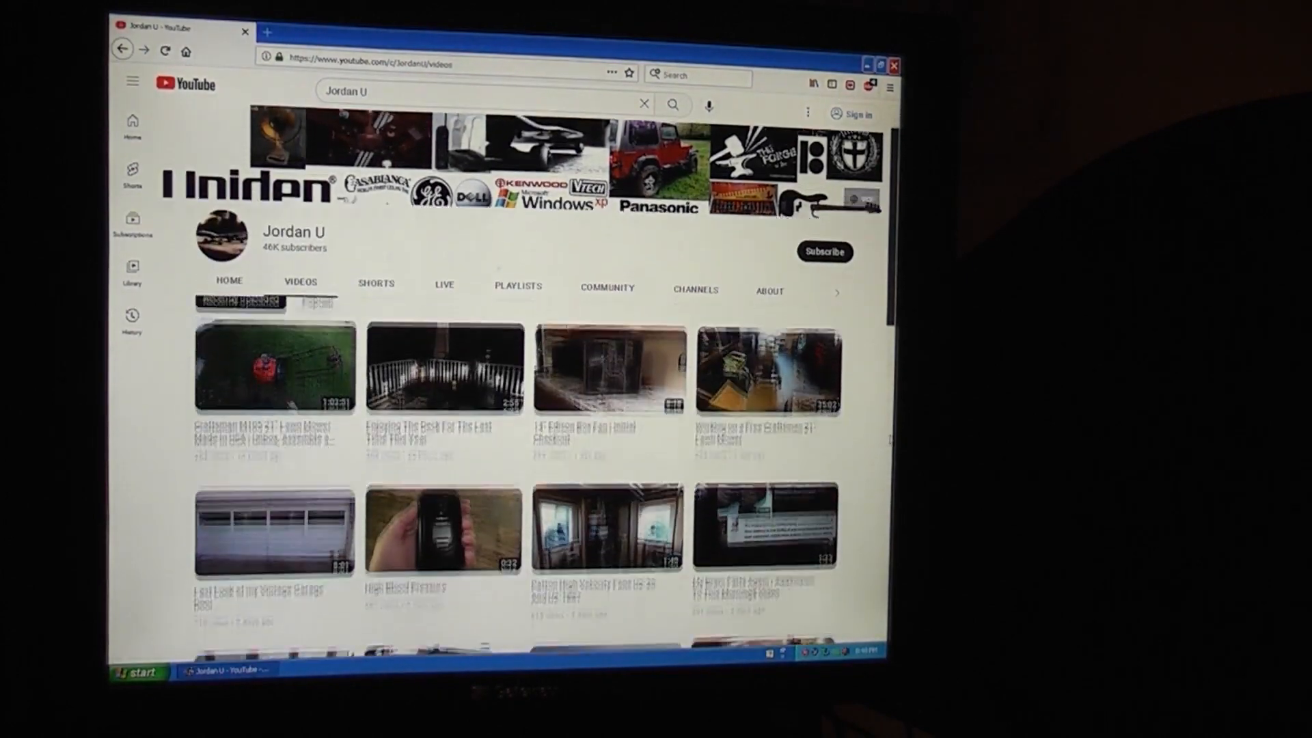
Play the '14" Edison Box Fan | Initial Checkout' video fullscreen.
{"action": "left_click", "coordinate": [608, 367]}
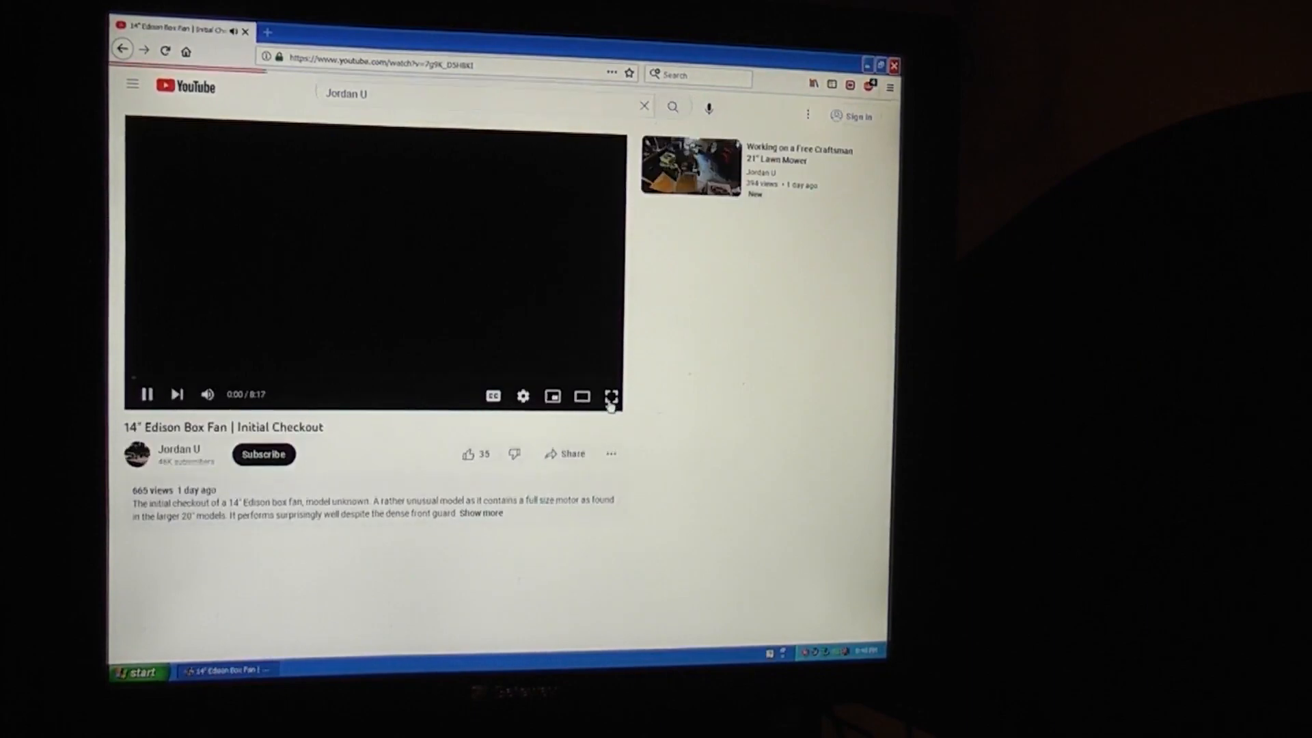
{"action": "left_click", "coordinate": [611, 396]}
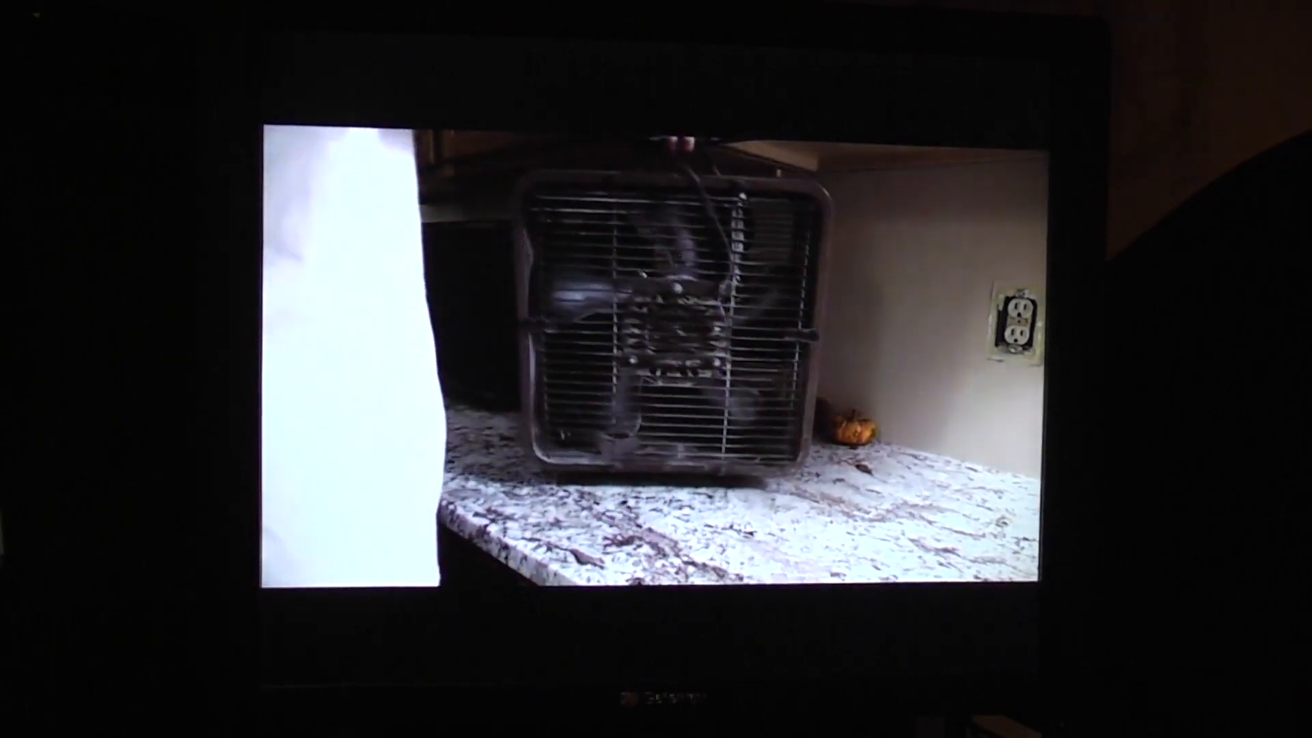